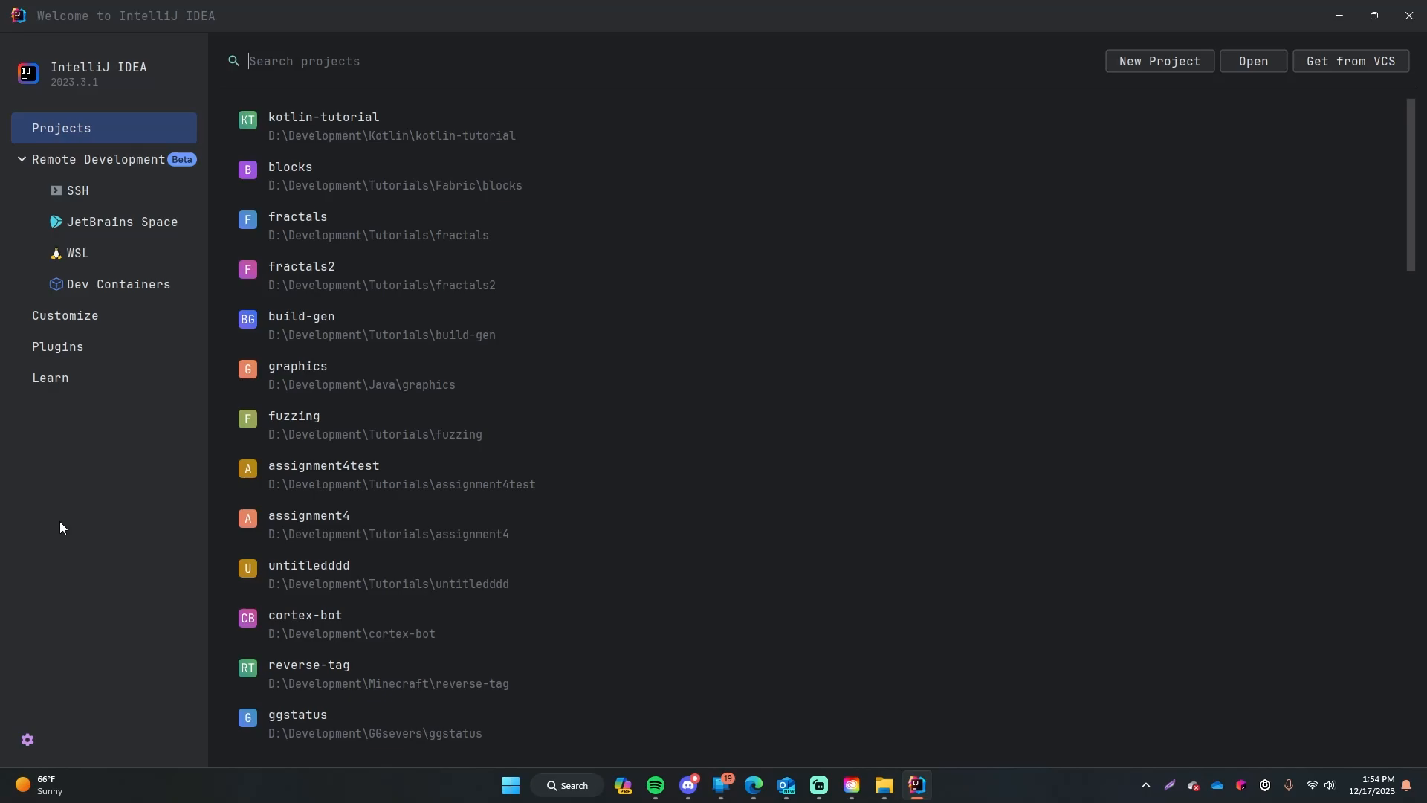
Start a new Kotlin project and name it hello-world.
{"action": "left_click", "coordinate": [305, 61]}
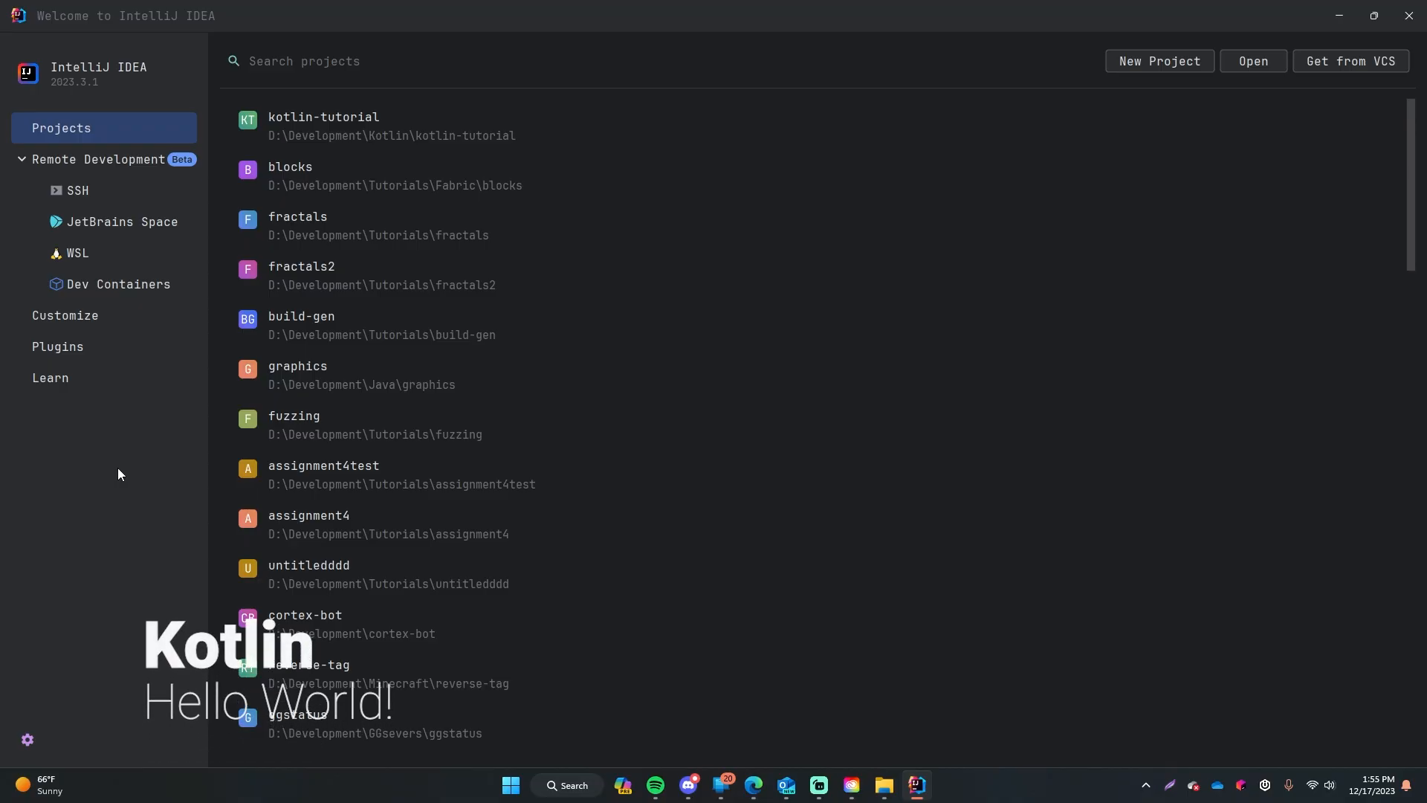
{"action": "mouse_move", "coordinate": [981, 224]}
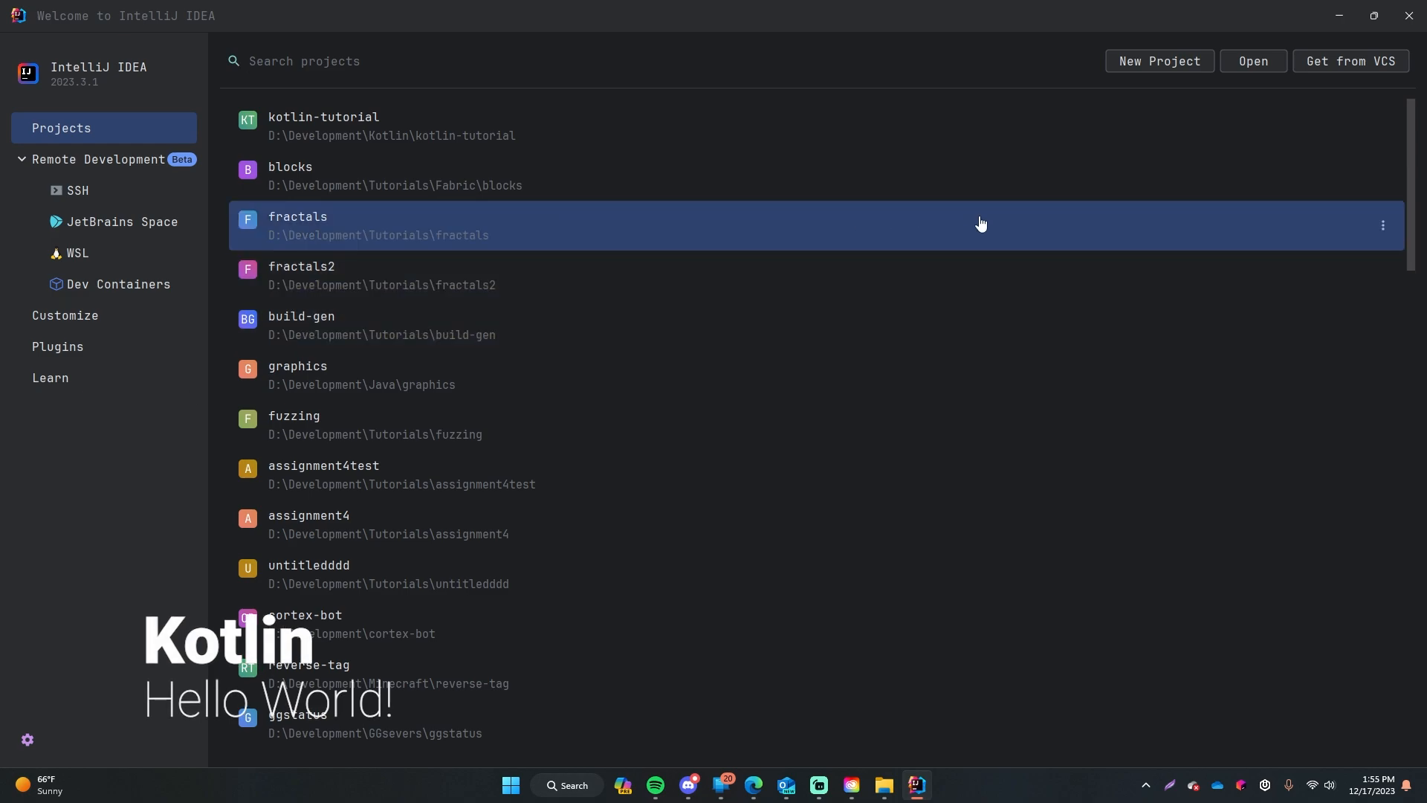
{"action": "mouse_move", "coordinate": [68, 492]}
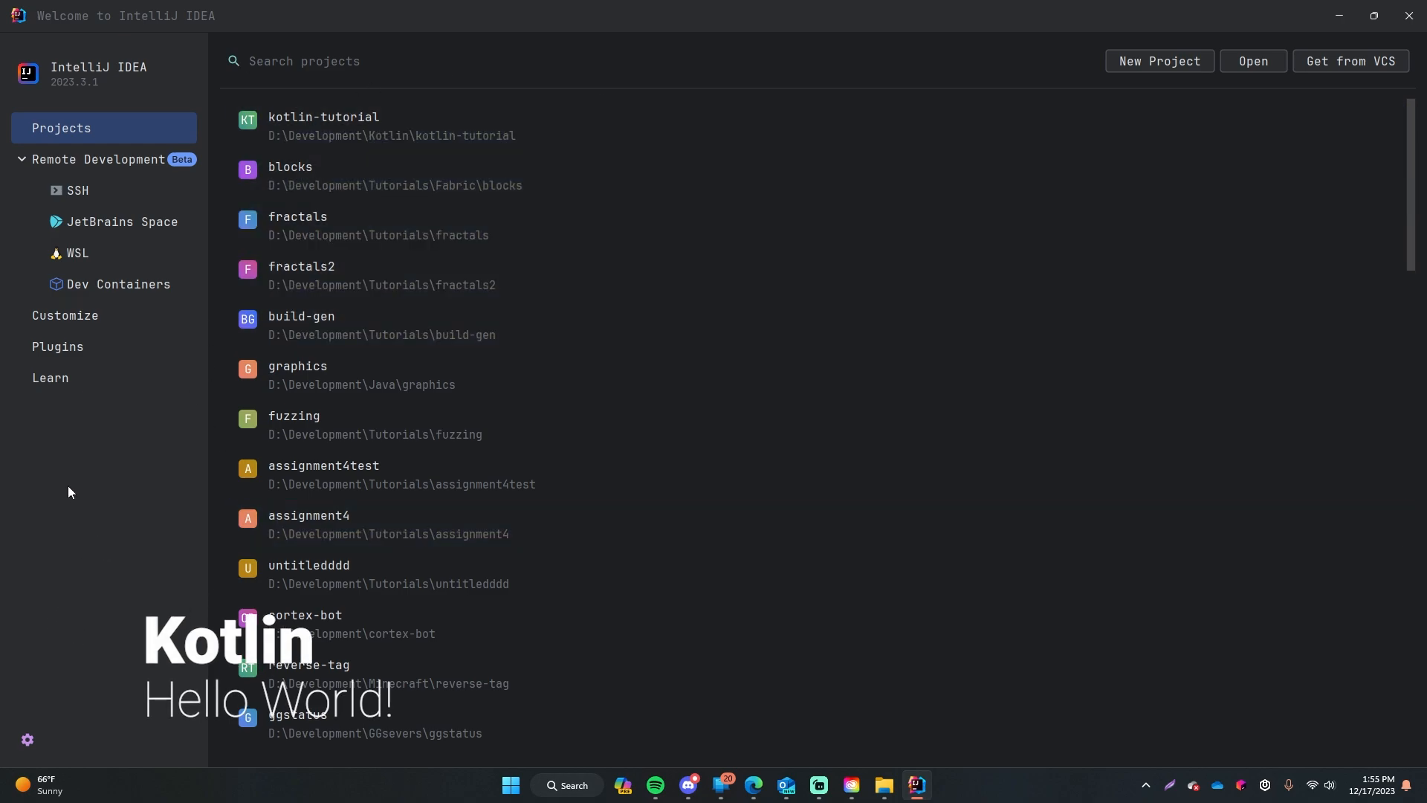
{"action": "mouse_move", "coordinate": [527, 374]}
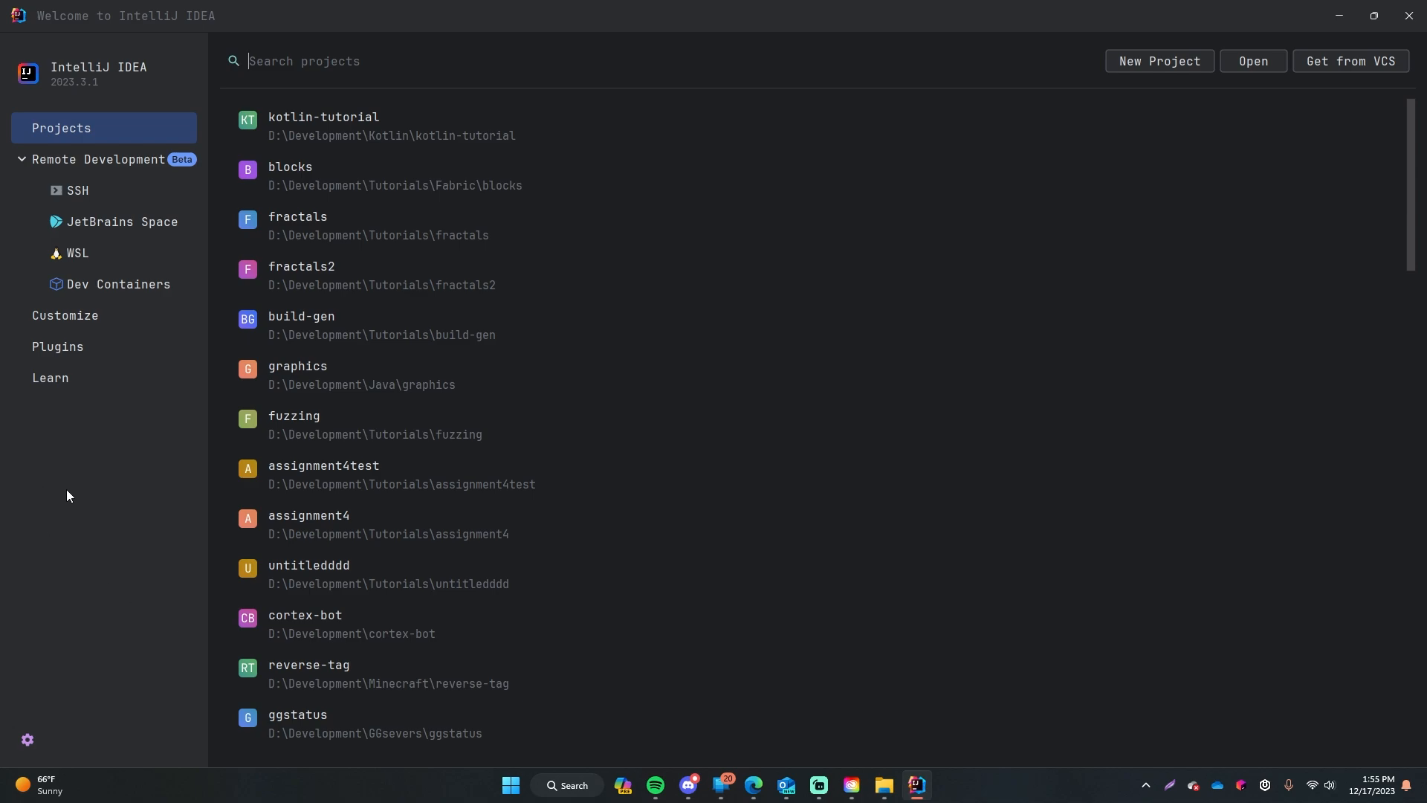
{"action": "mouse_move", "coordinate": [679, 236]}
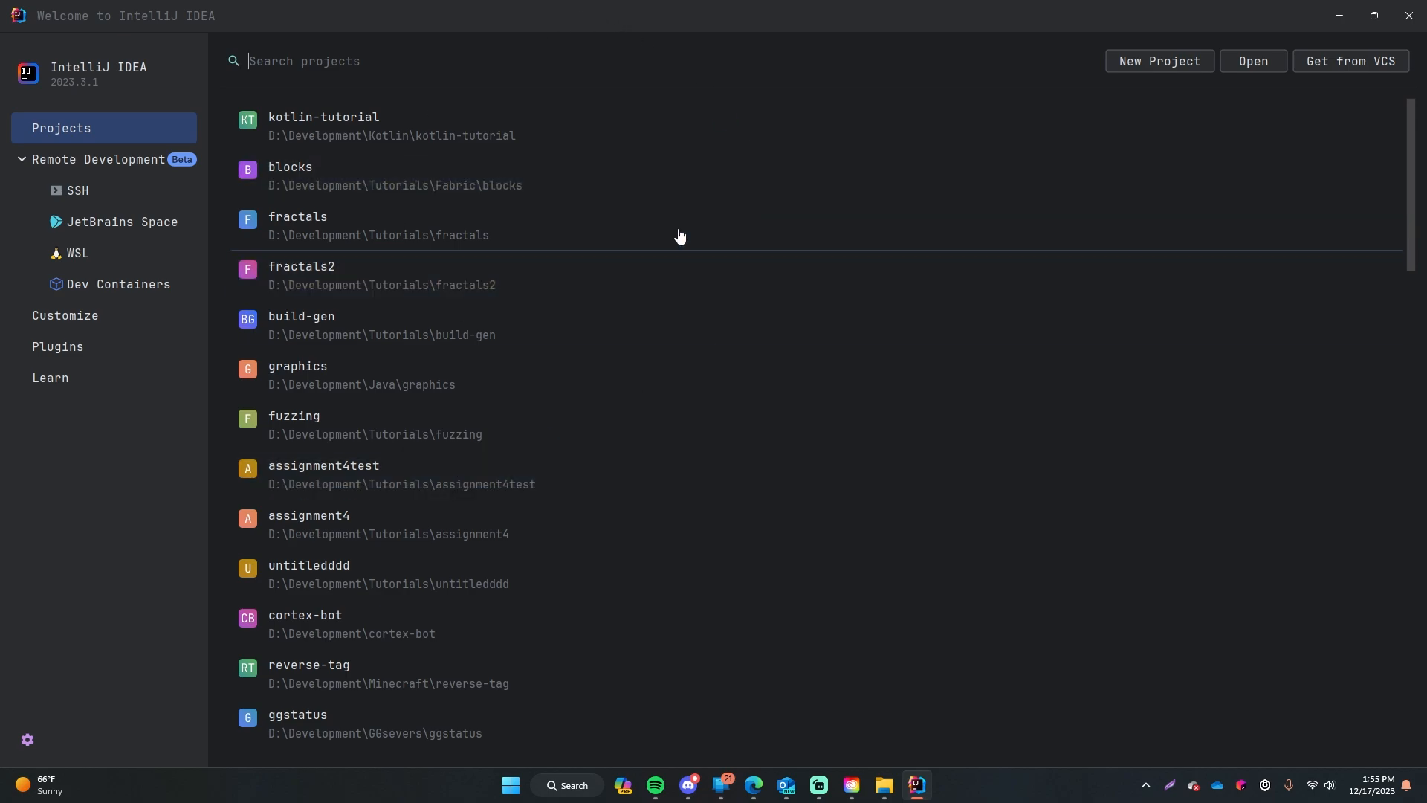
{"action": "mouse_move", "coordinate": [325, 218]}
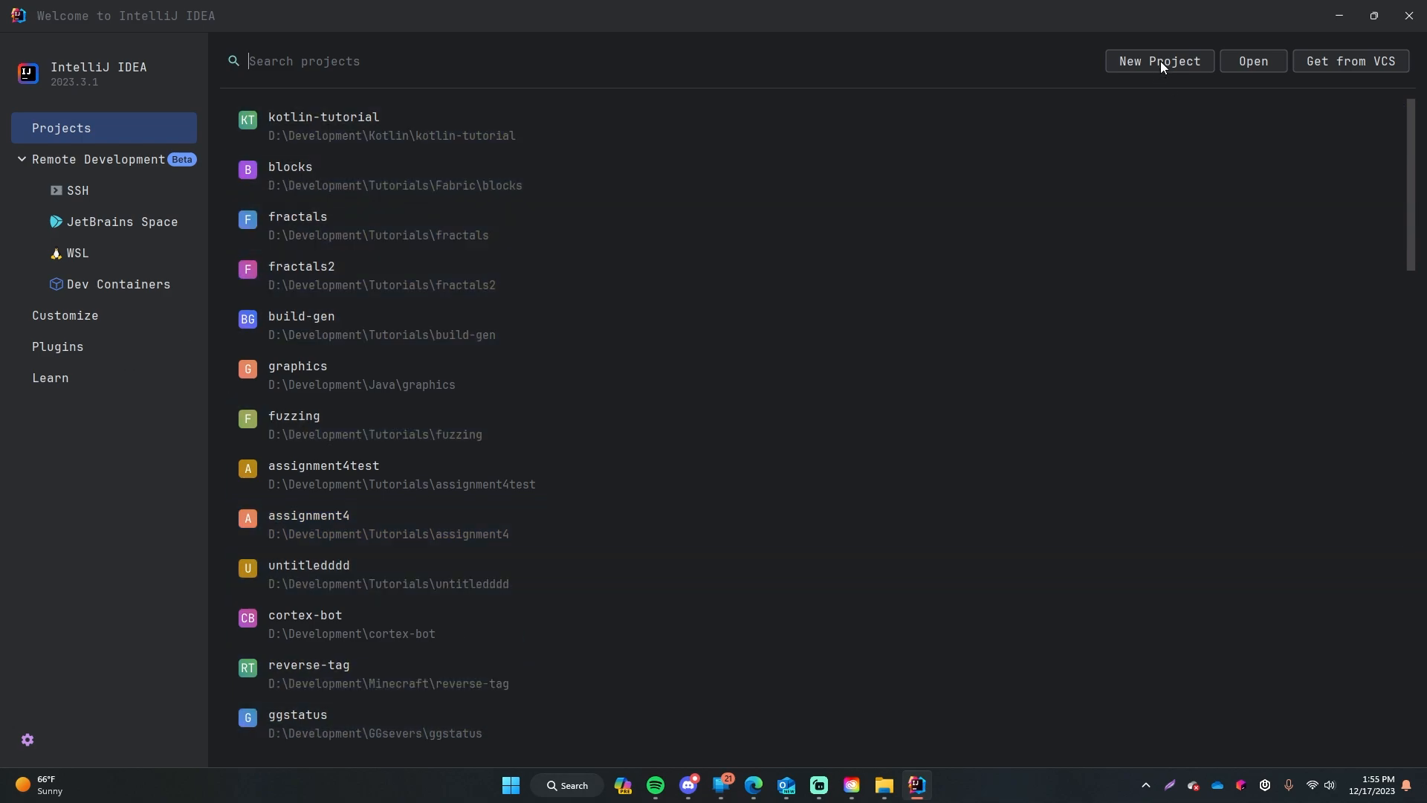
{"action": "mouse_move", "coordinate": [395, 334]}
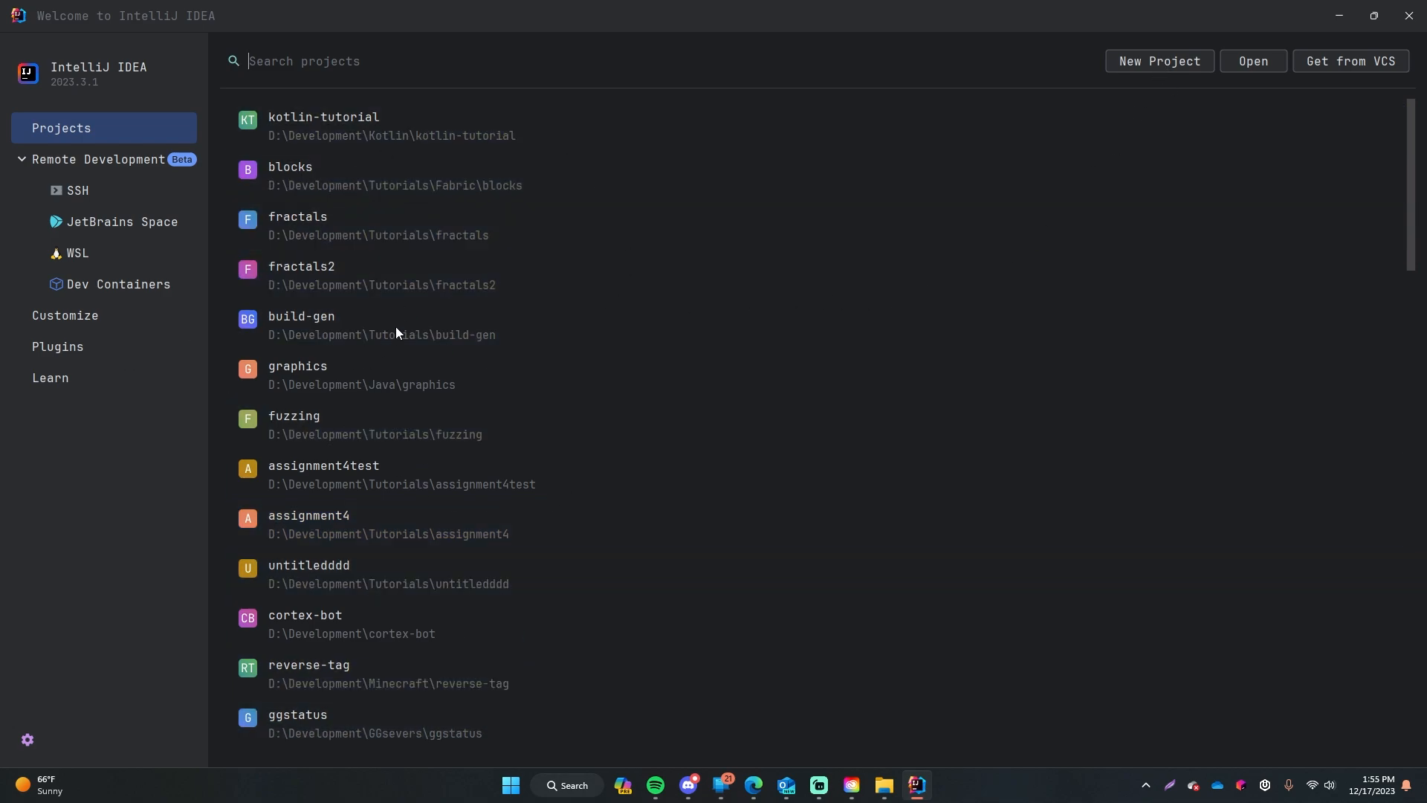
{"action": "left_click", "coordinate": [1158, 61]}
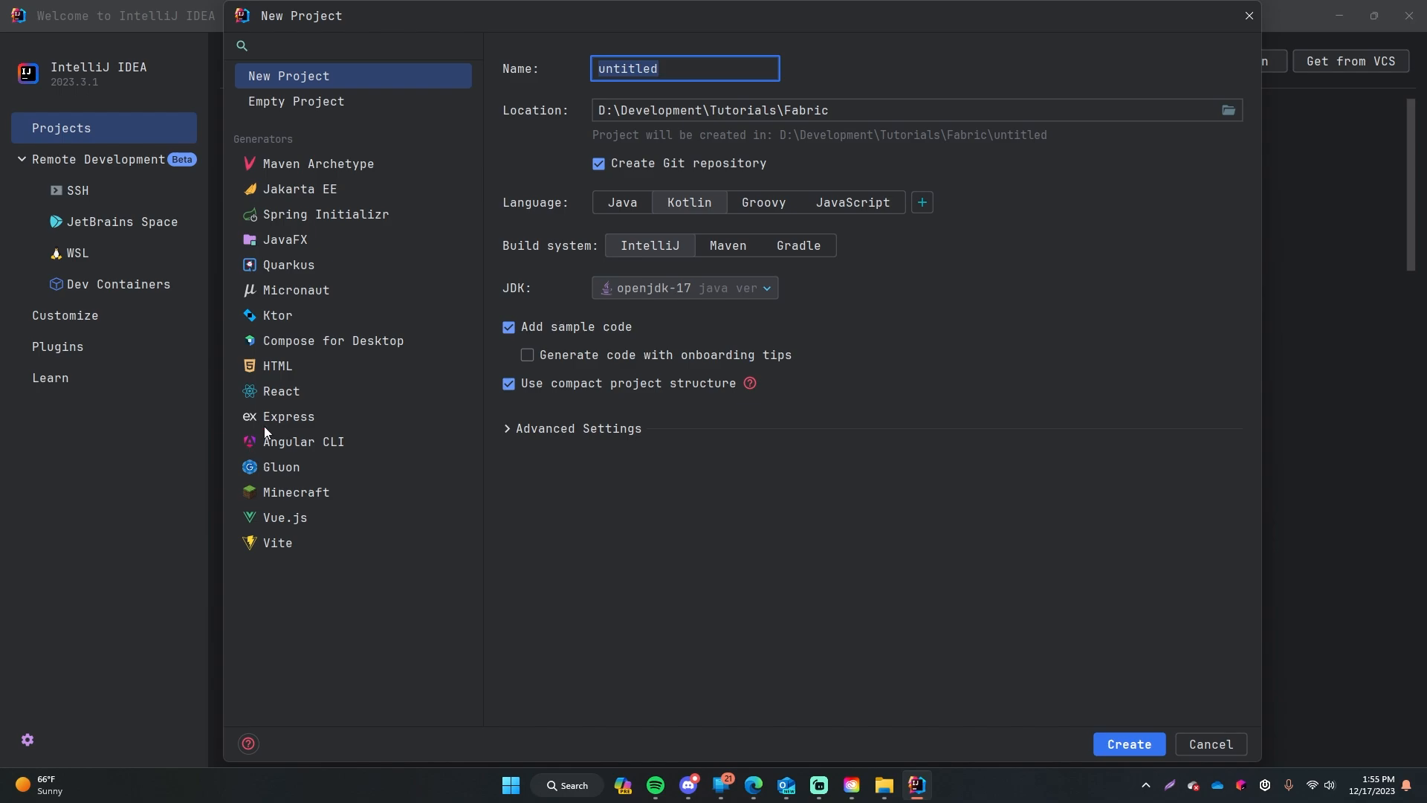
{"action": "mouse_move", "coordinate": [343, 420]}
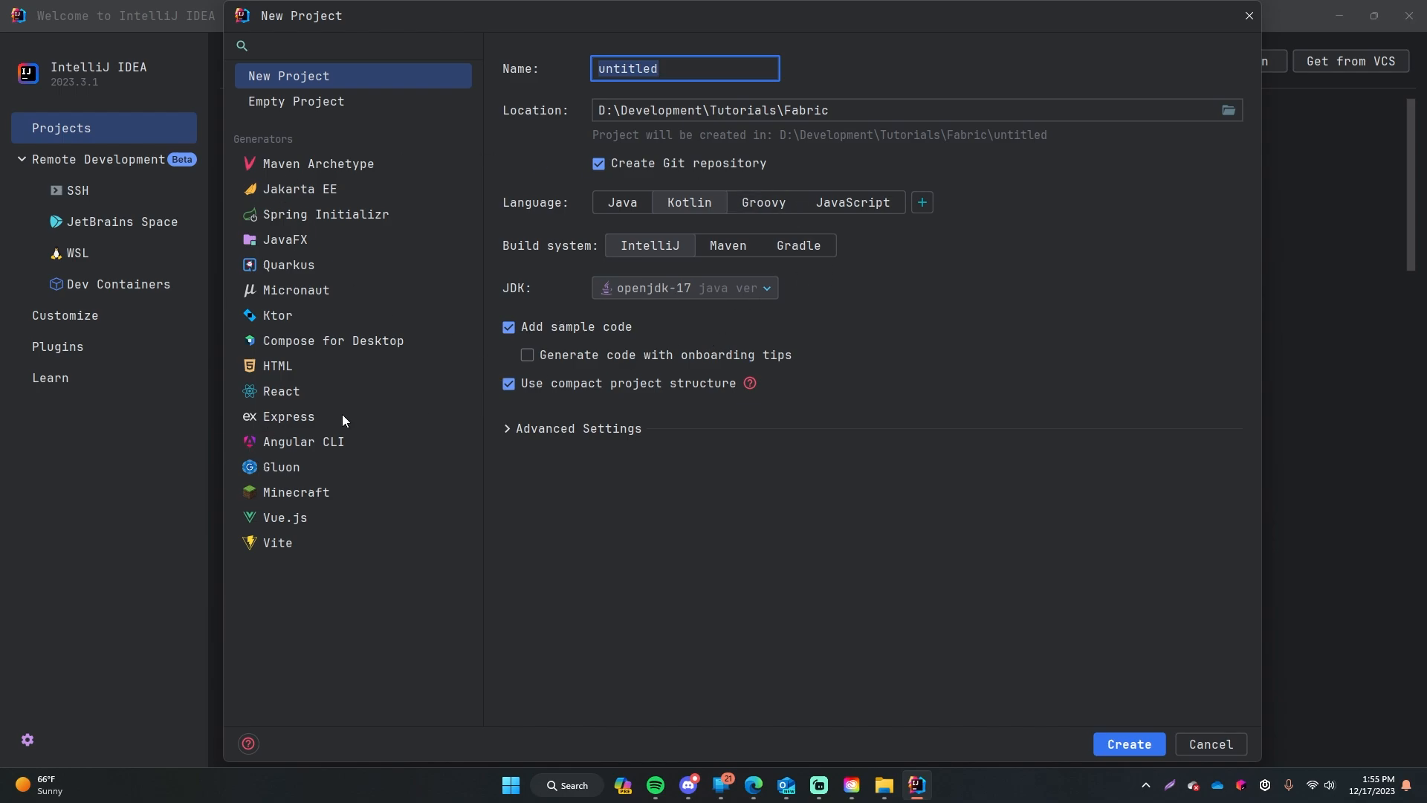
{"action": "mouse_move", "coordinate": [302, 553]}
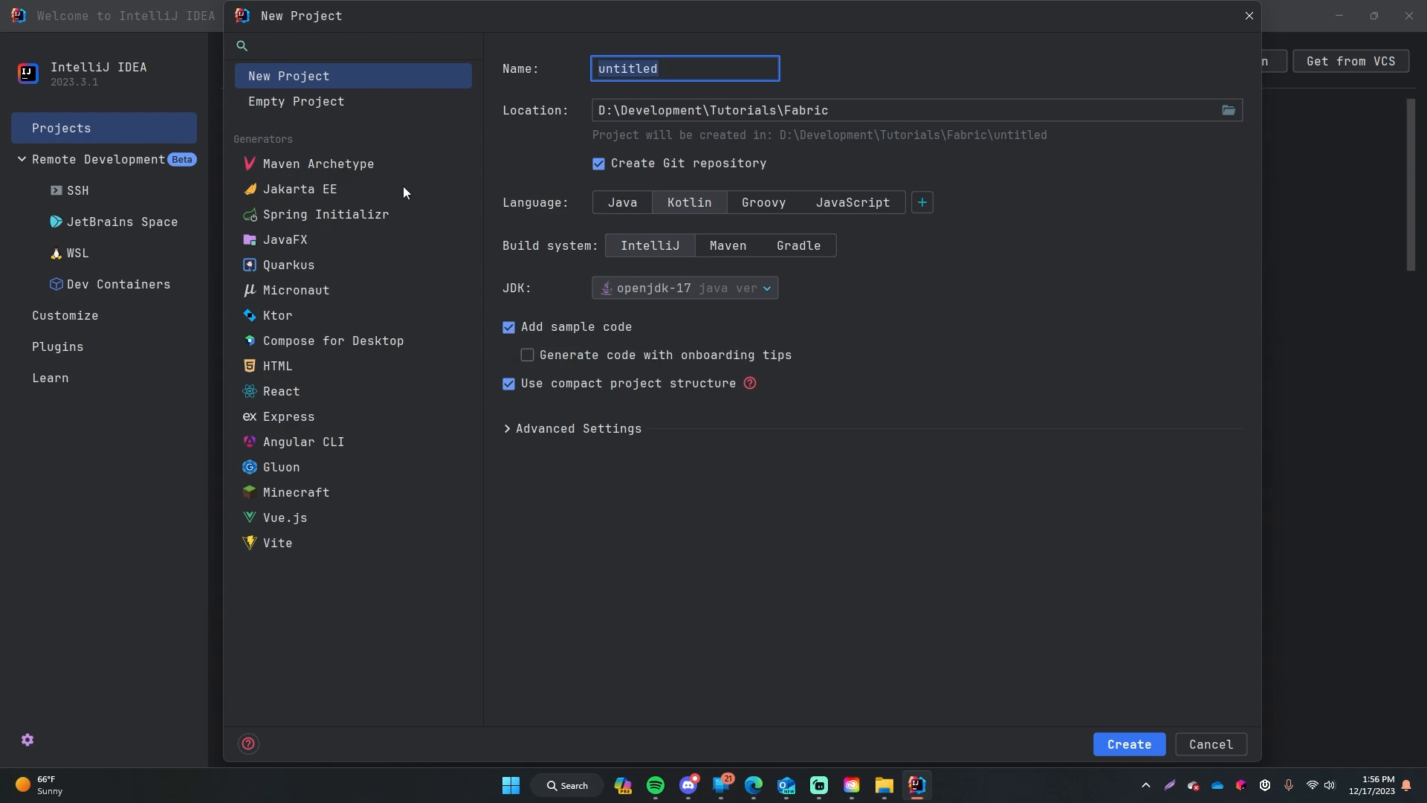
{"action": "mouse_move", "coordinate": [296, 83]}
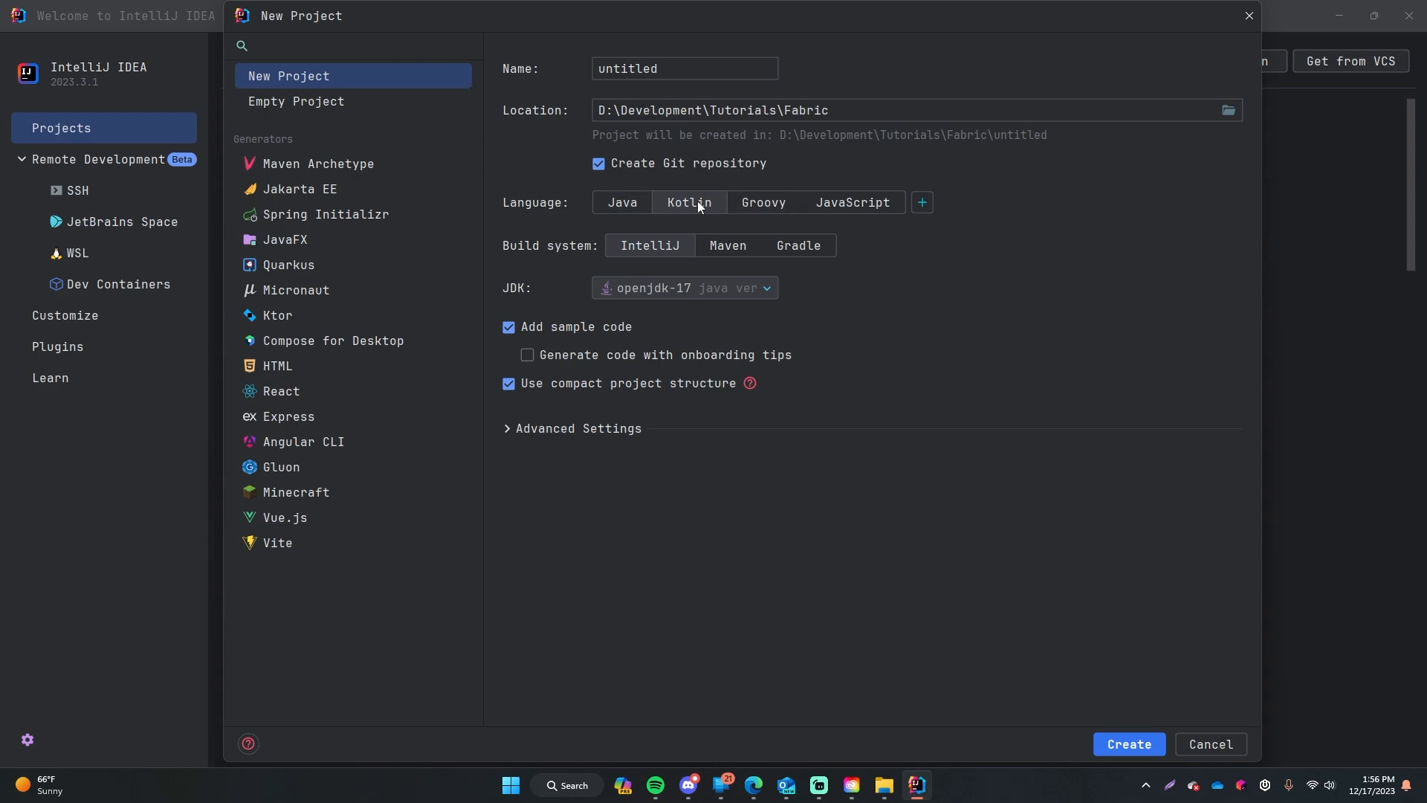
{"action": "mouse_move", "coordinate": [716, 219]}
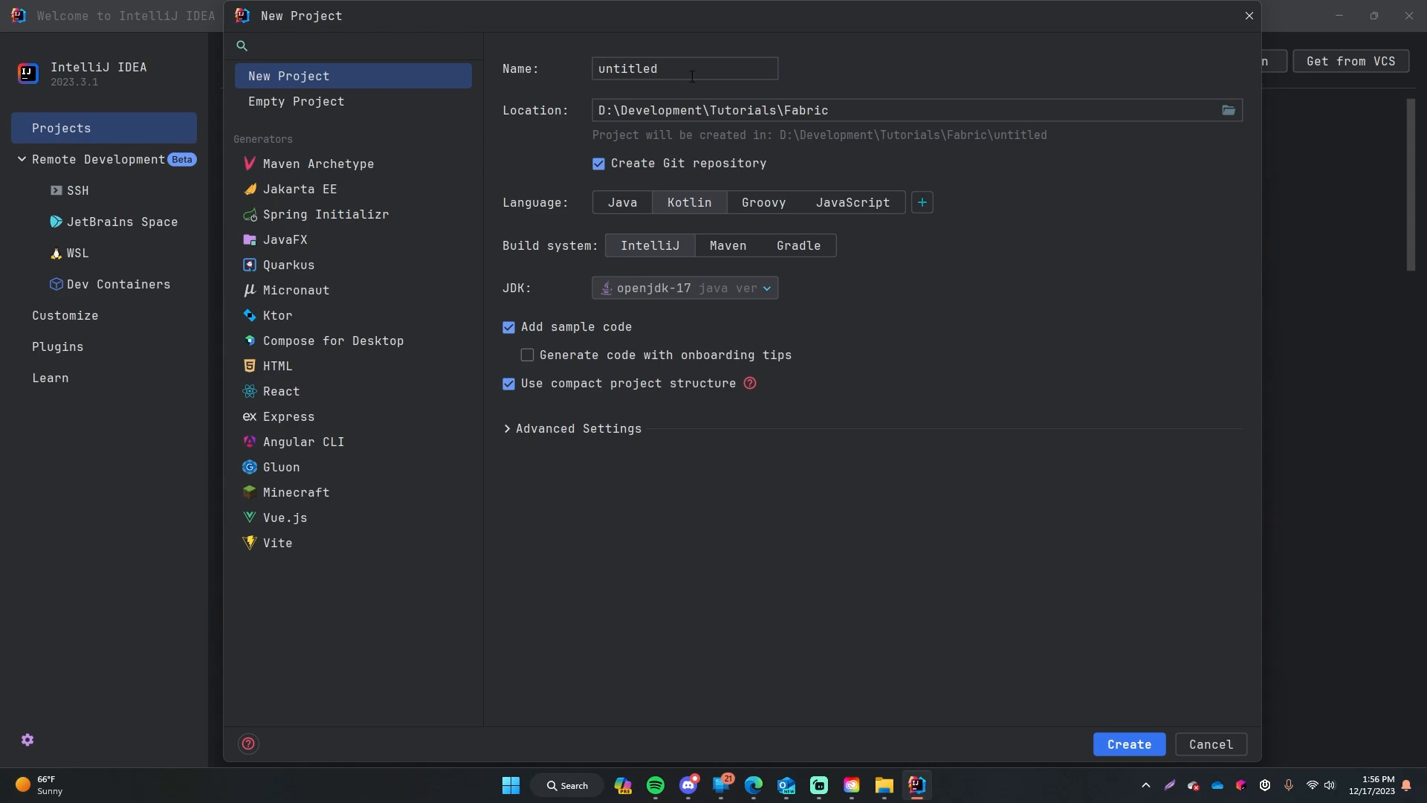
{"action": "type", "text": "hel"}
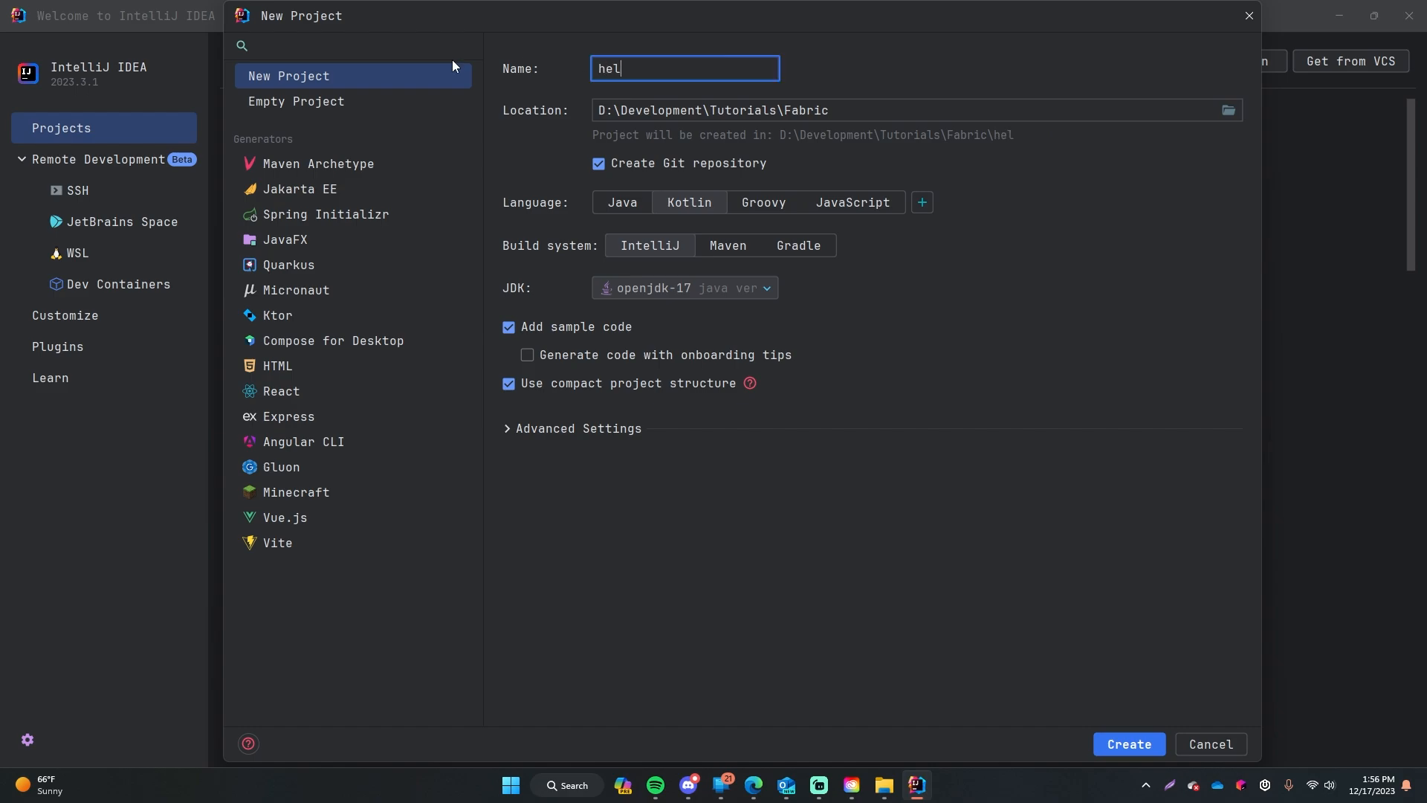
{"action": "type", "text": "lo-world"}
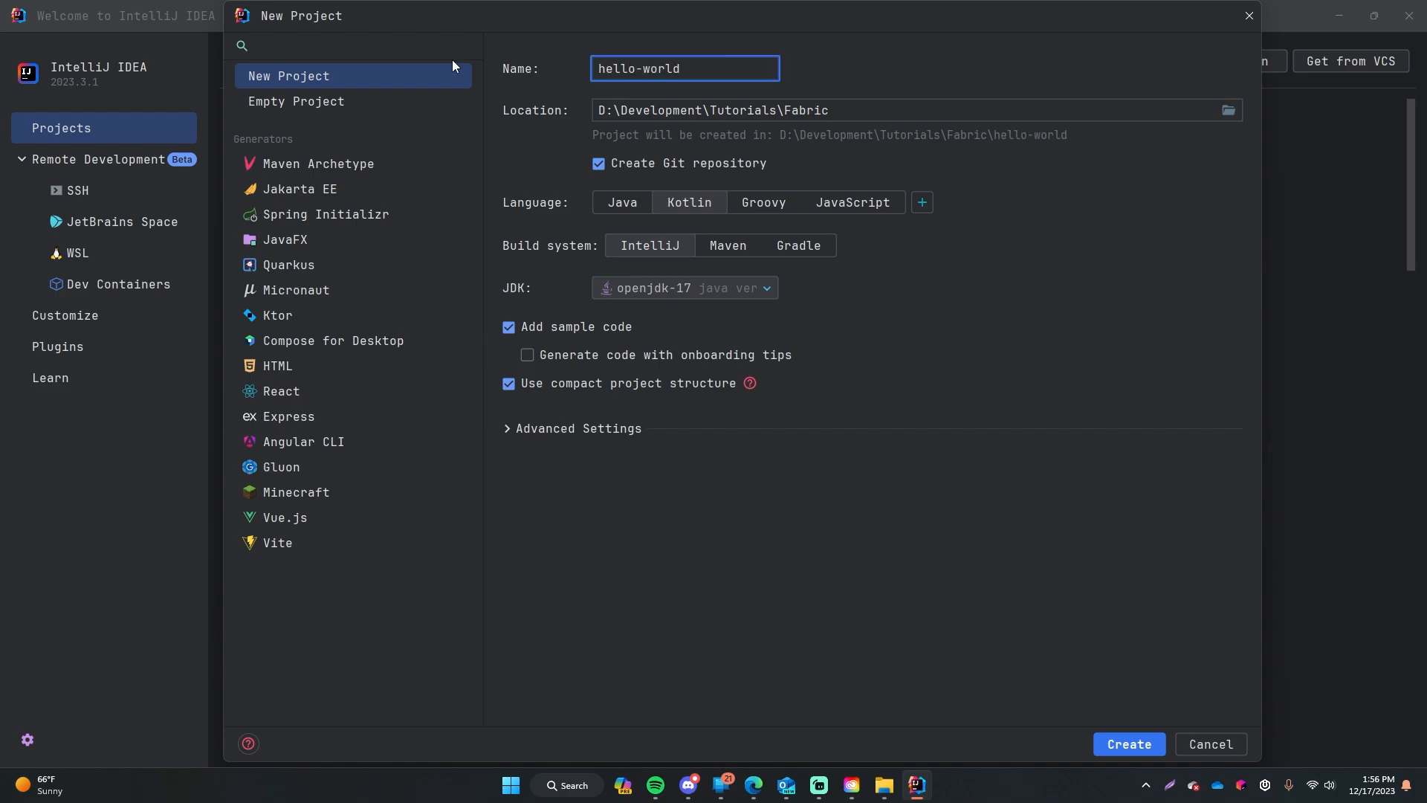
{"action": "mouse_move", "coordinate": [496, 140]}
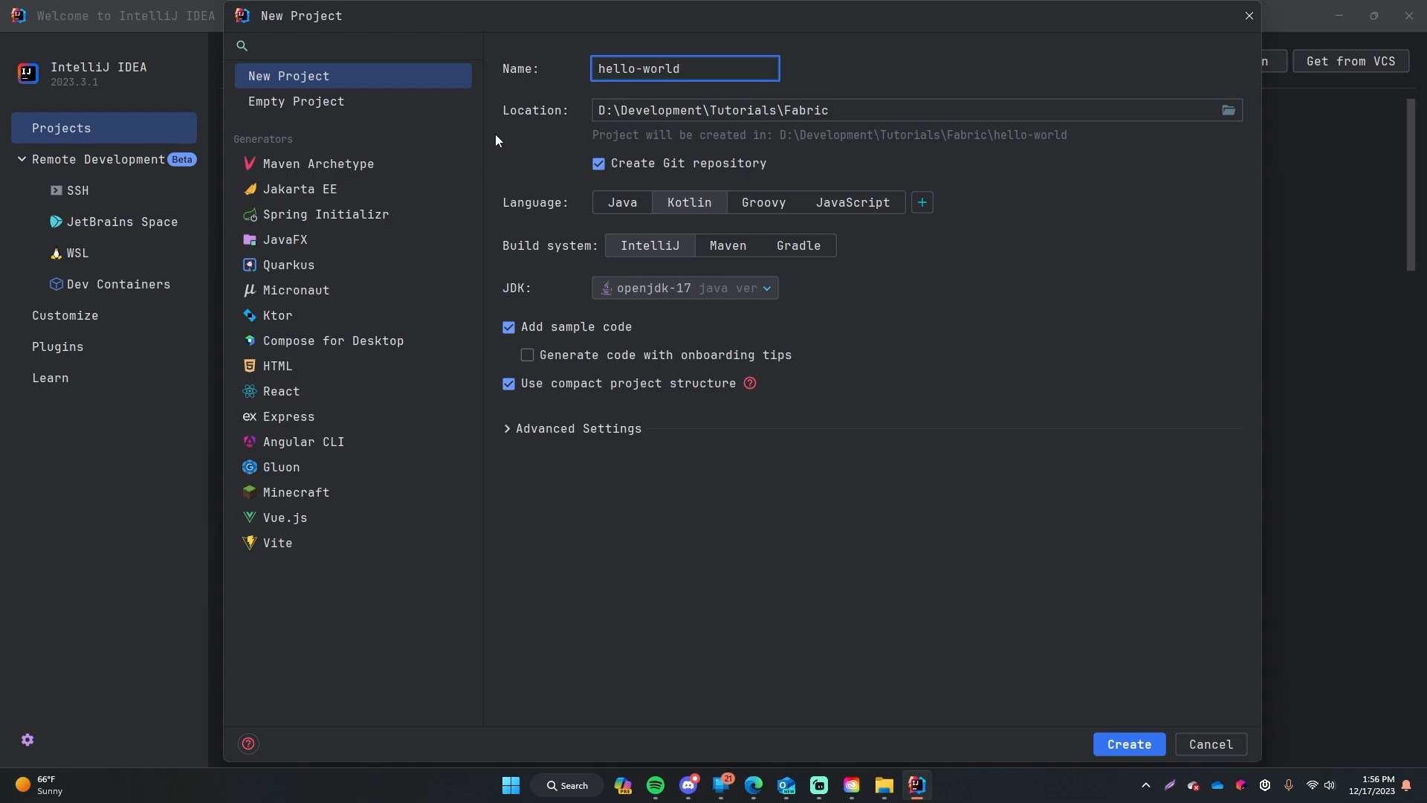
{"action": "mouse_move", "coordinate": [1096, 239]}
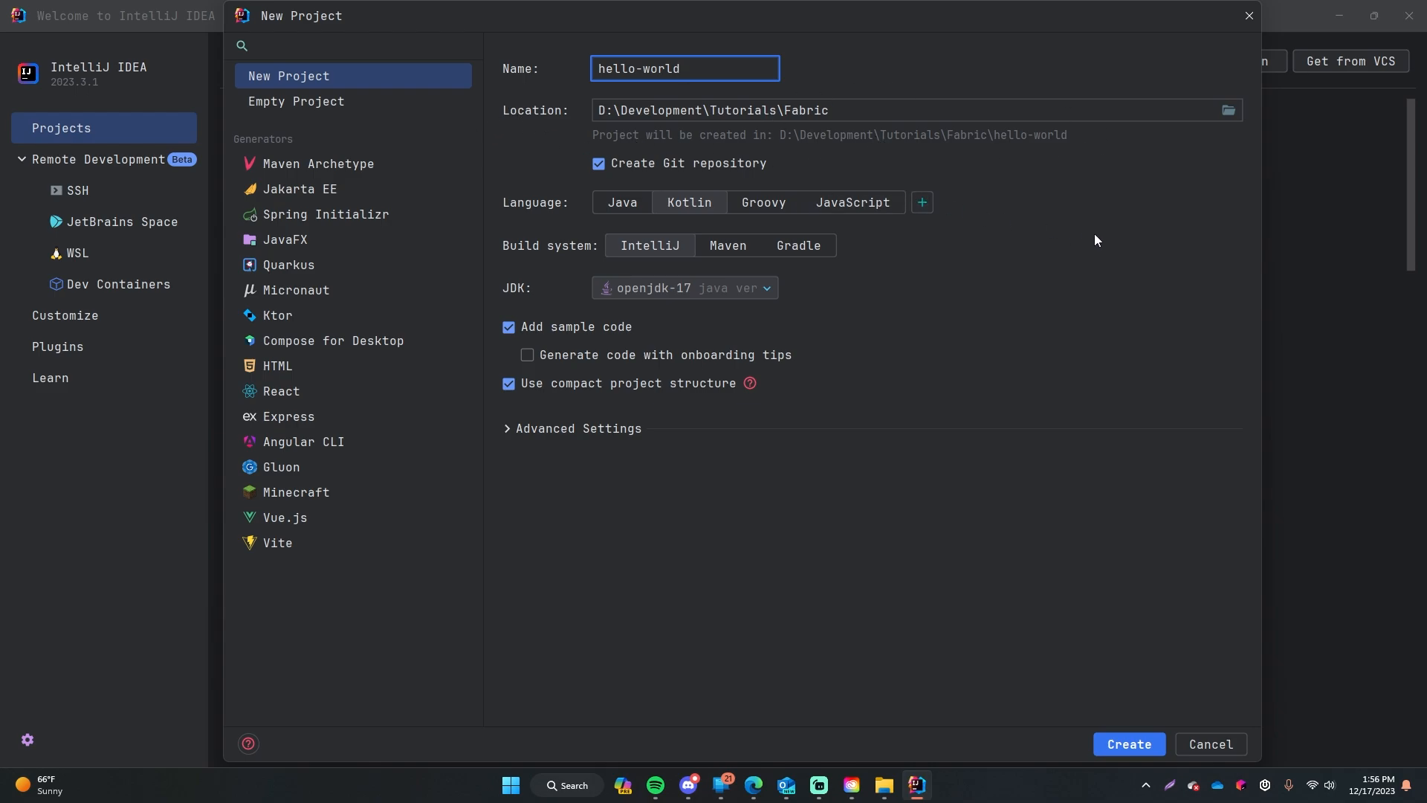
{"action": "mouse_move", "coordinate": [1098, 239]}
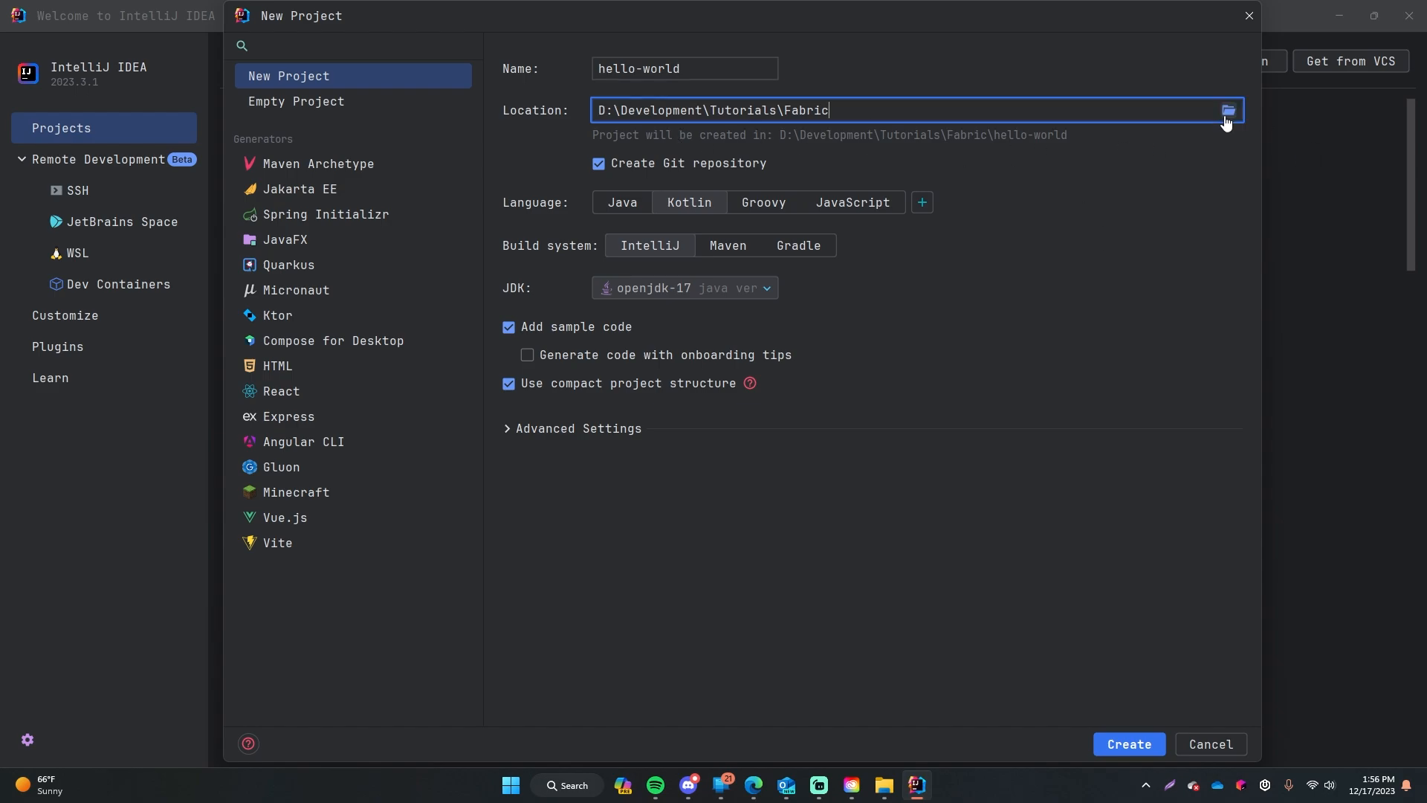
Set the project location to D:\Development\Kotlin and turn off Git repository creation.
{"action": "left_click", "coordinate": [1227, 110]}
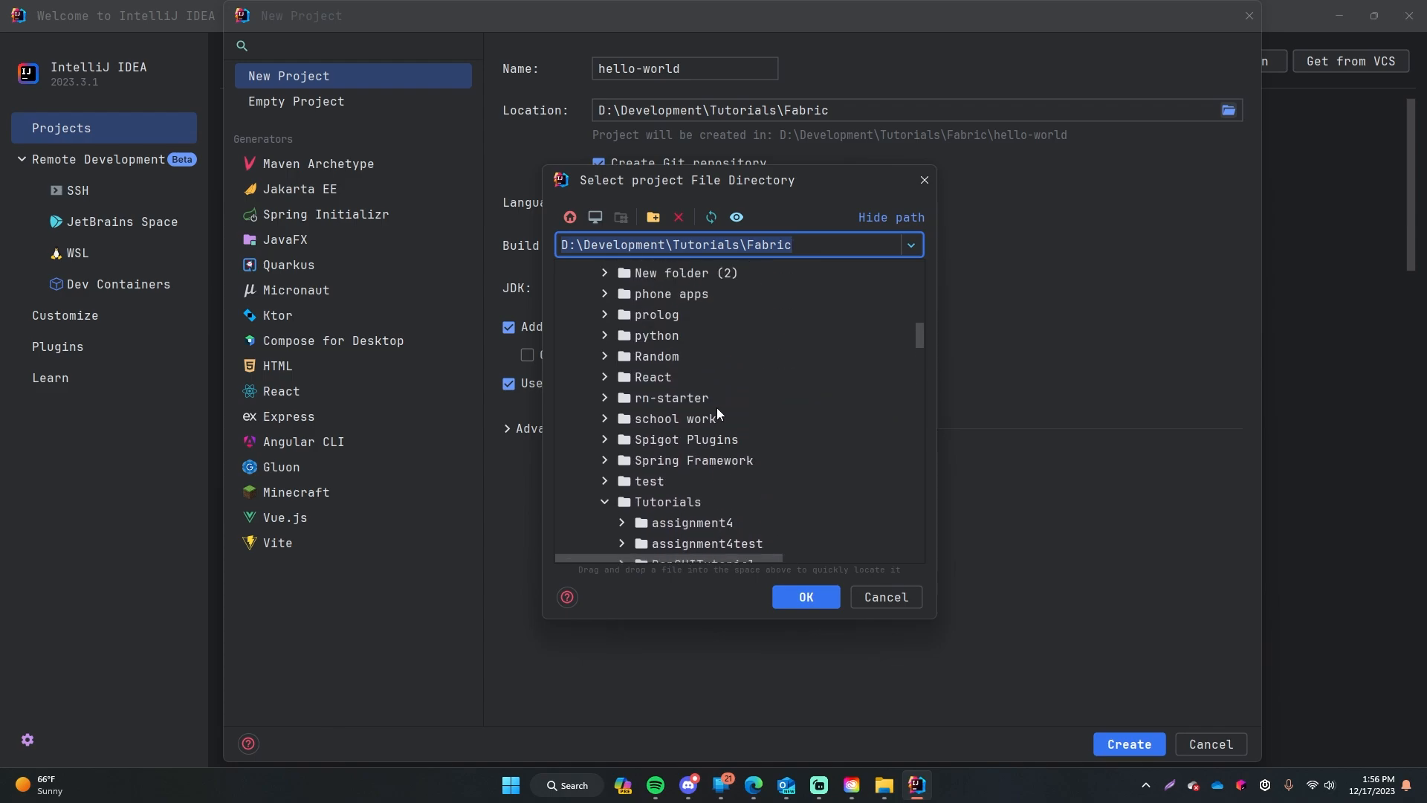
{"action": "scroll", "scroll_direction": "down", "scroll_amount": 3}
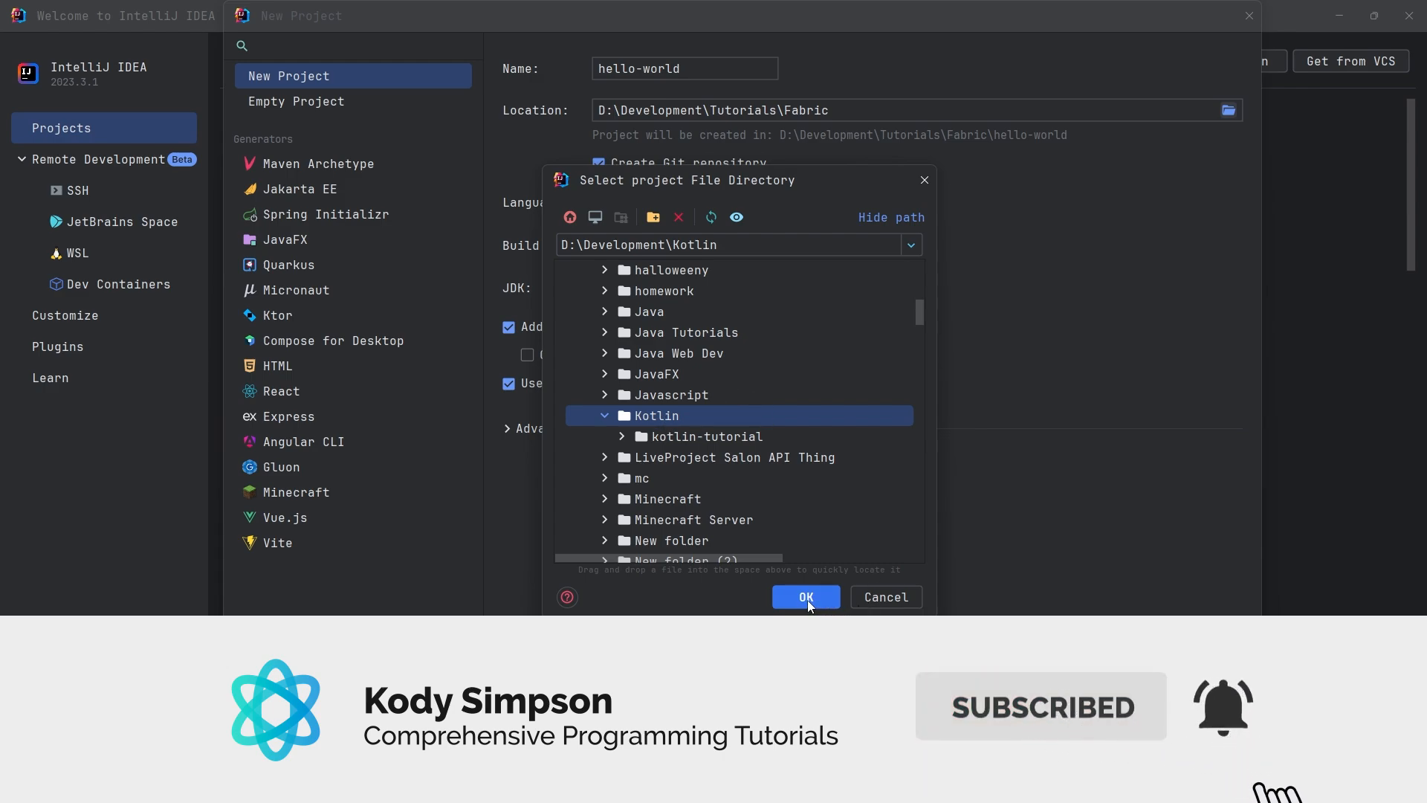
{"action": "left_click", "coordinate": [804, 597]}
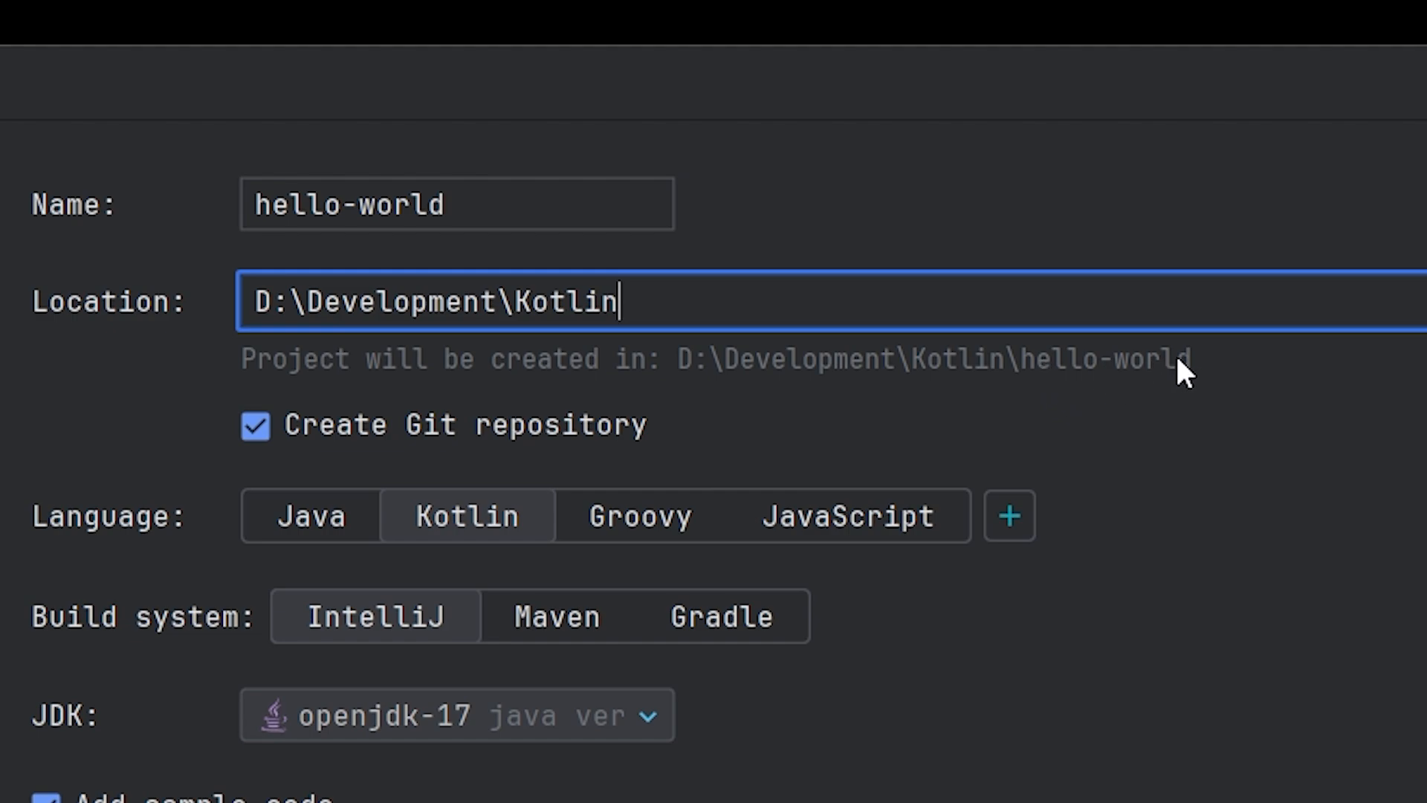
{"action": "mouse_move", "coordinate": [1233, 417]}
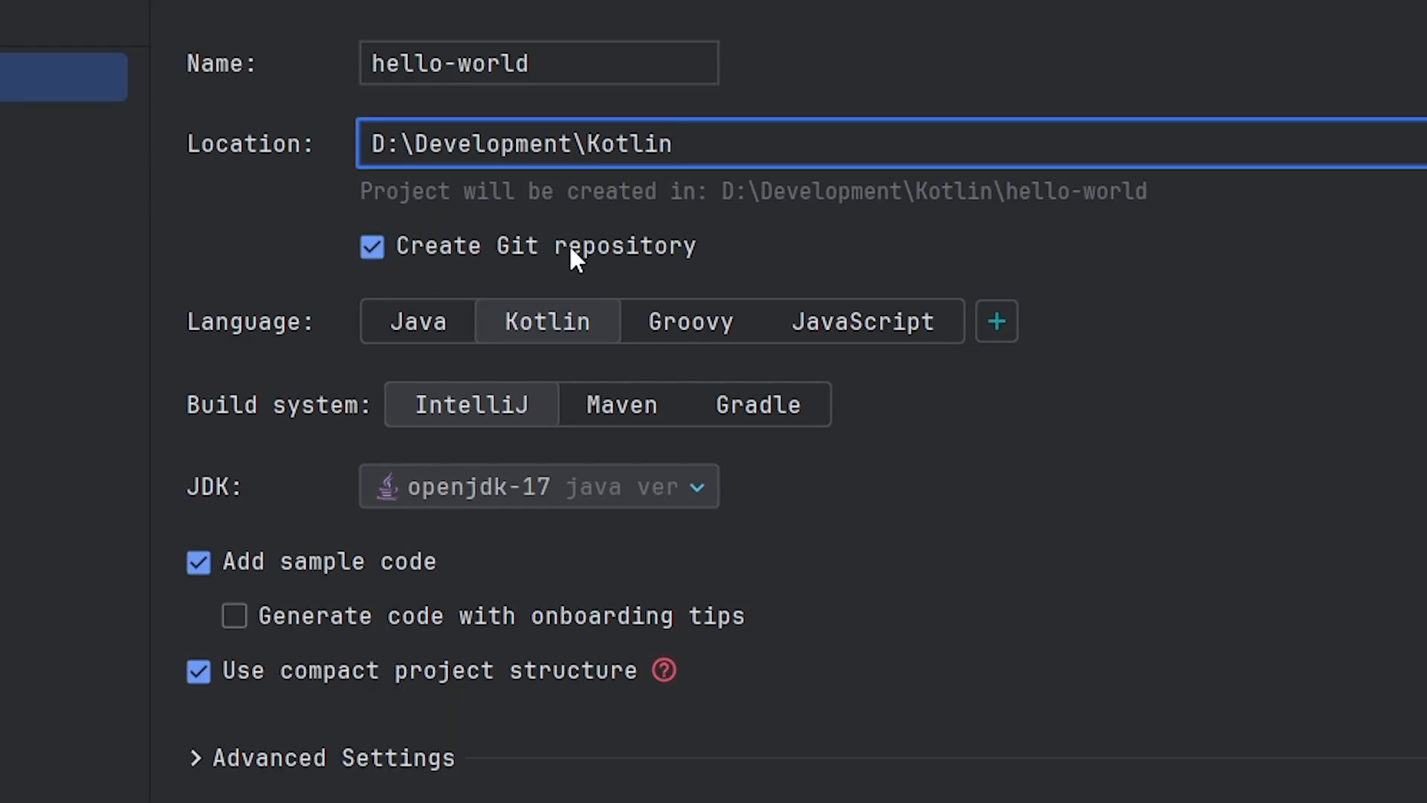
{"action": "mouse_move", "coordinate": [771, 268]}
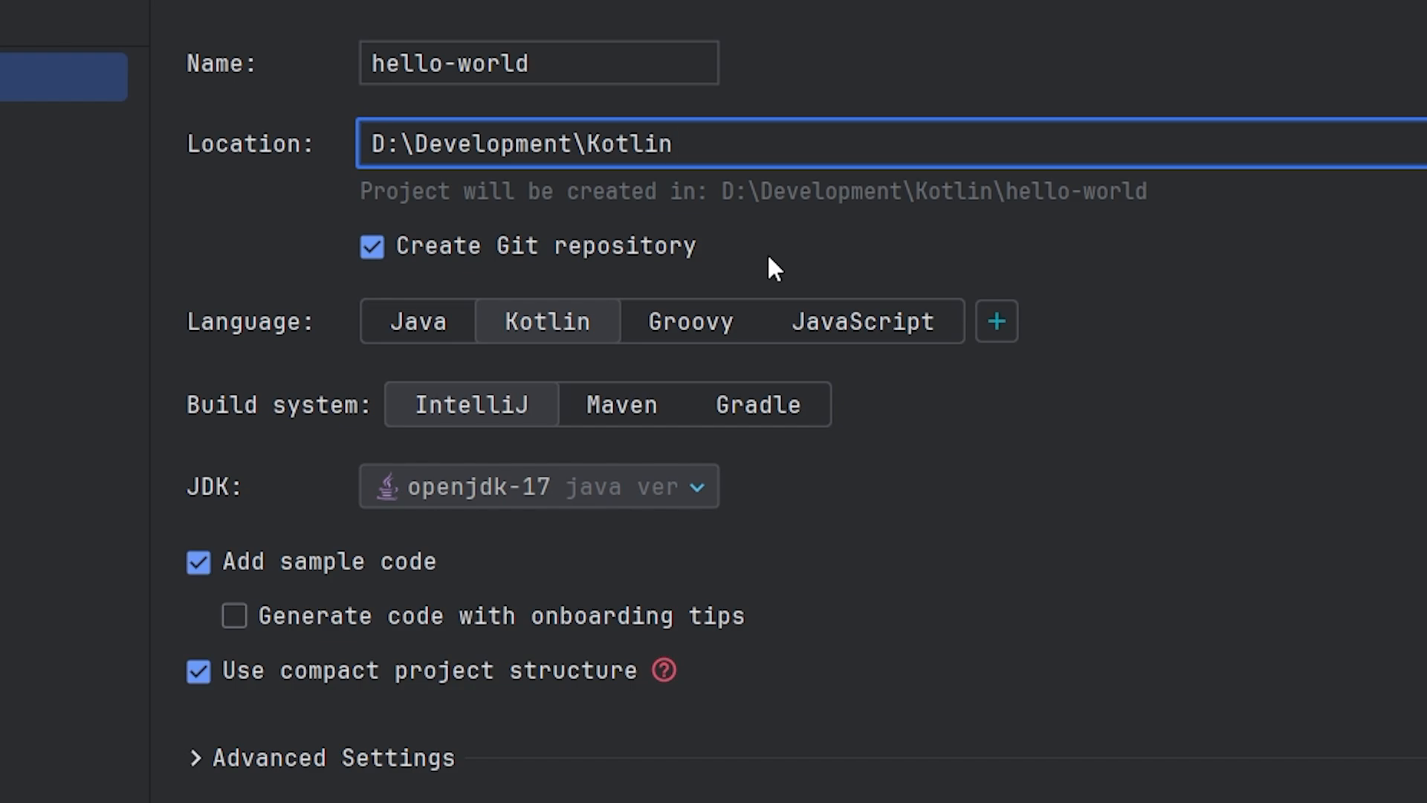
{"action": "left_click", "coordinate": [371, 245]}
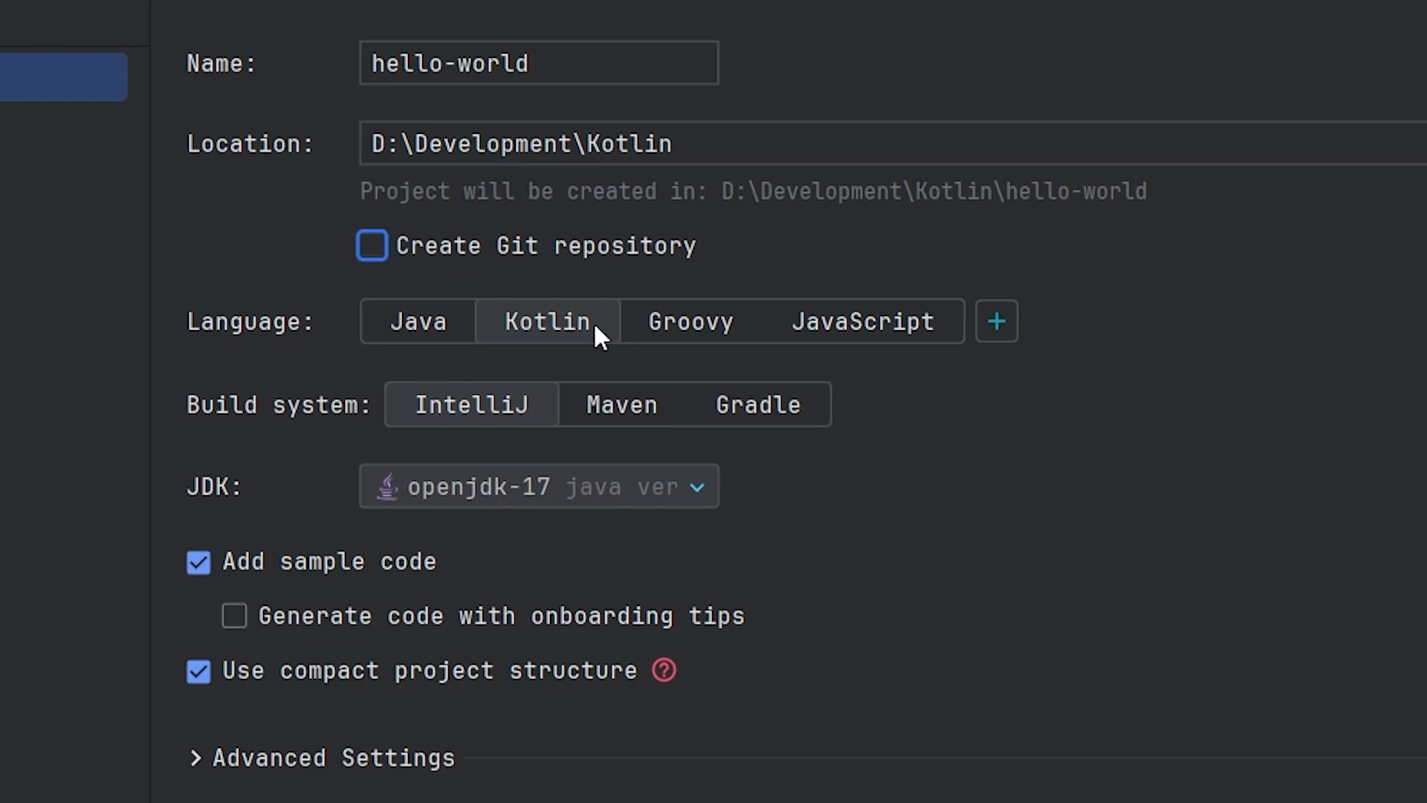
{"action": "mouse_move", "coordinate": [356, 439]}
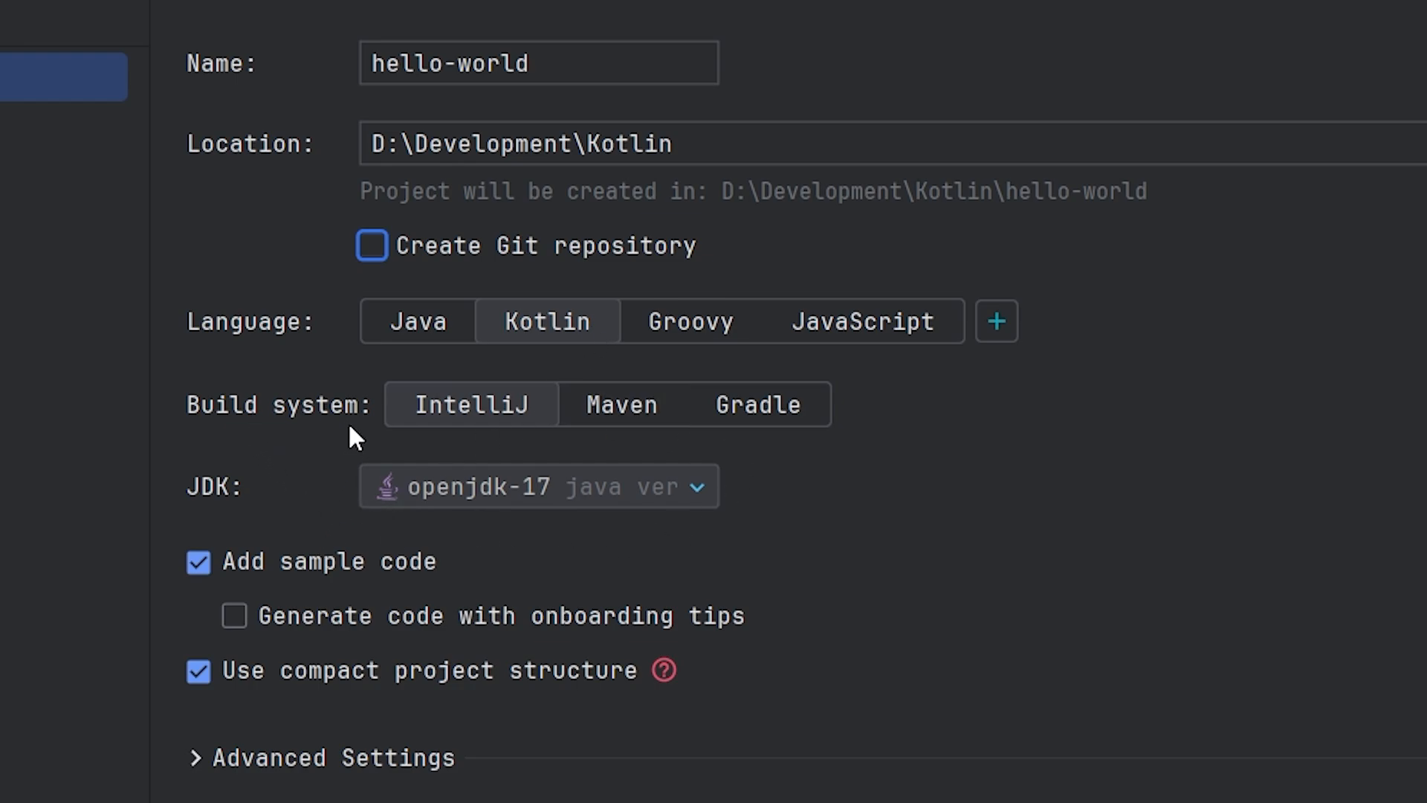
{"action": "mouse_move", "coordinate": [612, 516]}
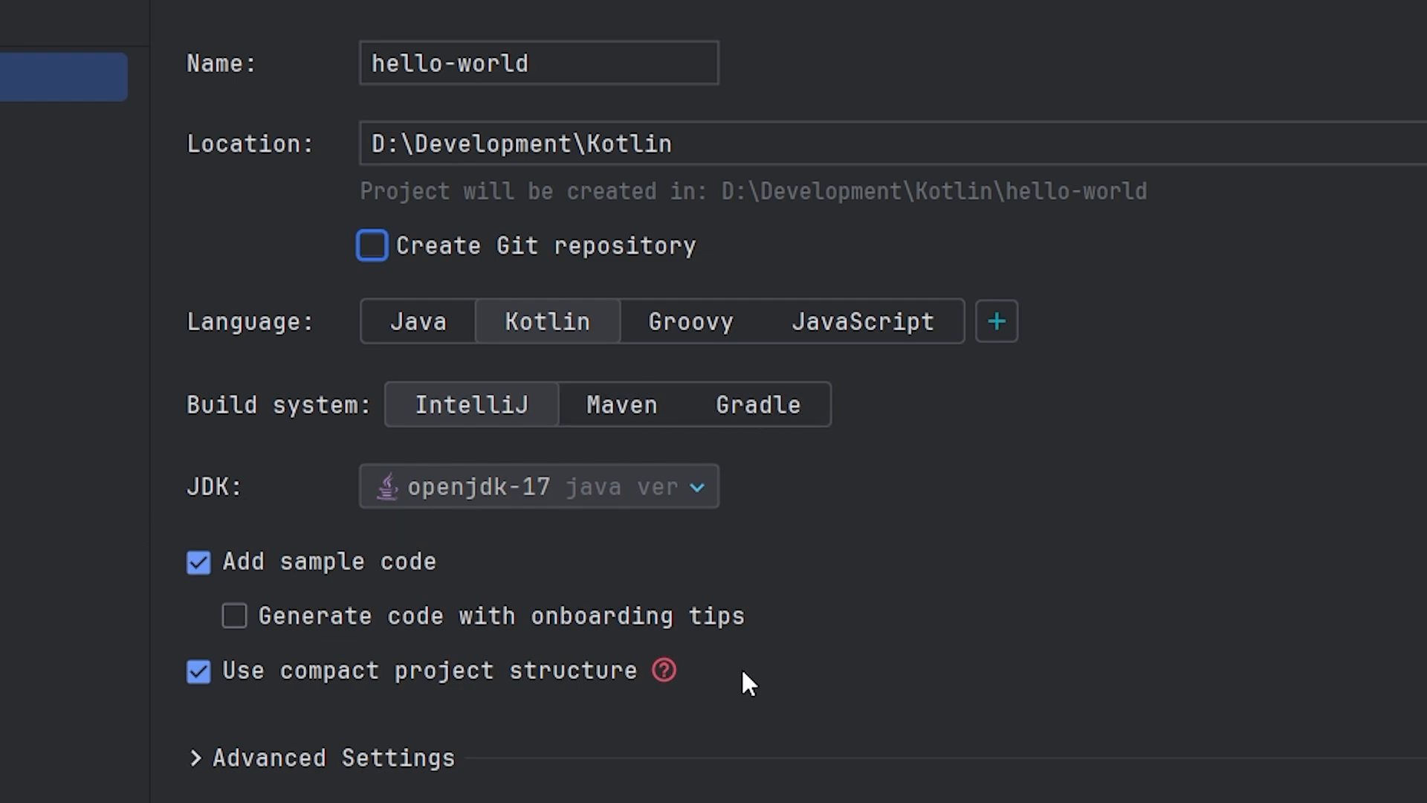
{"action": "mouse_move", "coordinate": [871, 663]}
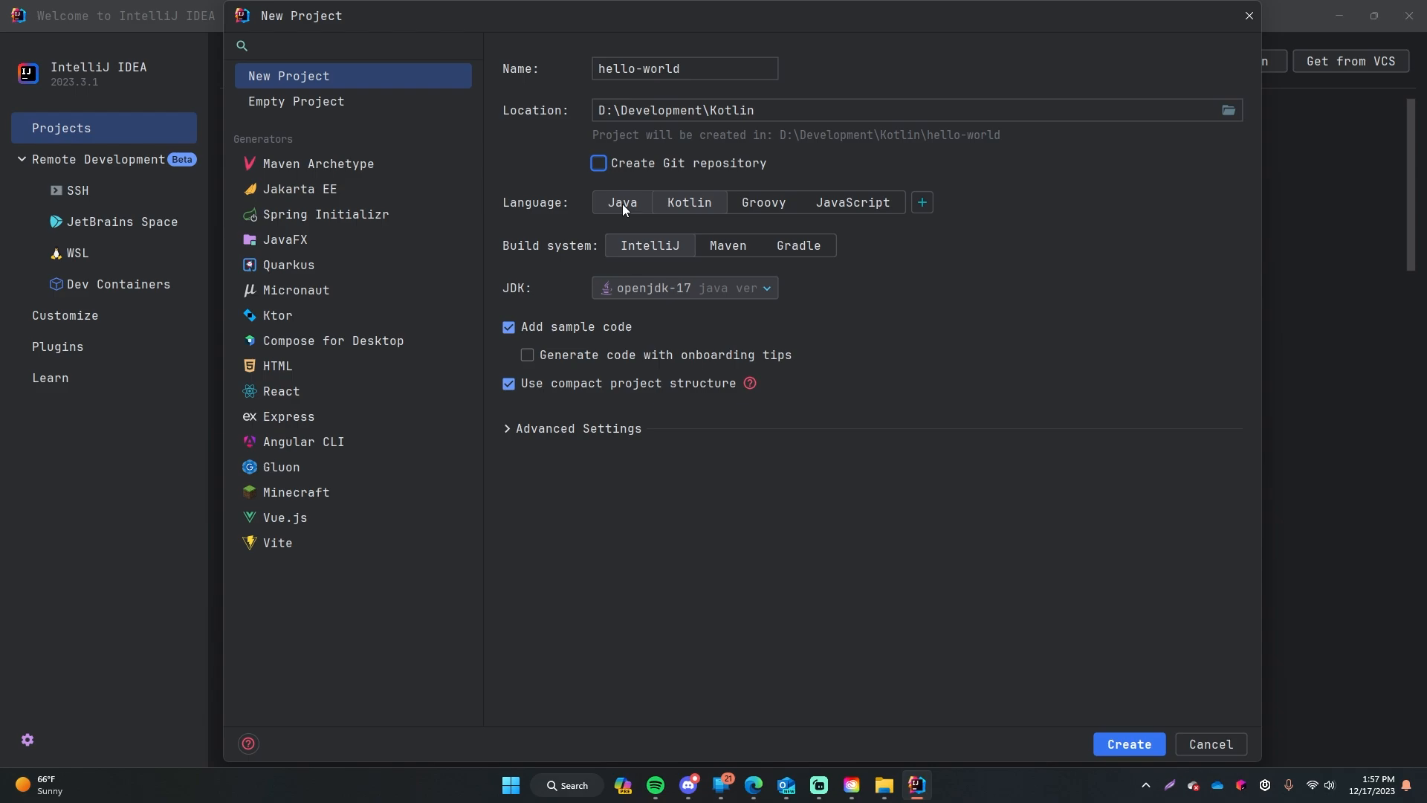
Choose to download Oracle openjdk-21 as the project's JDK.
{"action": "left_click", "coordinate": [682, 287]}
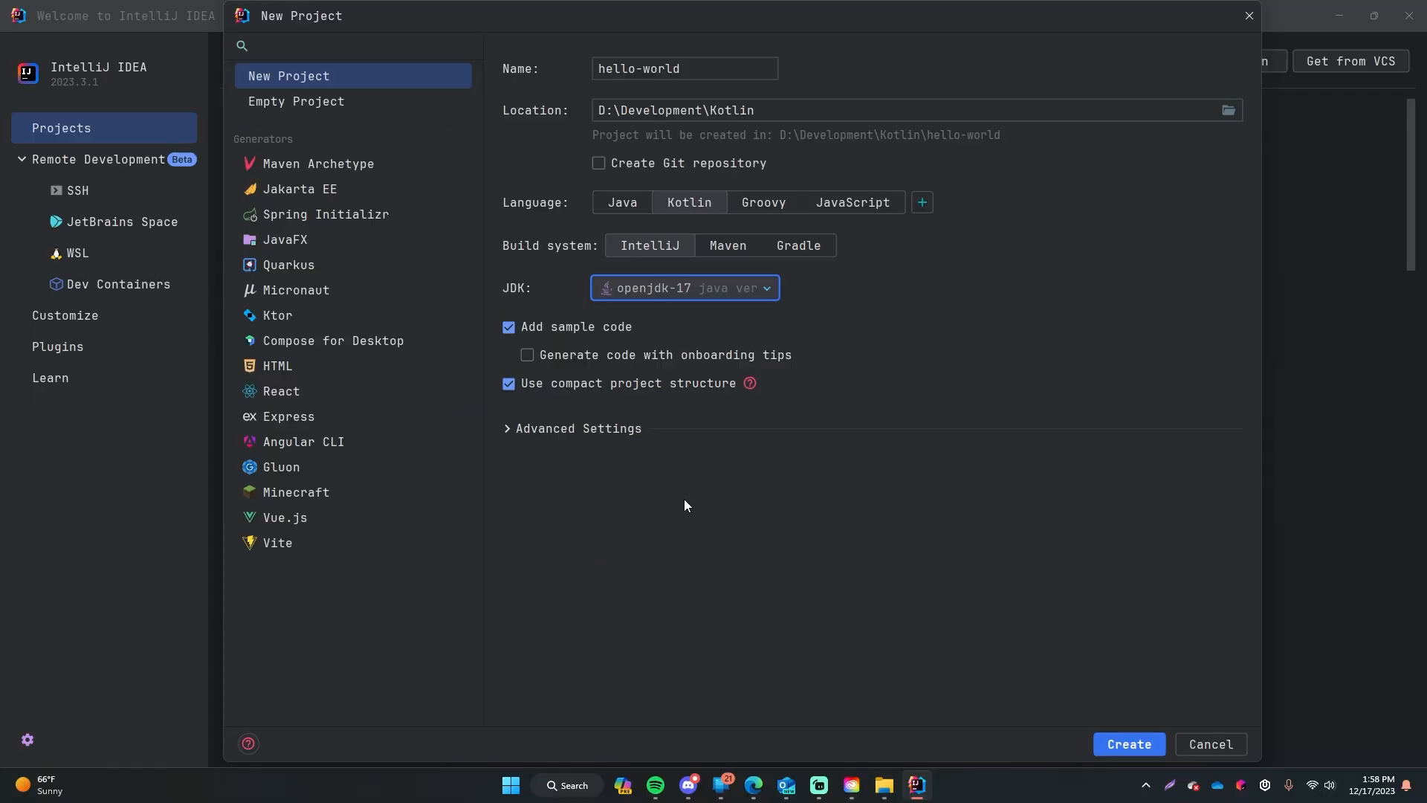
{"action": "left_click", "coordinate": [765, 286]}
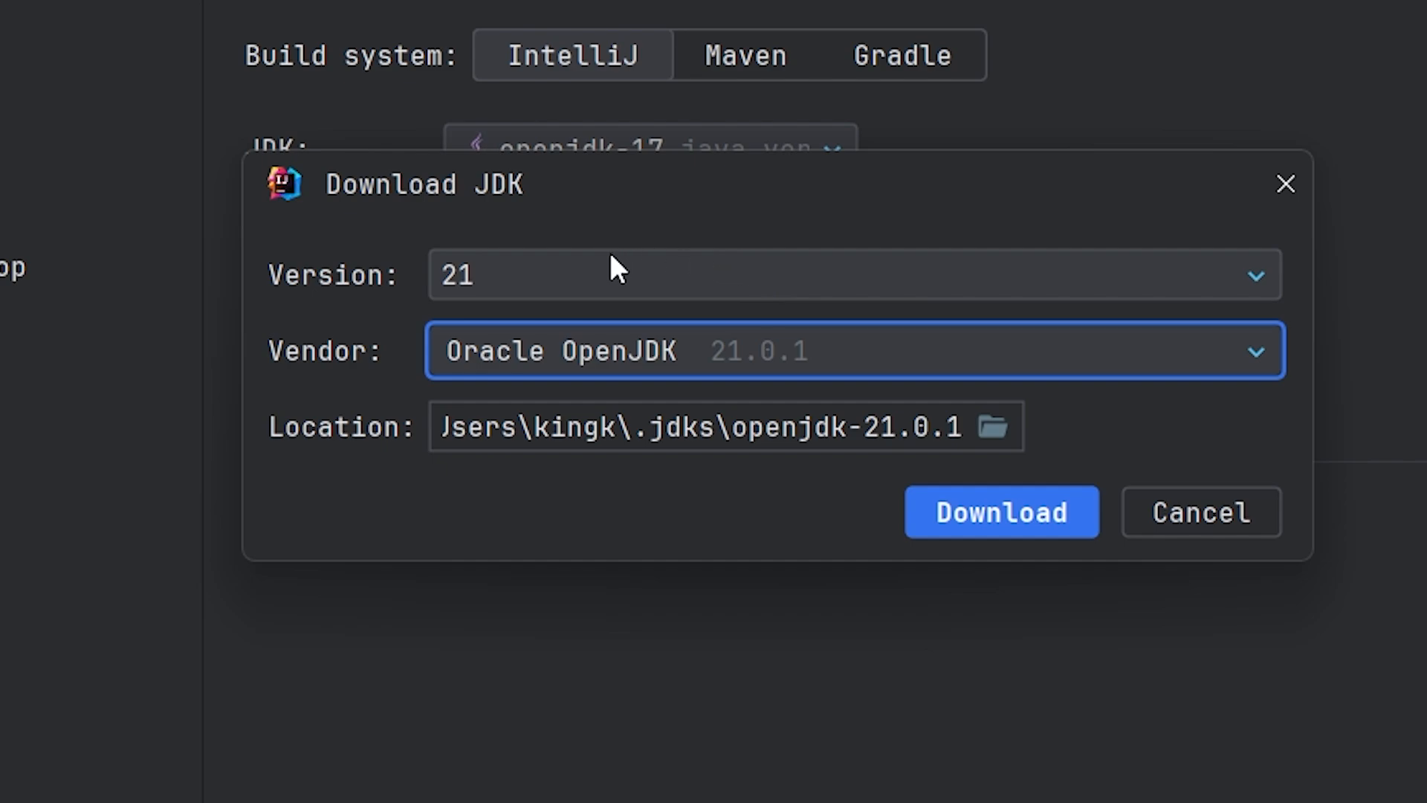
{"action": "left_click", "coordinate": [1000, 511]}
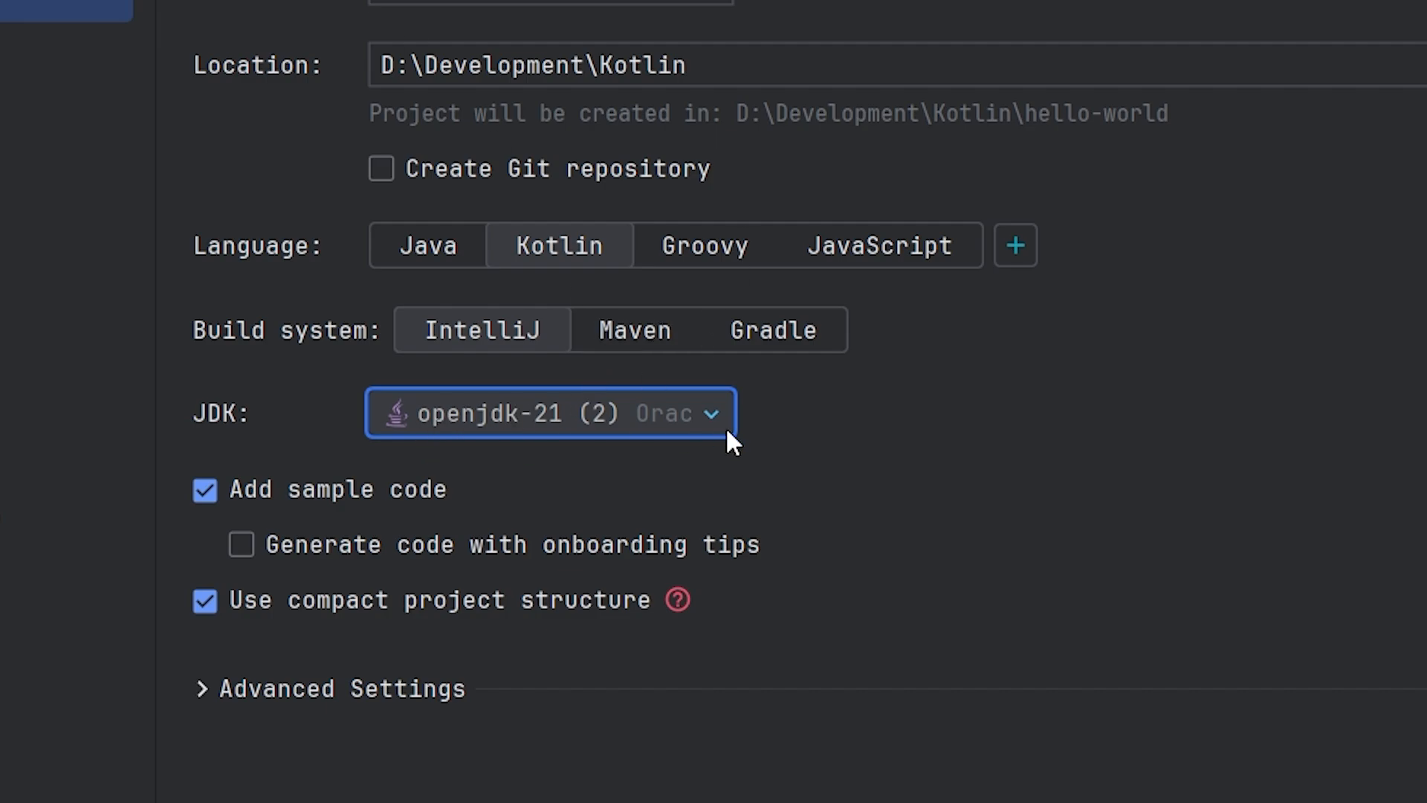
{"action": "mouse_move", "coordinate": [773, 473]}
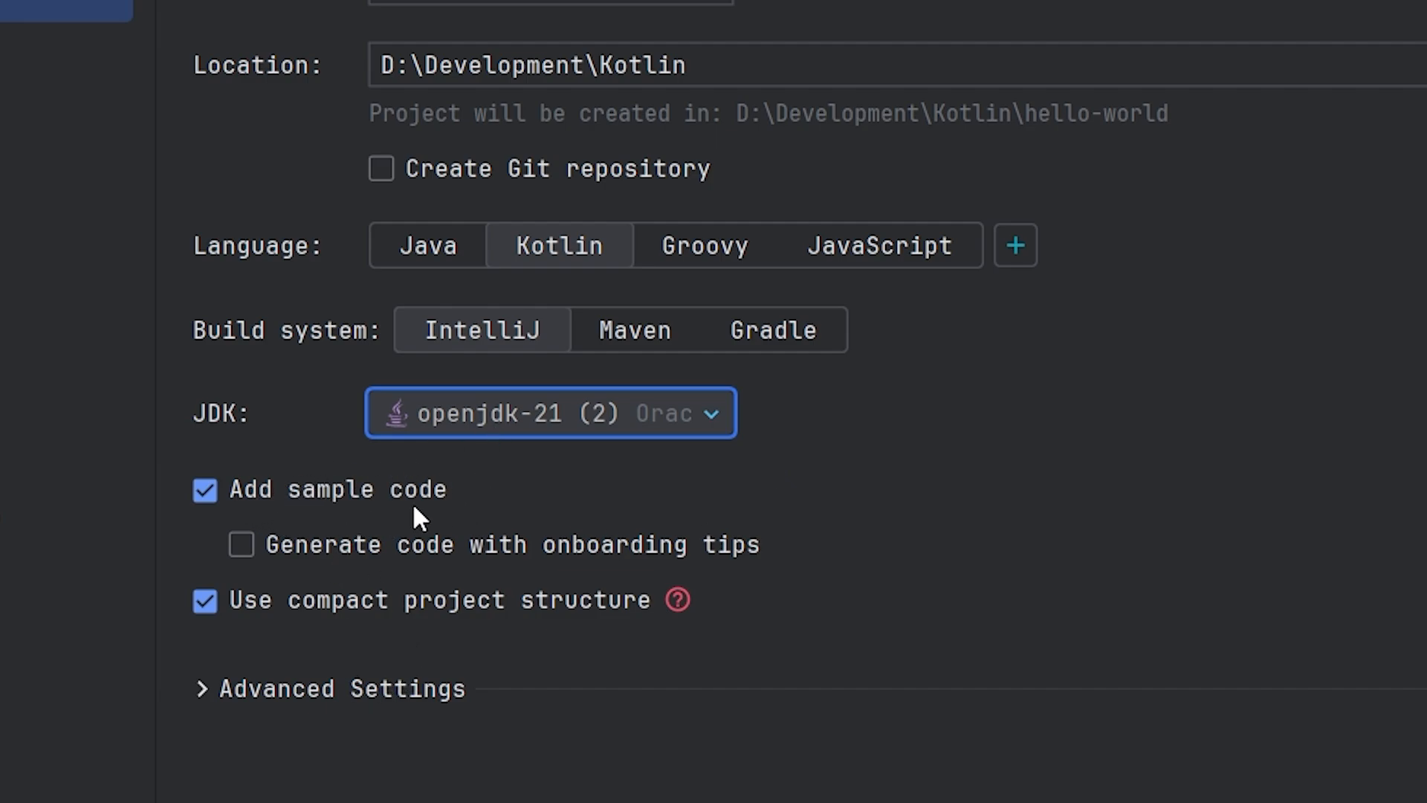
{"action": "mouse_move", "coordinate": [307, 493]}
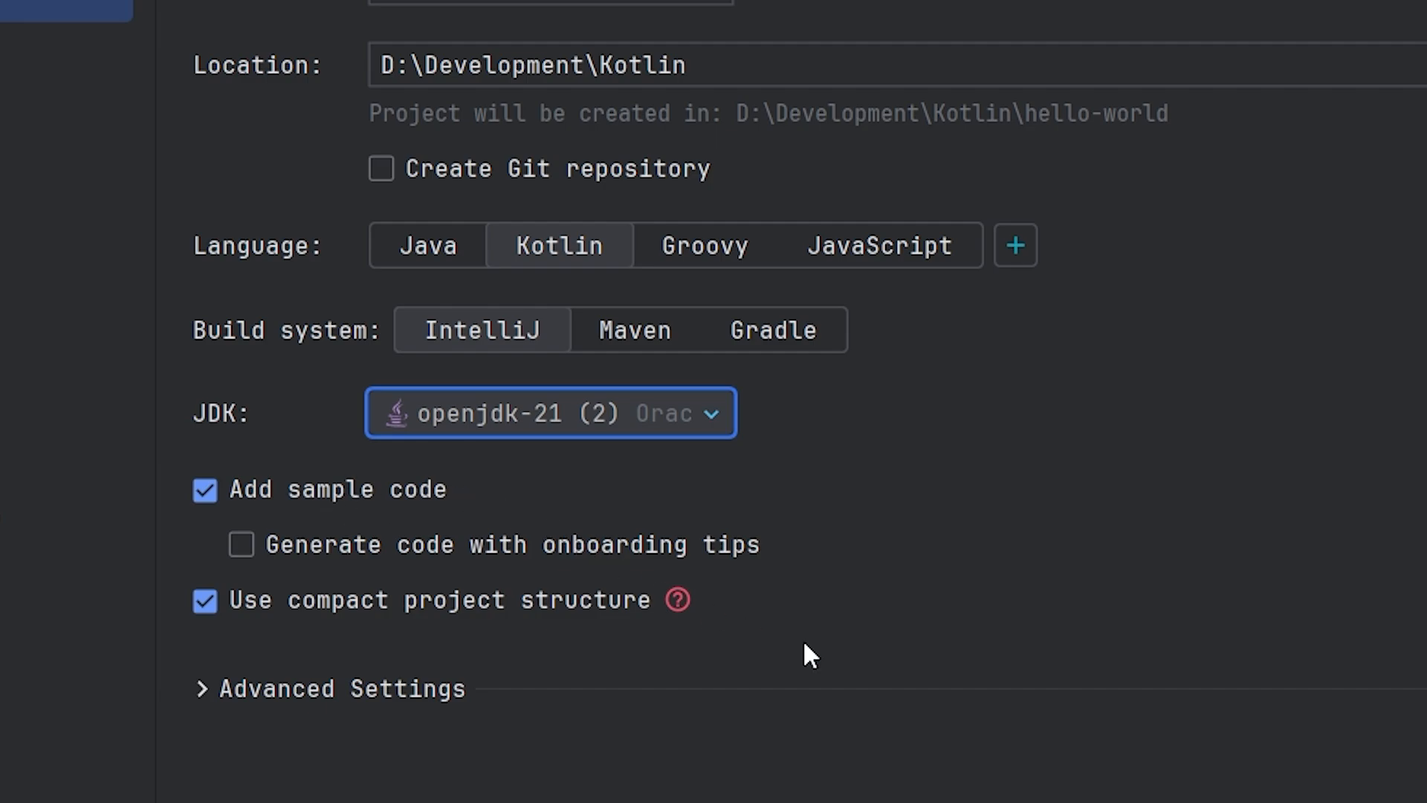
{"action": "mouse_move", "coordinate": [882, 307]}
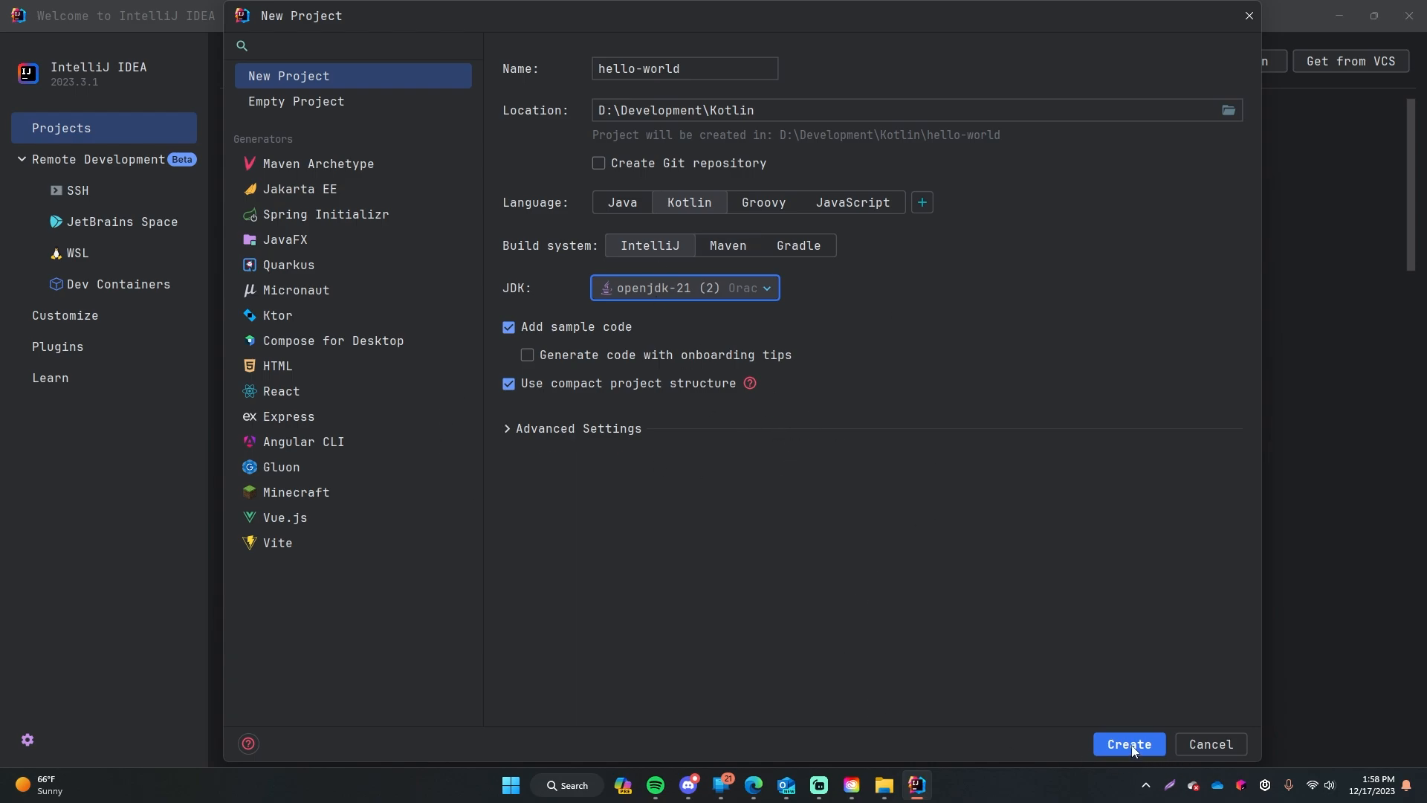
Create the hello-world project so the sample Main.kt opens in the editor.
{"action": "left_click", "coordinate": [1210, 744]}
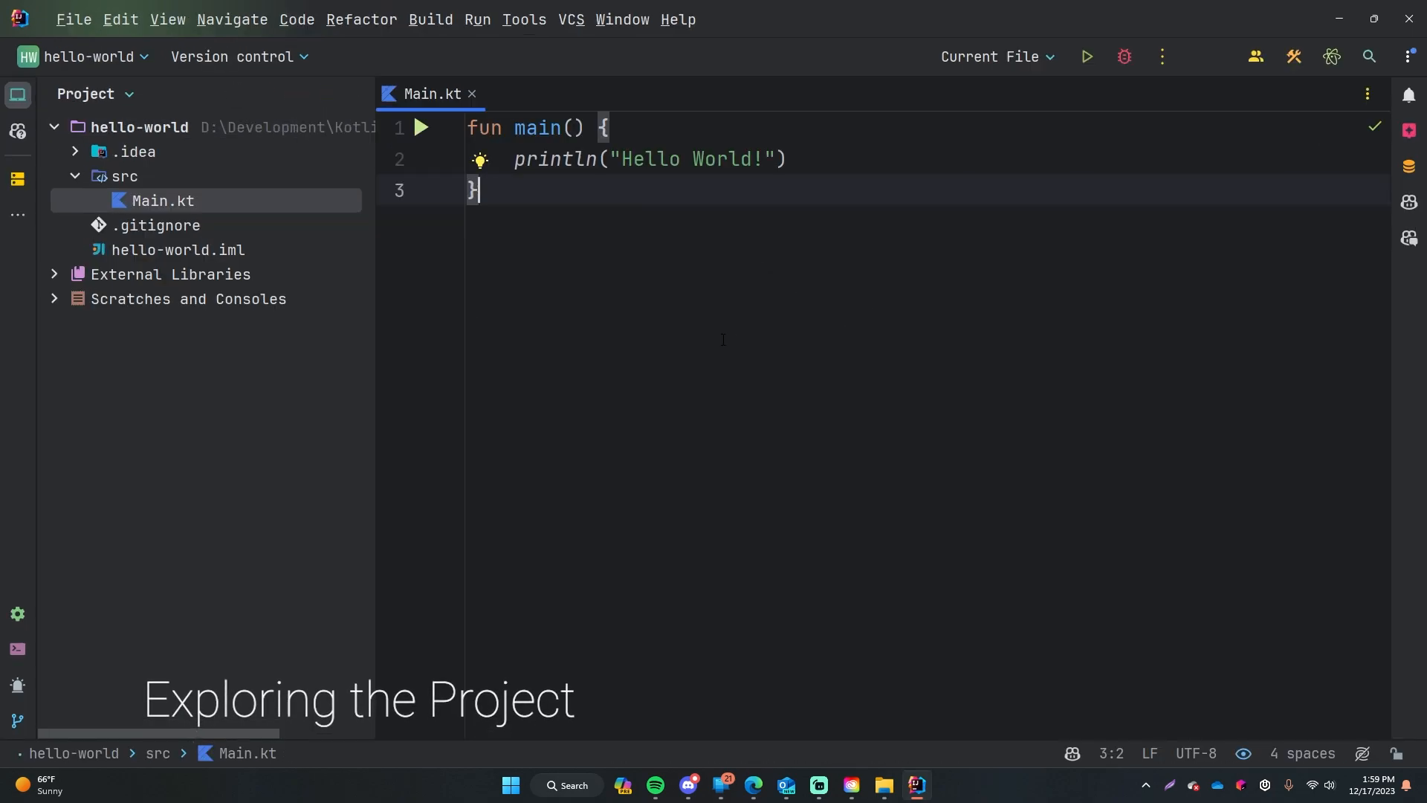
{"action": "mouse_move", "coordinate": [416, 99]}
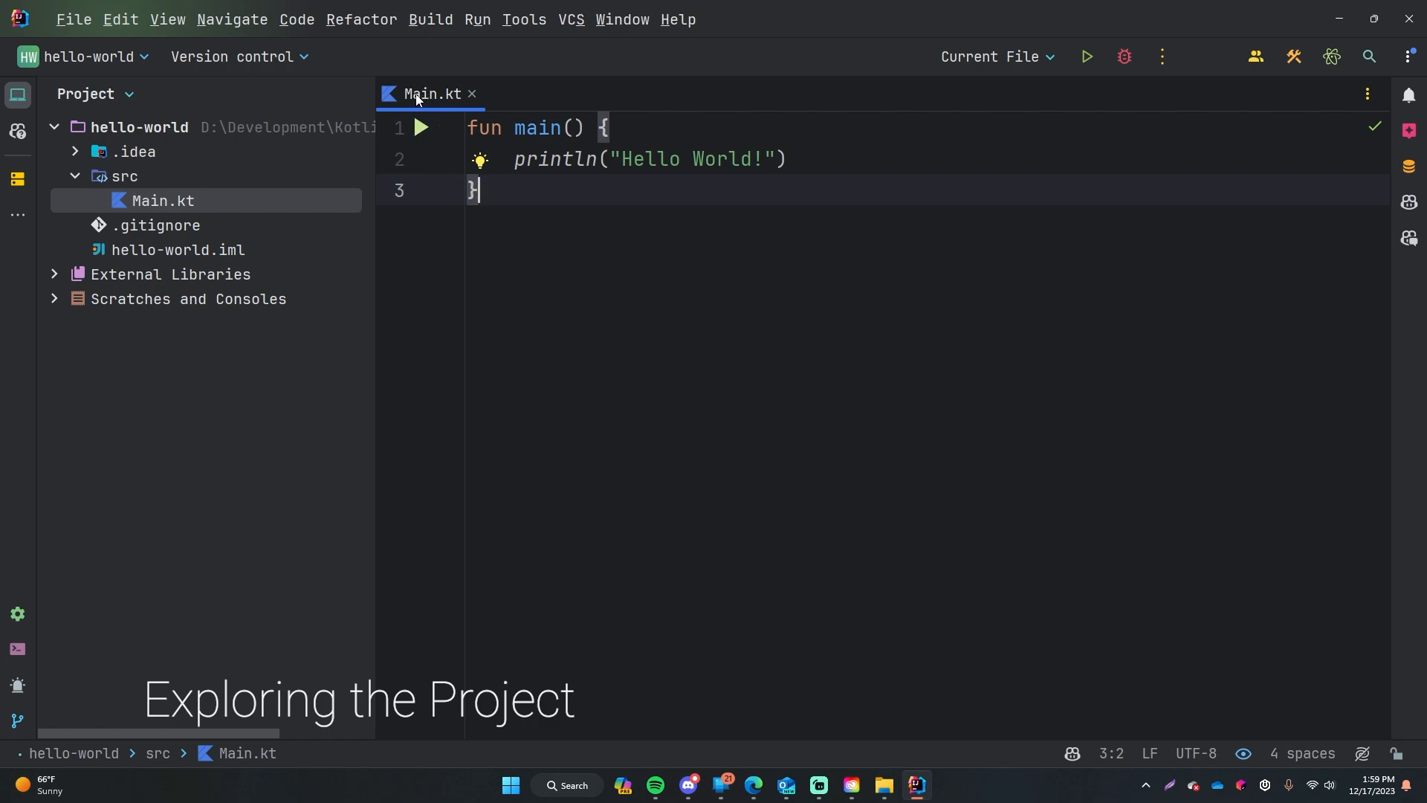
{"action": "mouse_move", "coordinate": [722, 229]}
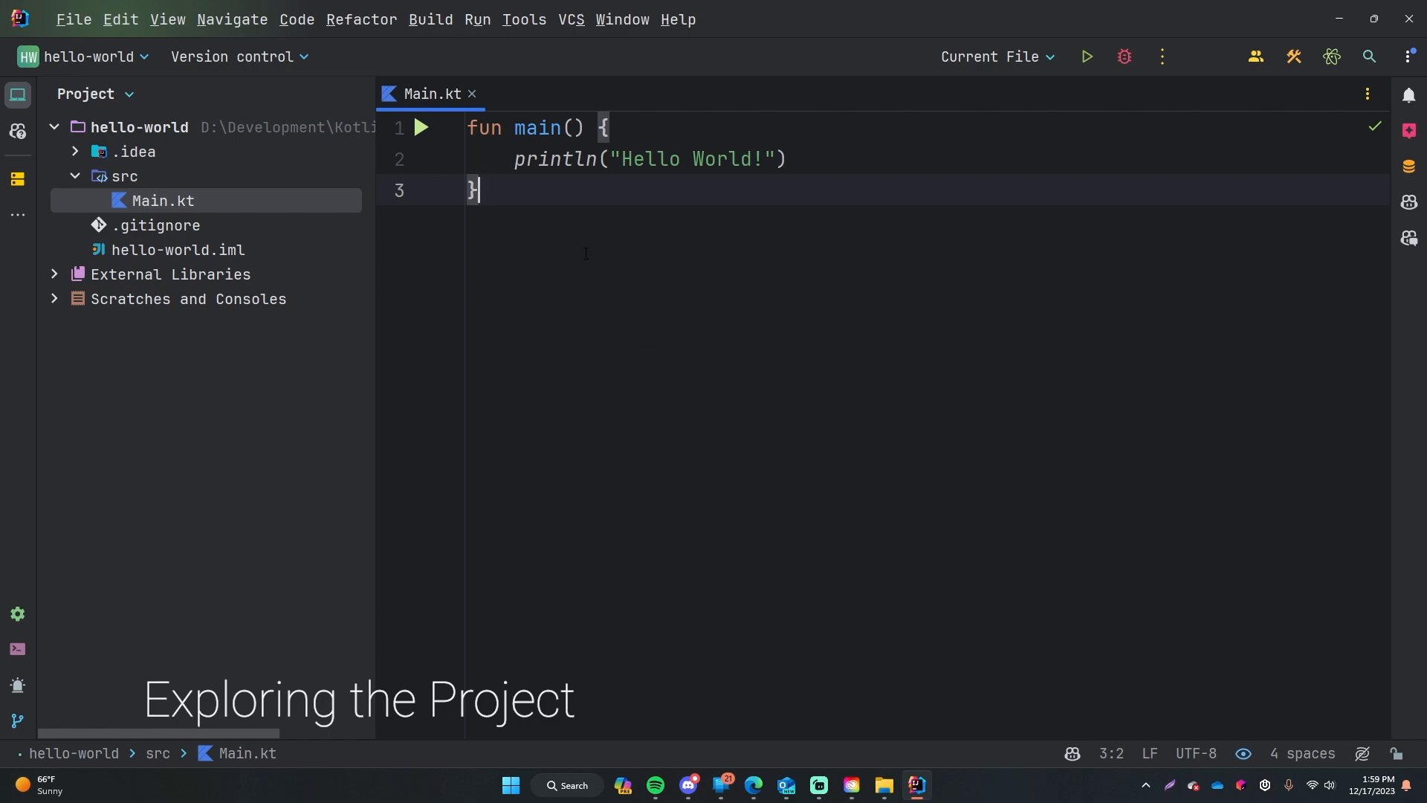
{"action": "key", "text": "ctrl+a"}
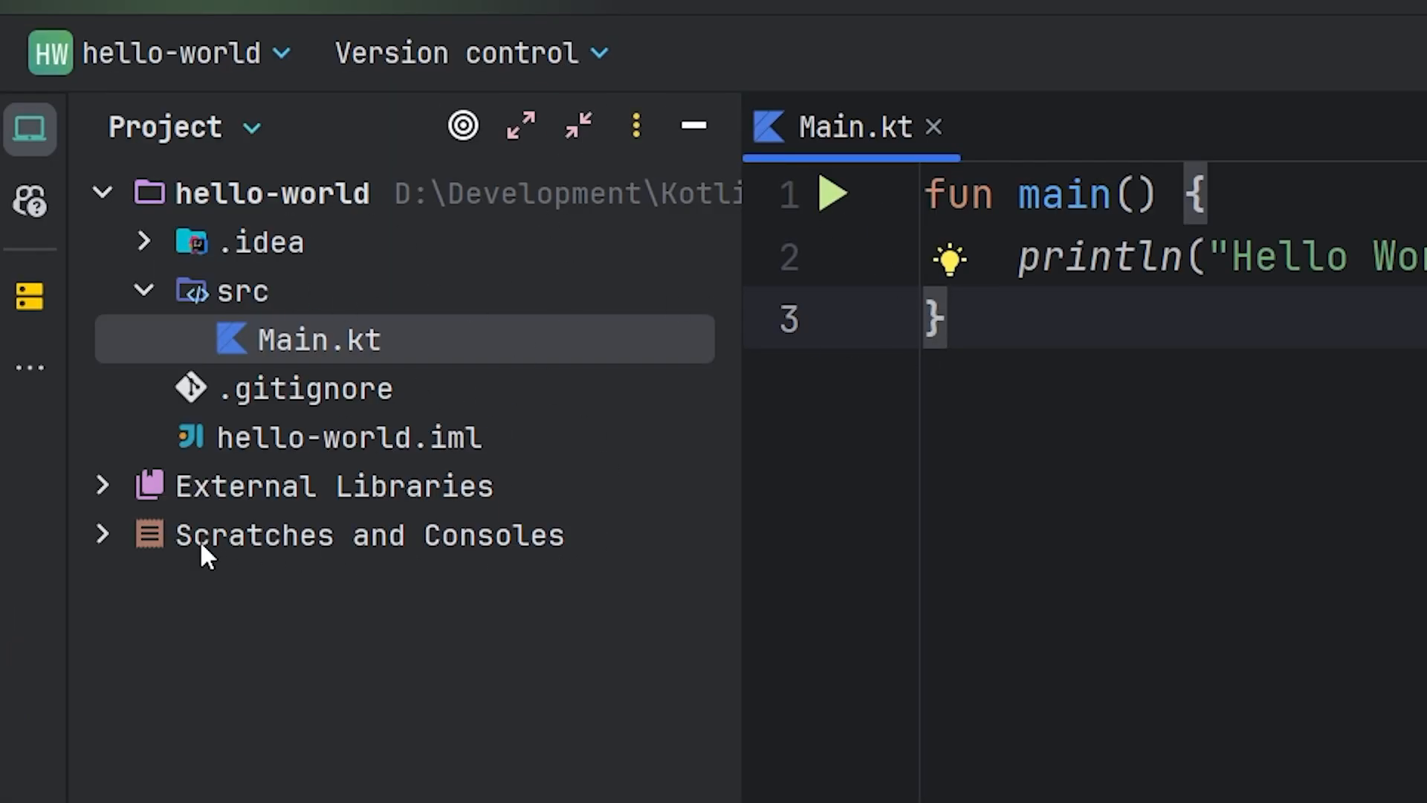
{"action": "left_click", "coordinate": [273, 192]}
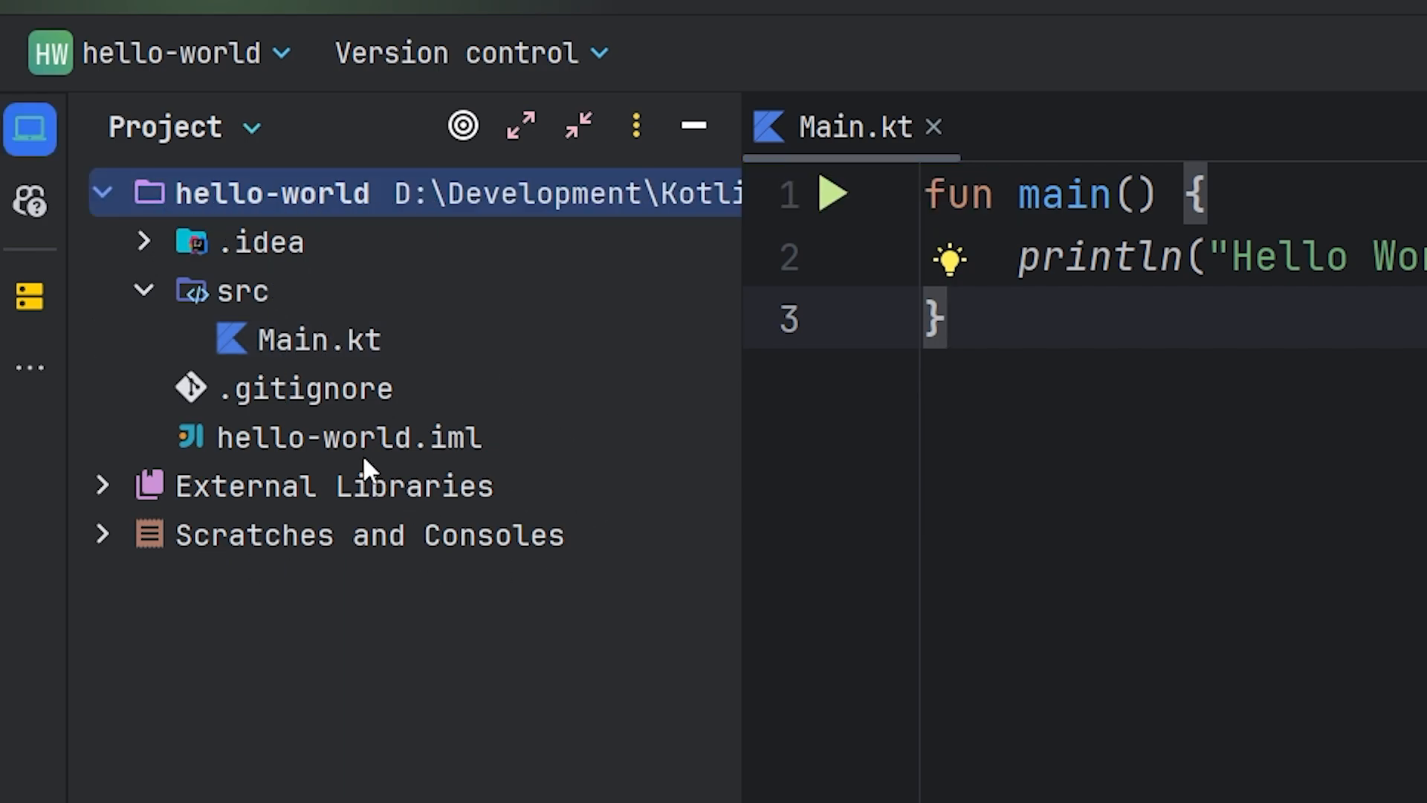
{"action": "left_click", "coordinate": [269, 241]}
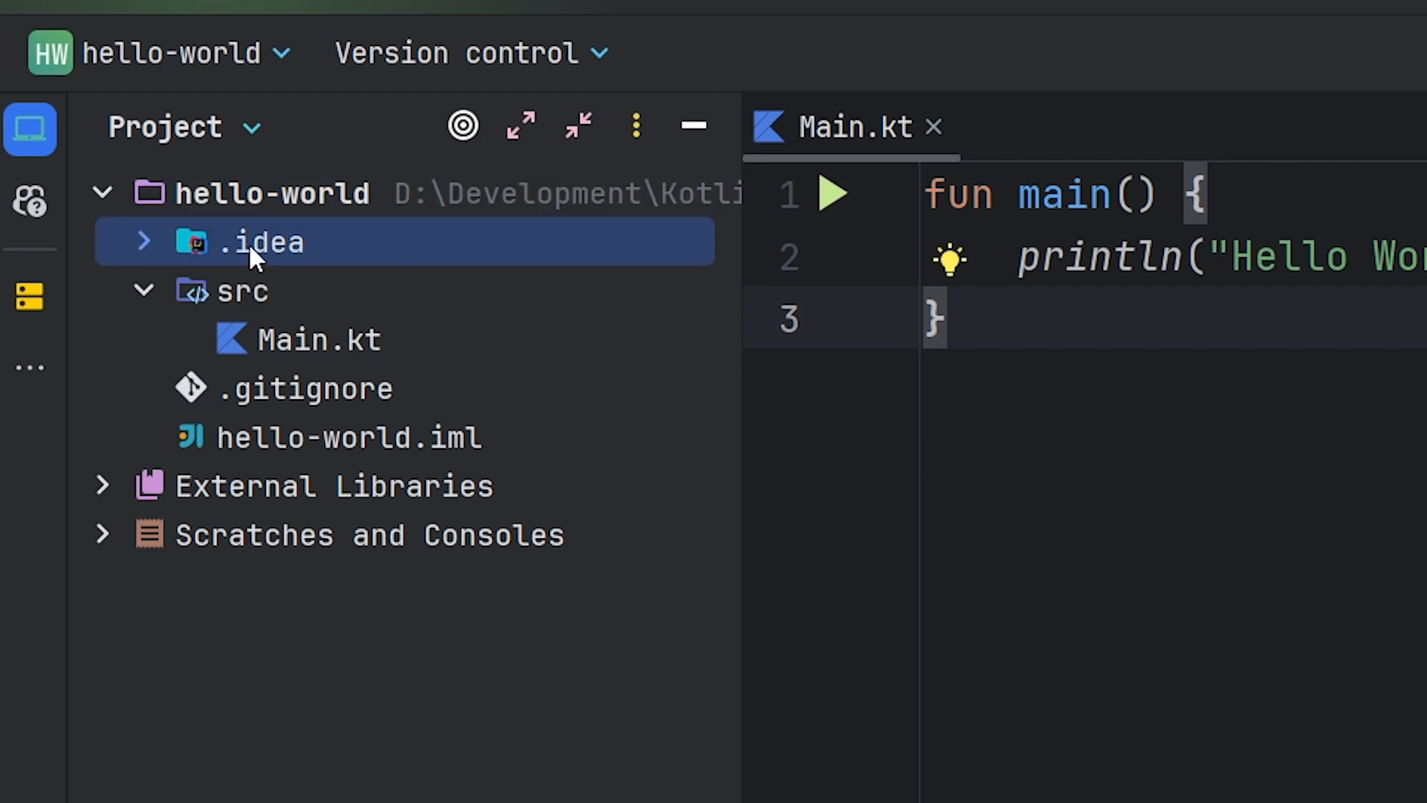
{"action": "mouse_move", "coordinate": [373, 427]}
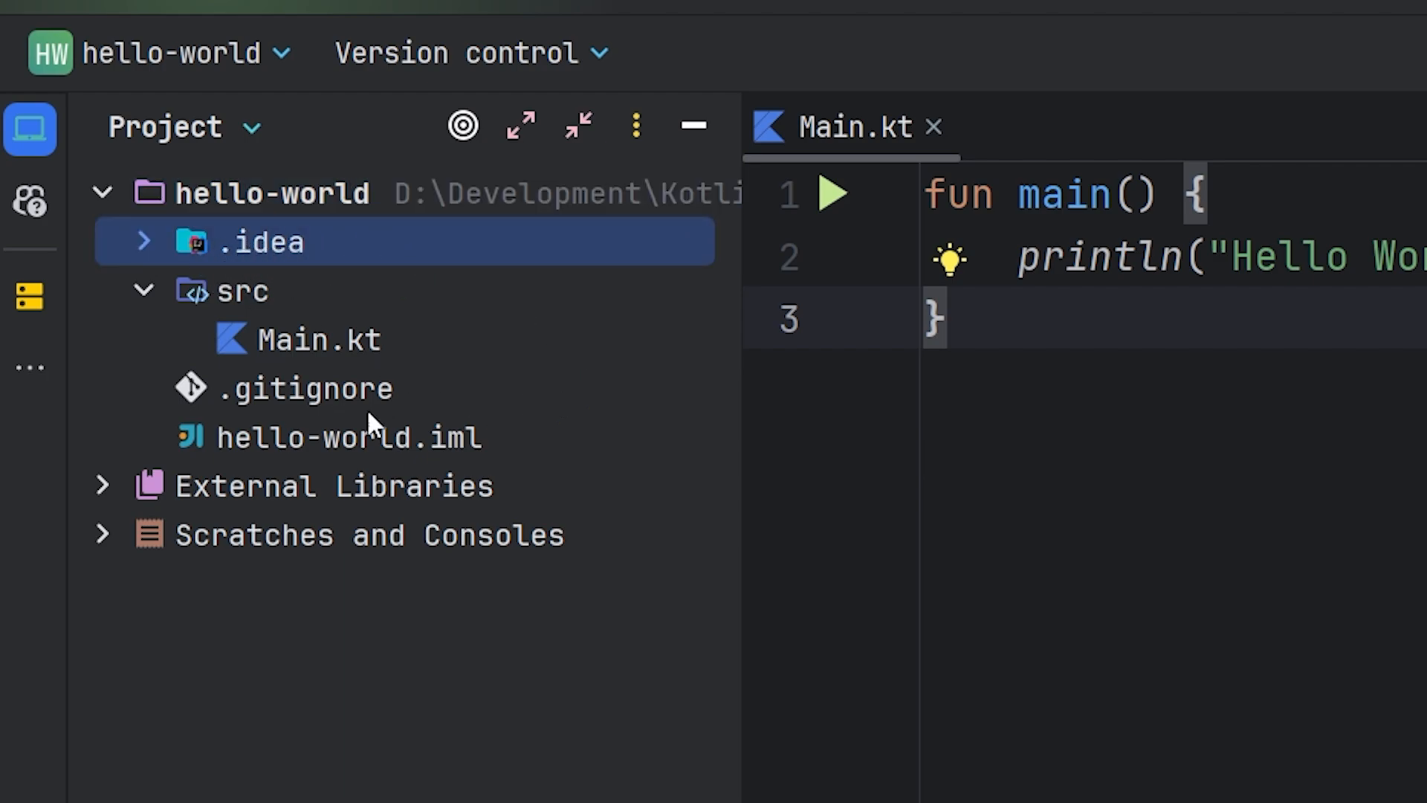
{"action": "mouse_move", "coordinate": [146, 278]}
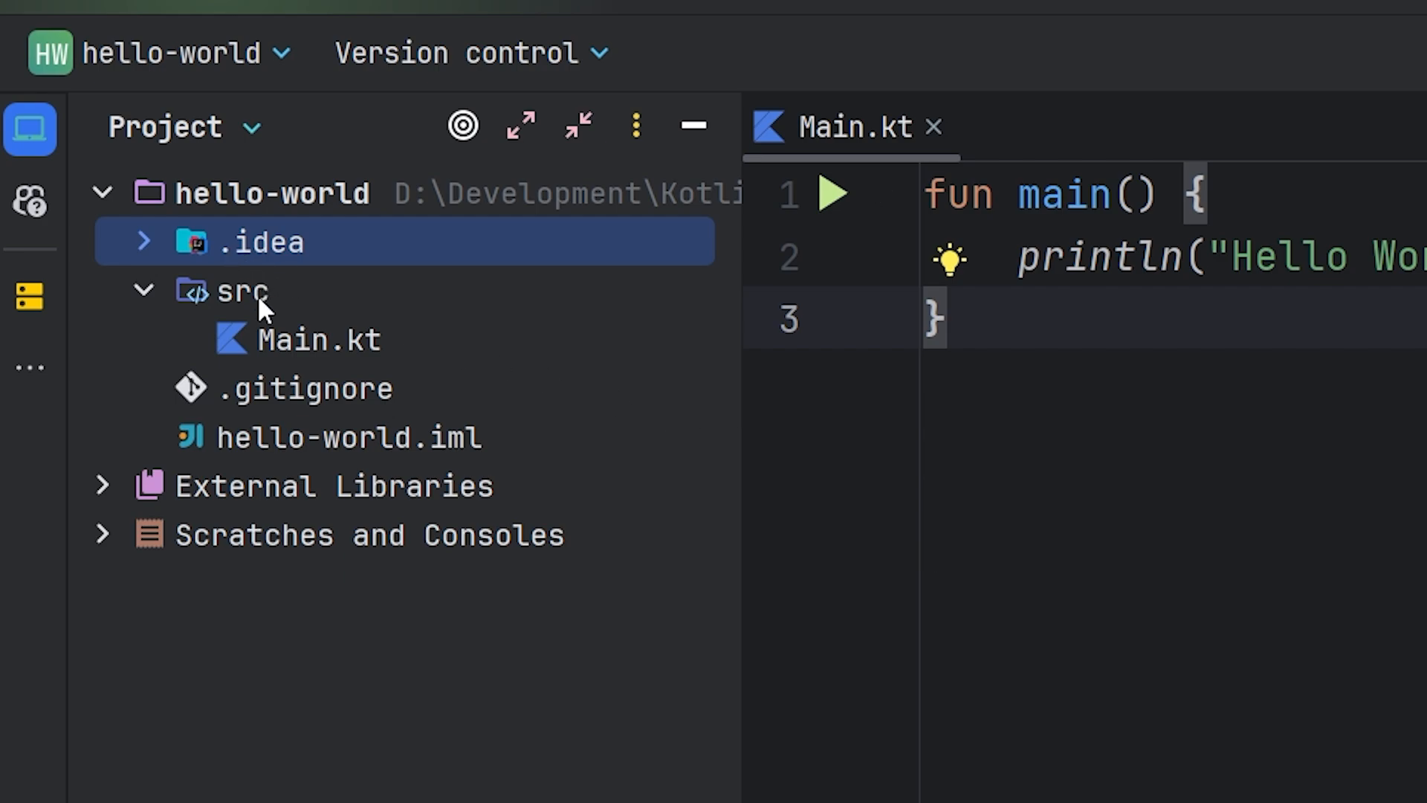
{"action": "left_click", "coordinate": [245, 289]}
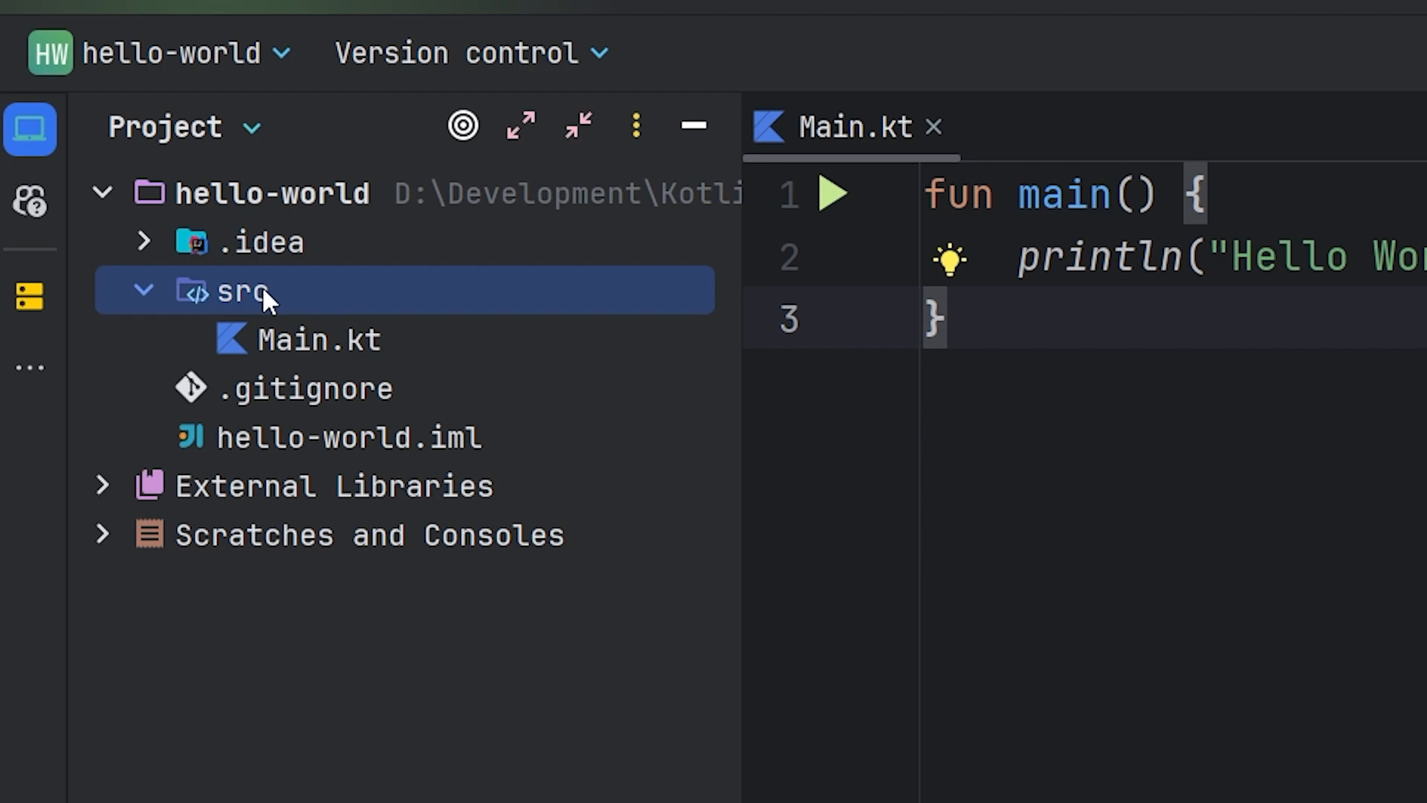
{"action": "mouse_move", "coordinate": [266, 318]}
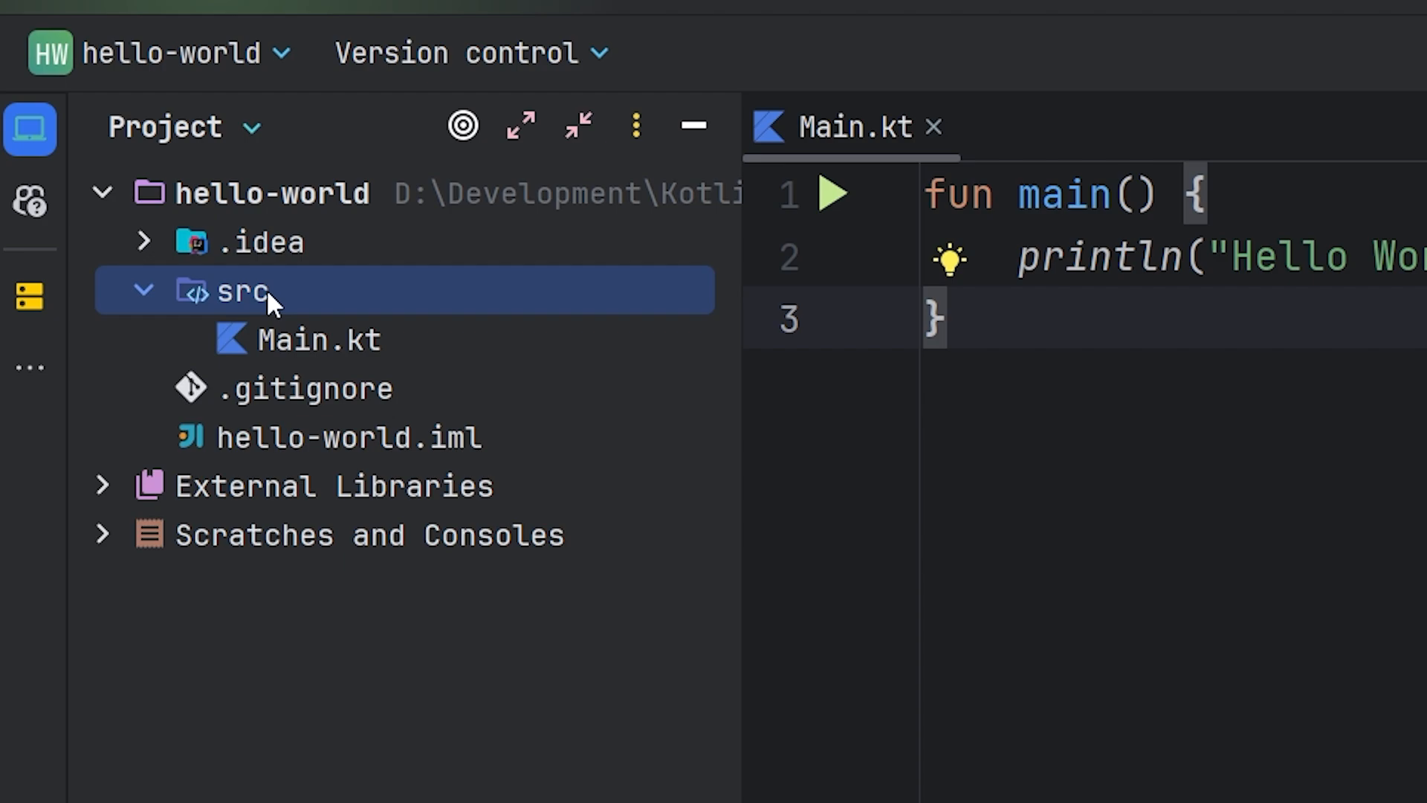
{"action": "mouse_move", "coordinate": [296, 314]}
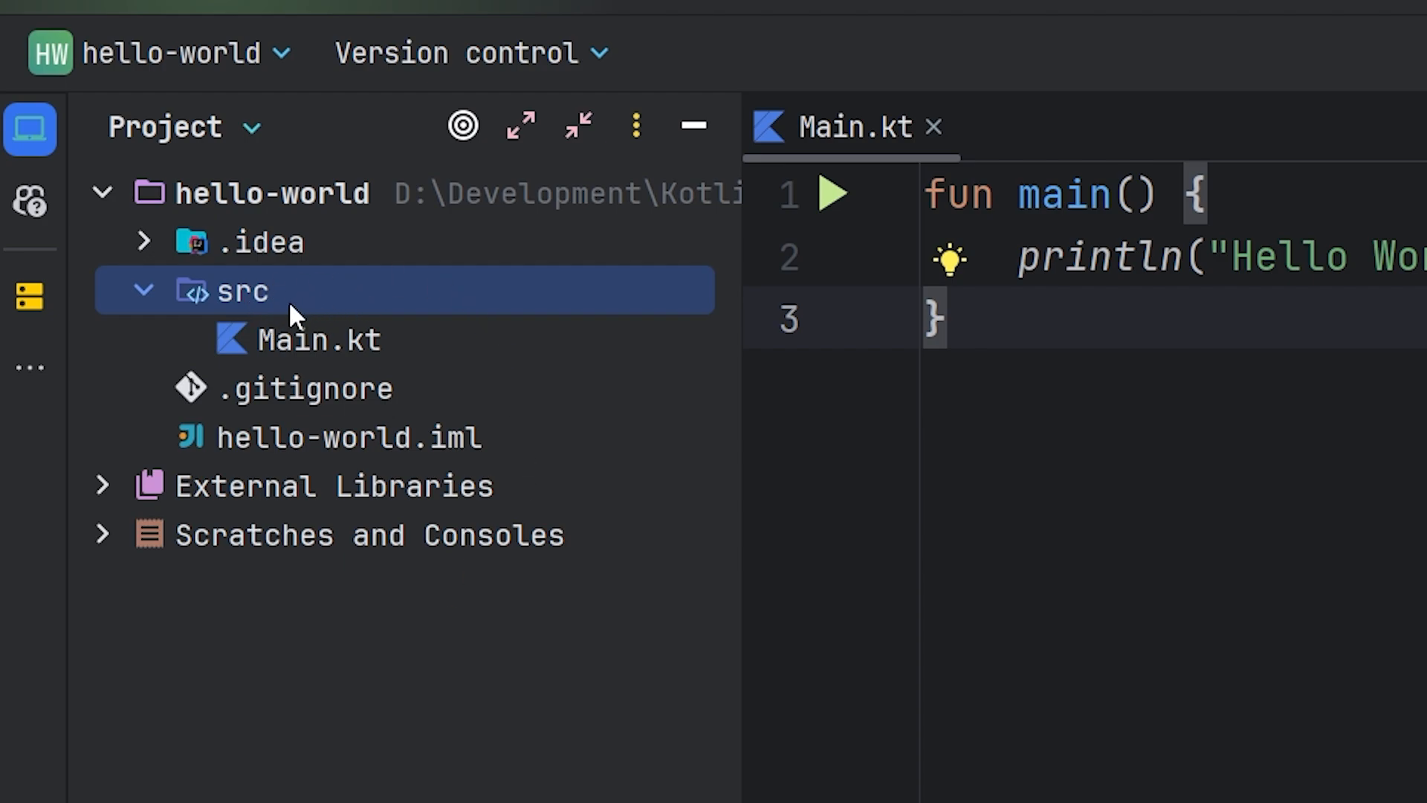
{"action": "left_click", "coordinate": [318, 339]}
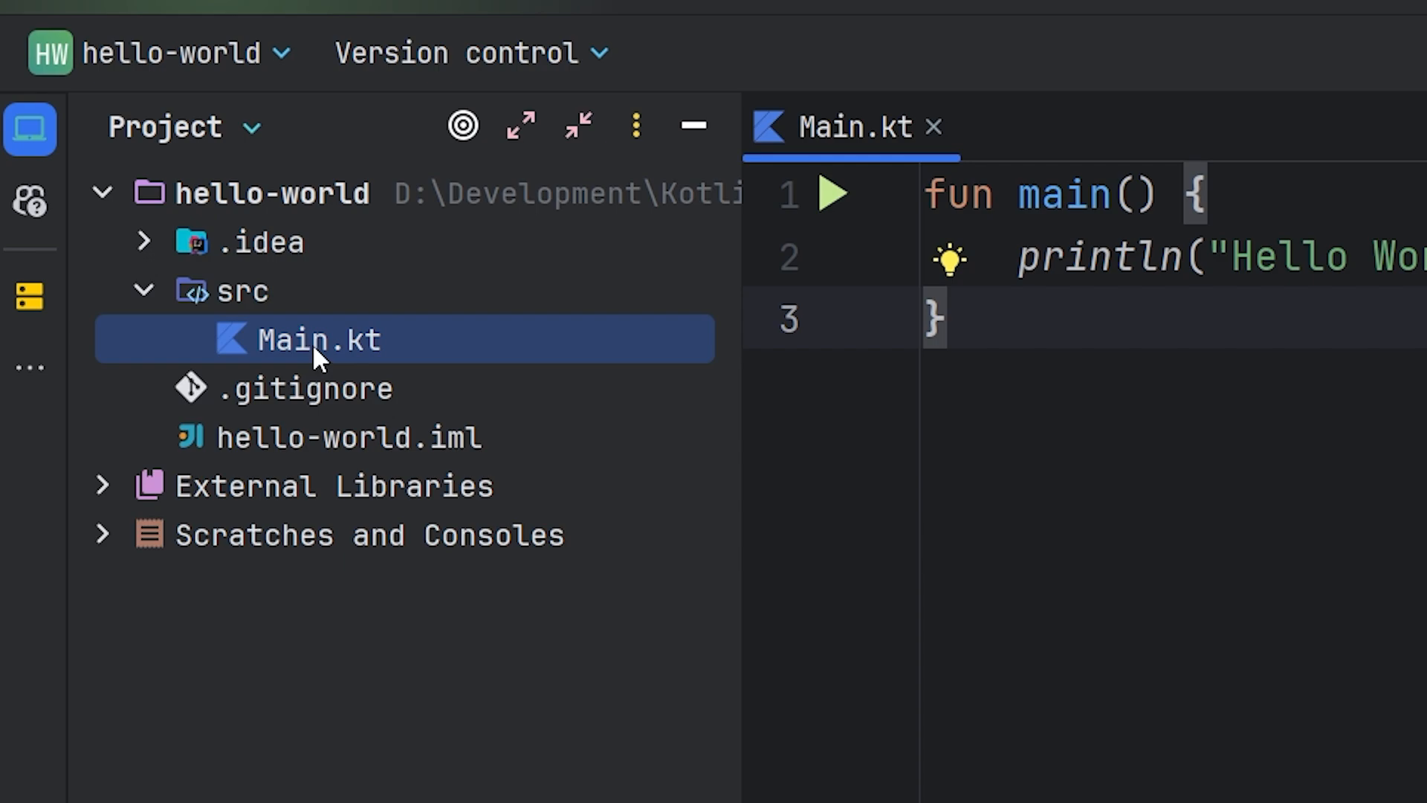
{"action": "mouse_move", "coordinate": [327, 351]}
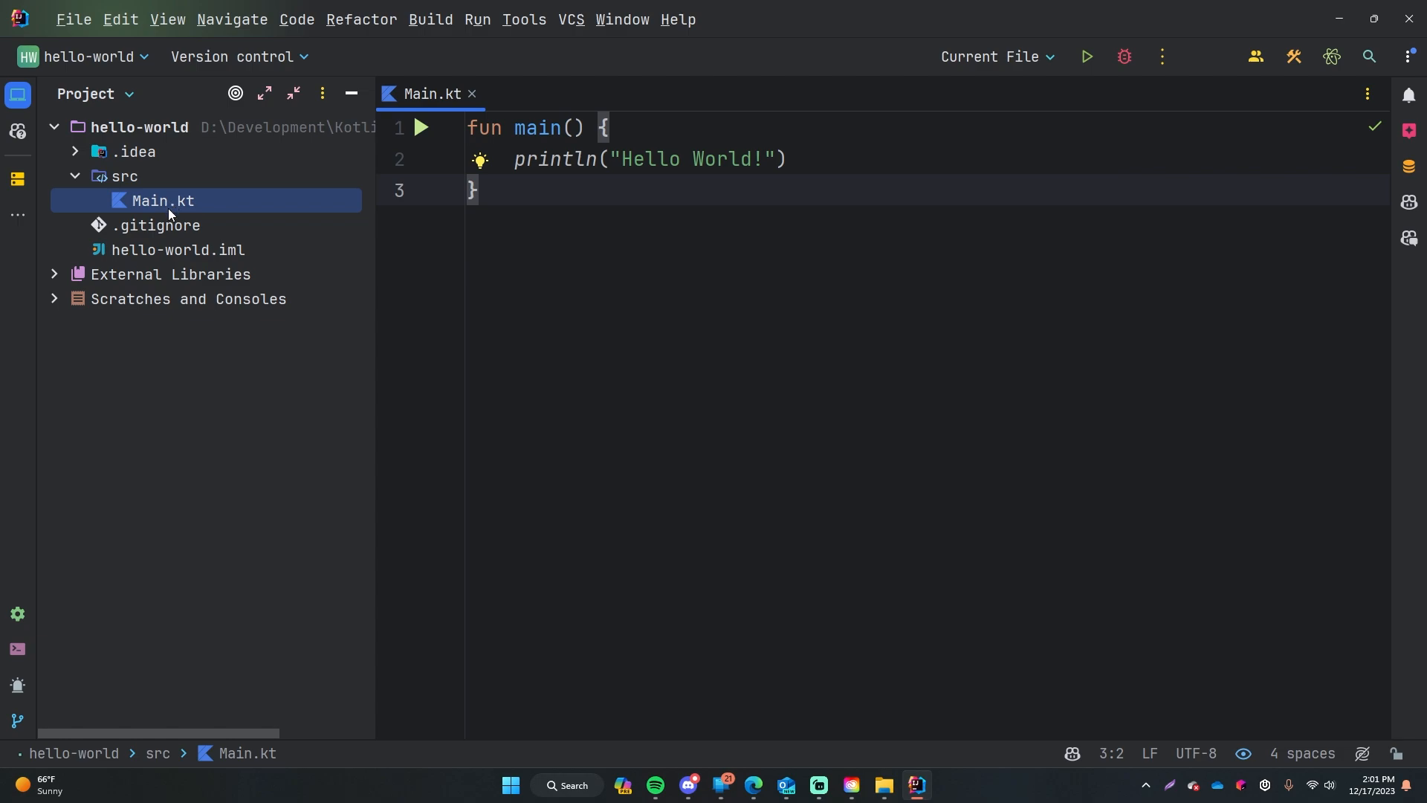
{"action": "mouse_move", "coordinate": [176, 278]}
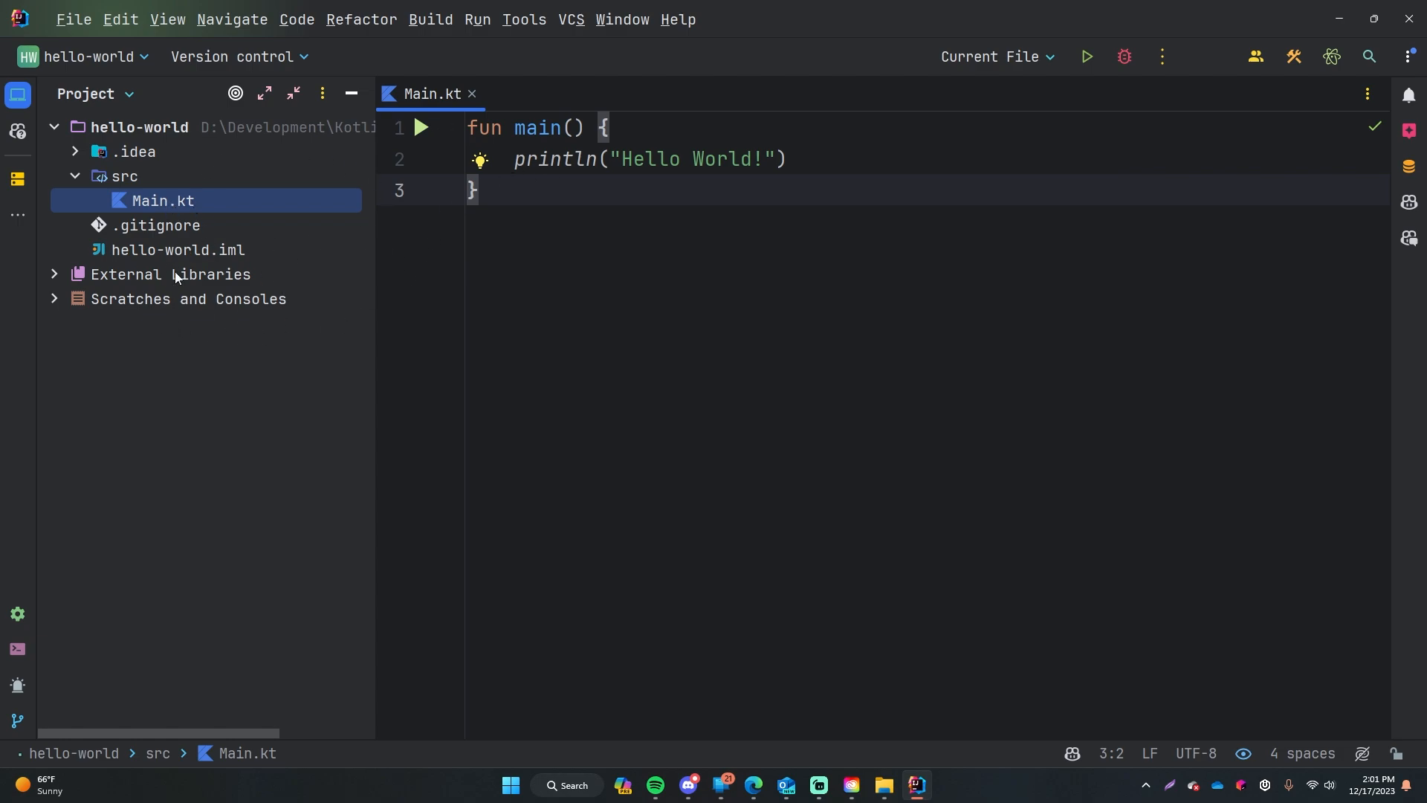
{"action": "mouse_move", "coordinate": [207, 212]}
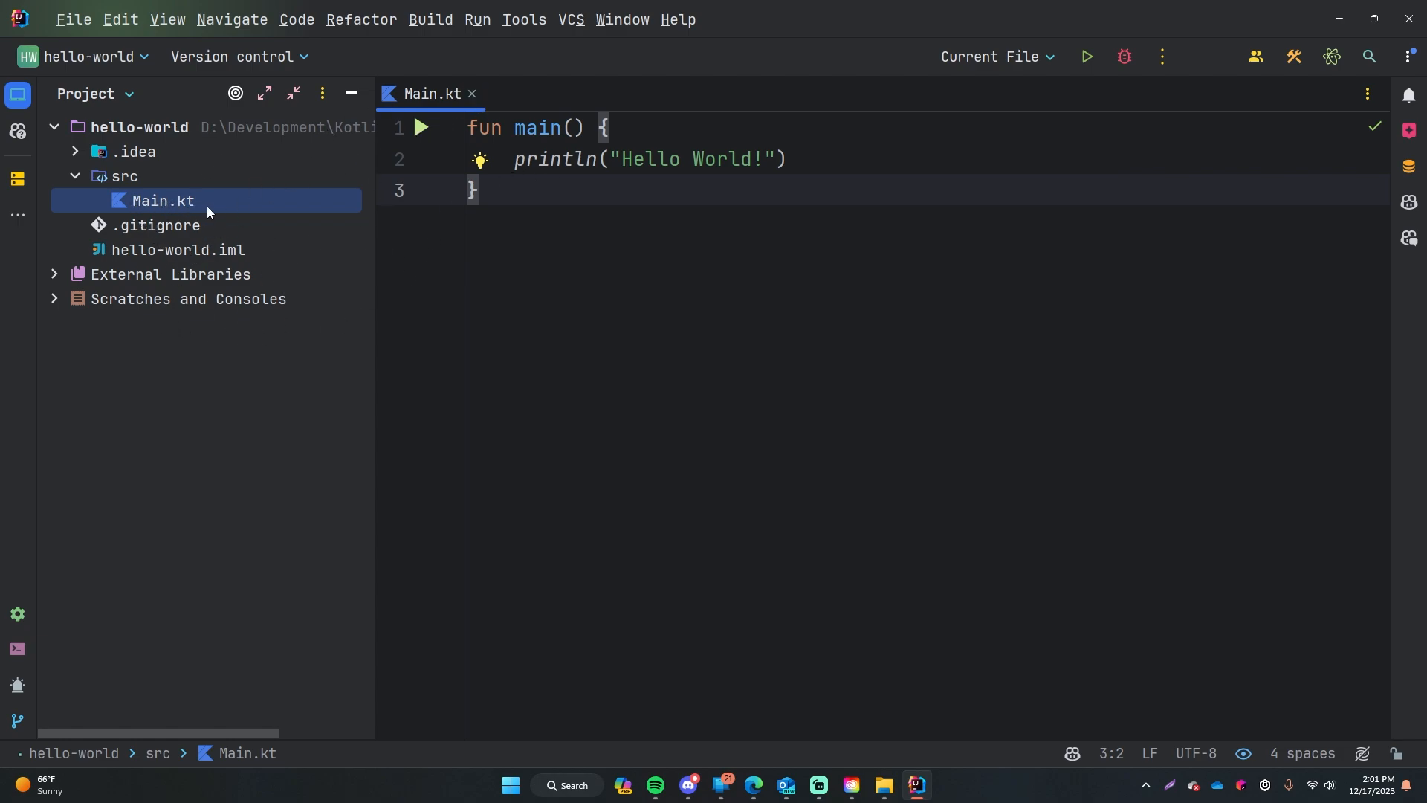
{"action": "mouse_move", "coordinate": [280, 300]}
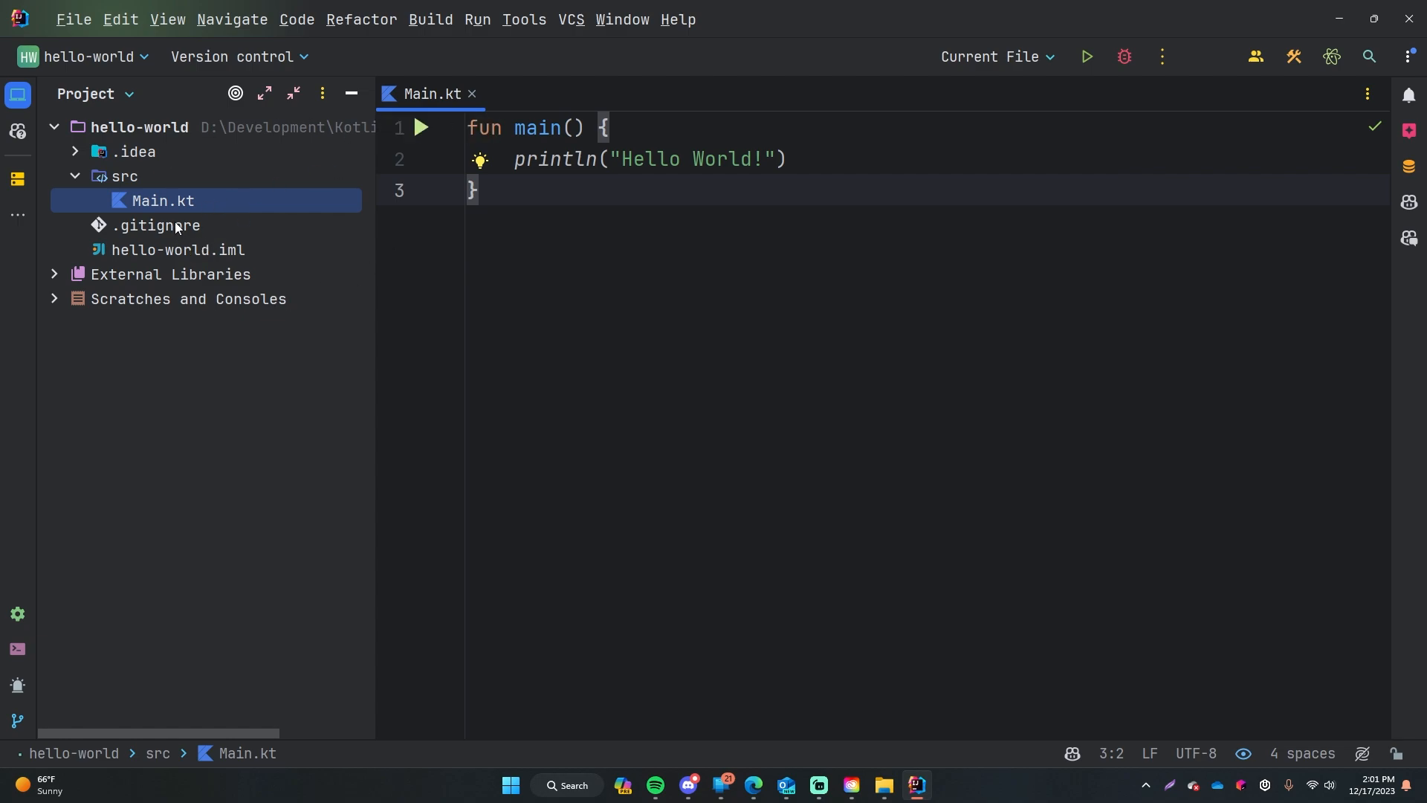
{"action": "double_click", "coordinate": [156, 225]}
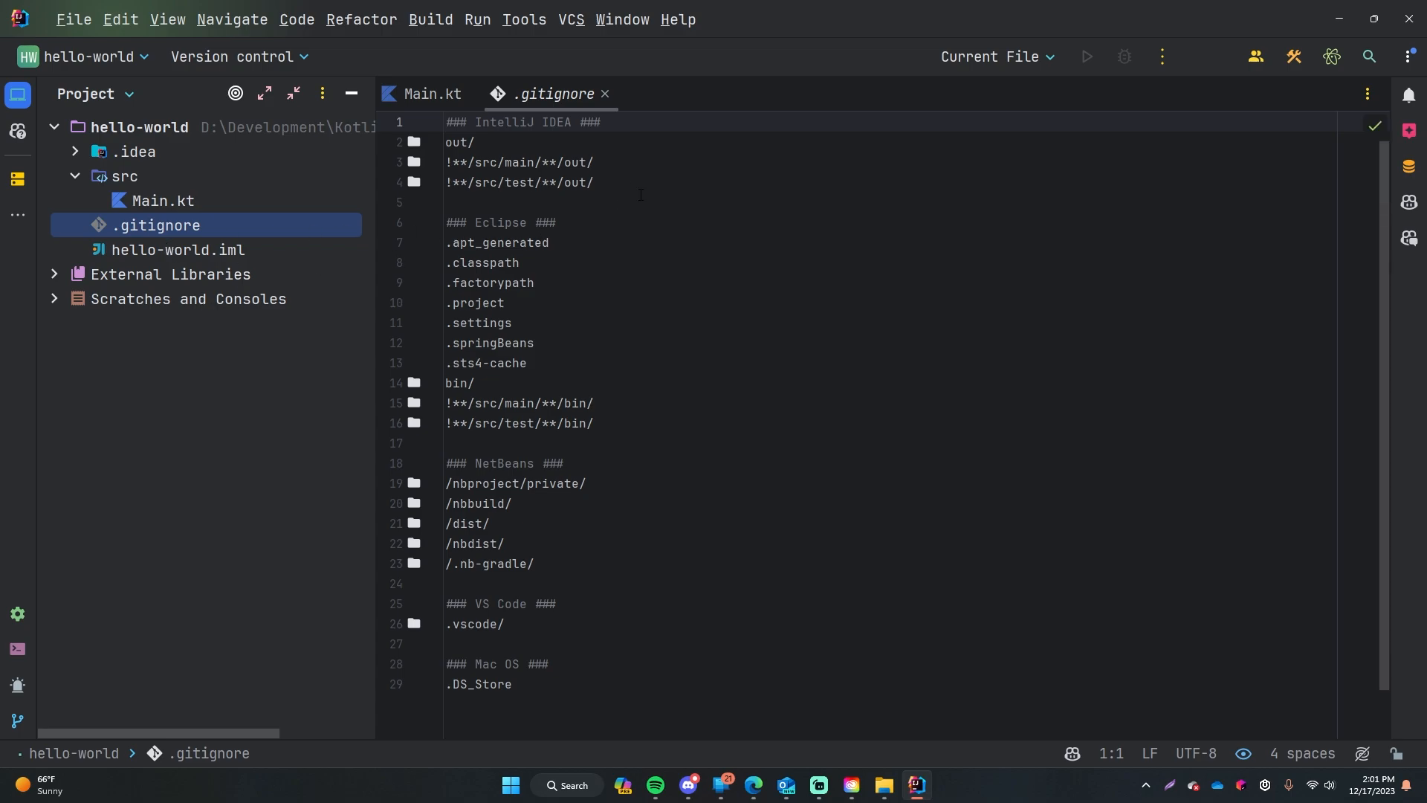
{"action": "scroll", "scroll_direction": "down", "scroll_amount": 3}
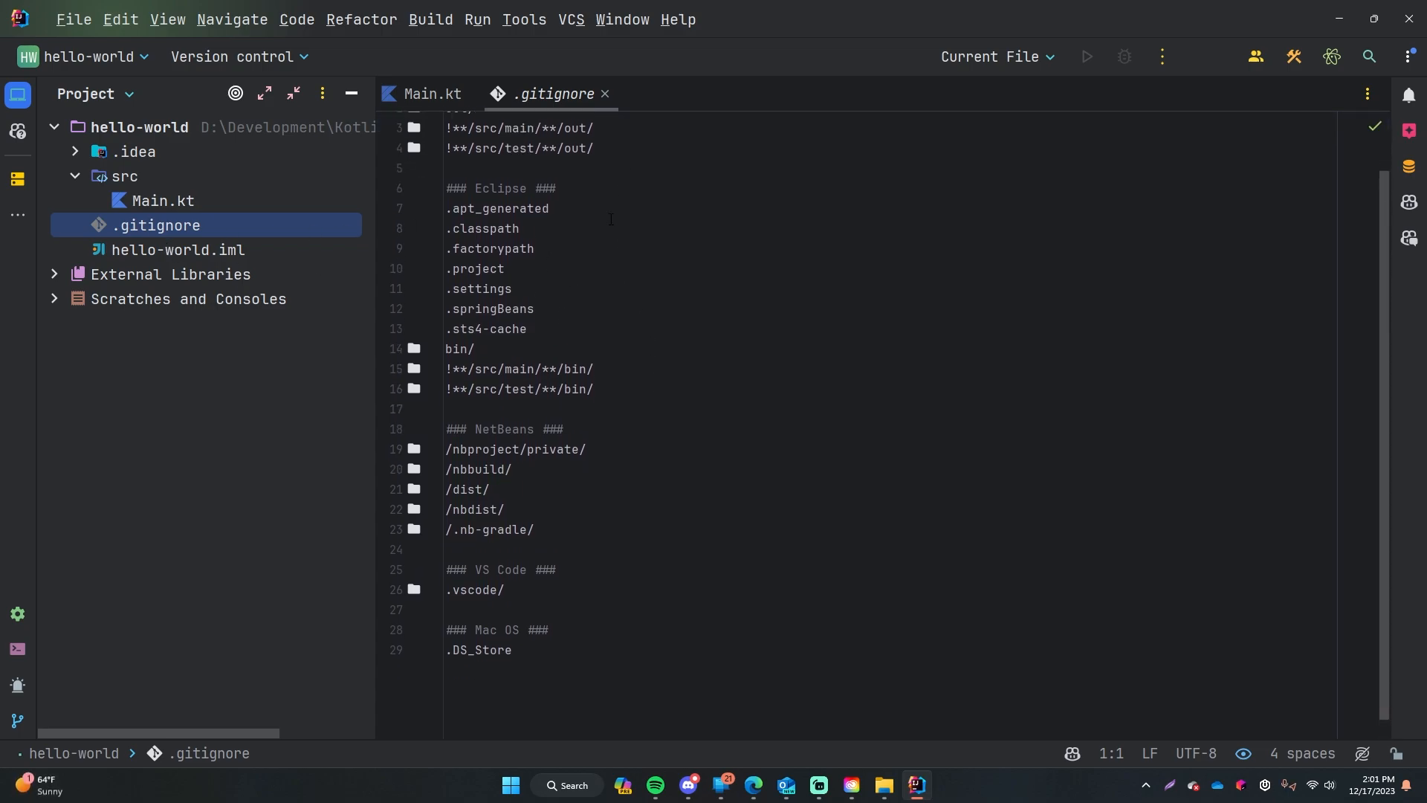
{"action": "left_click", "coordinate": [178, 250]}
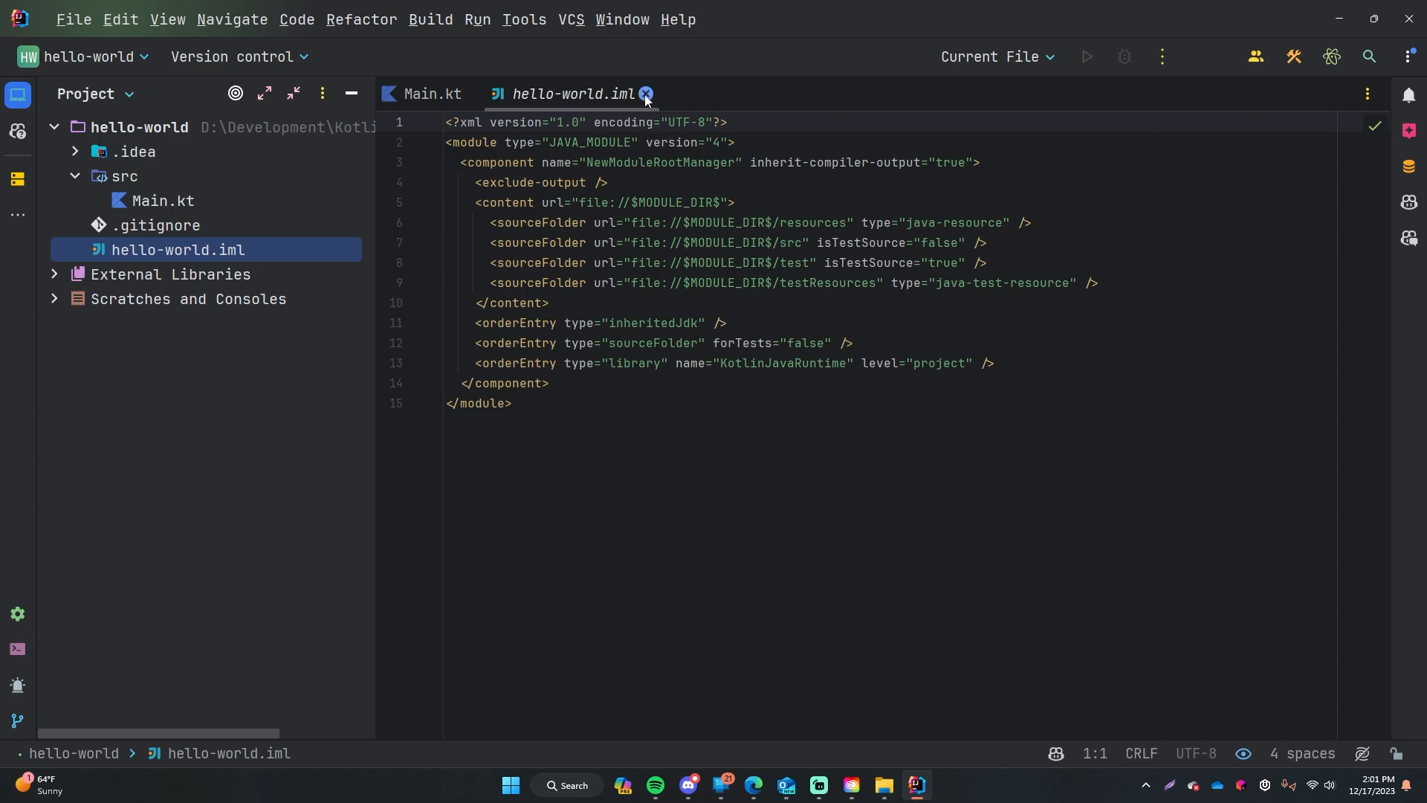
{"action": "left_click", "coordinate": [646, 94]}
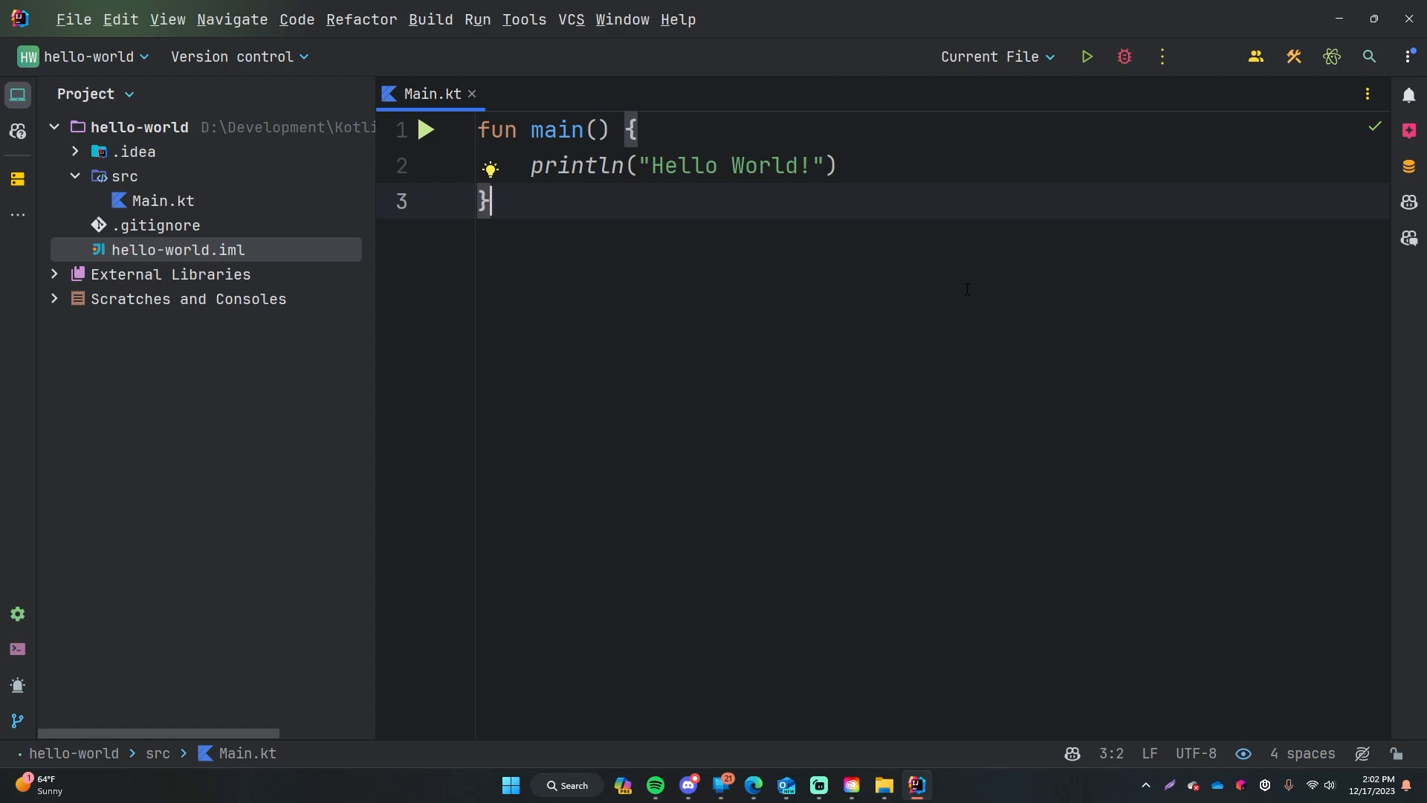
Select all the sample Hello World code in Main.kt and delete it.
{"action": "key", "text": "ctrl+a"}
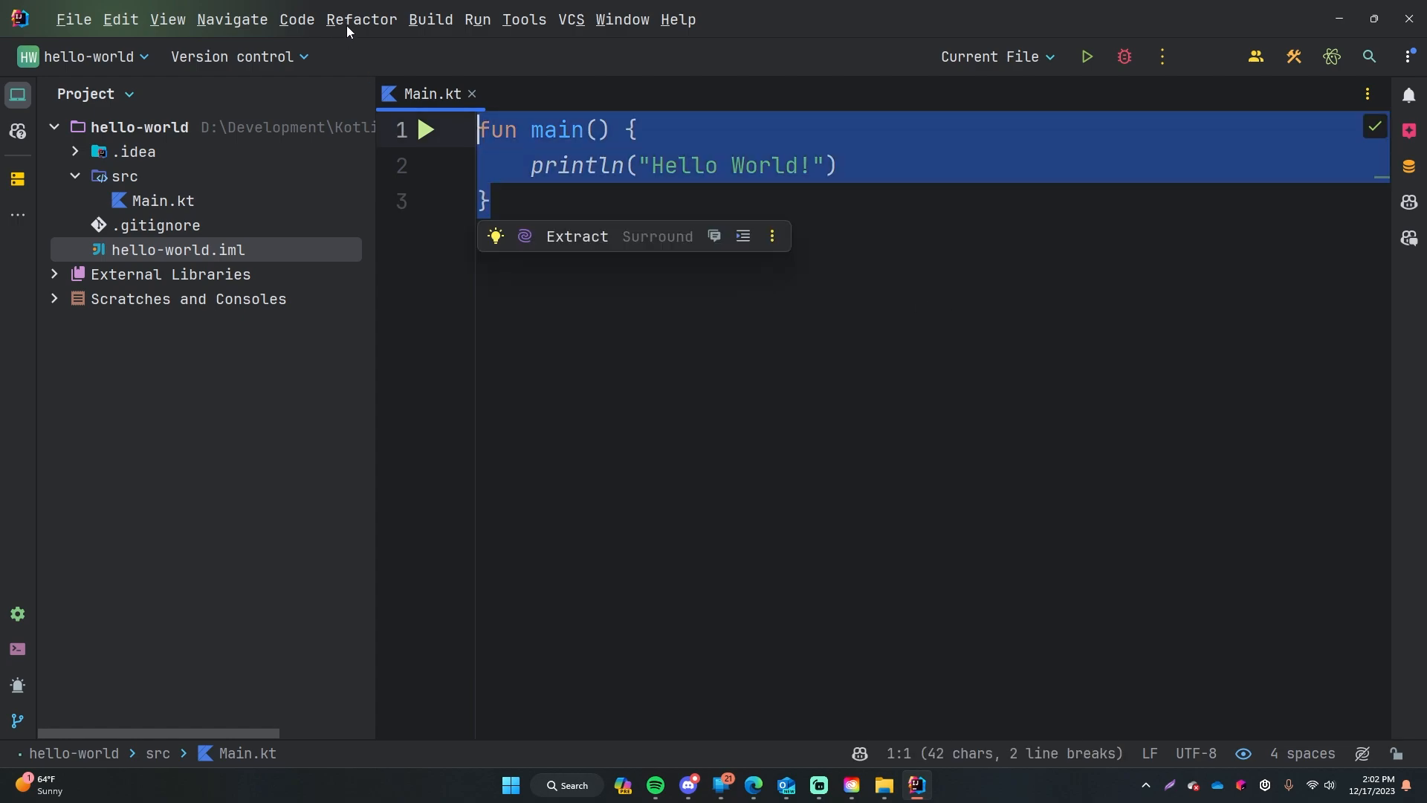
{"action": "key", "text": "Delete"}
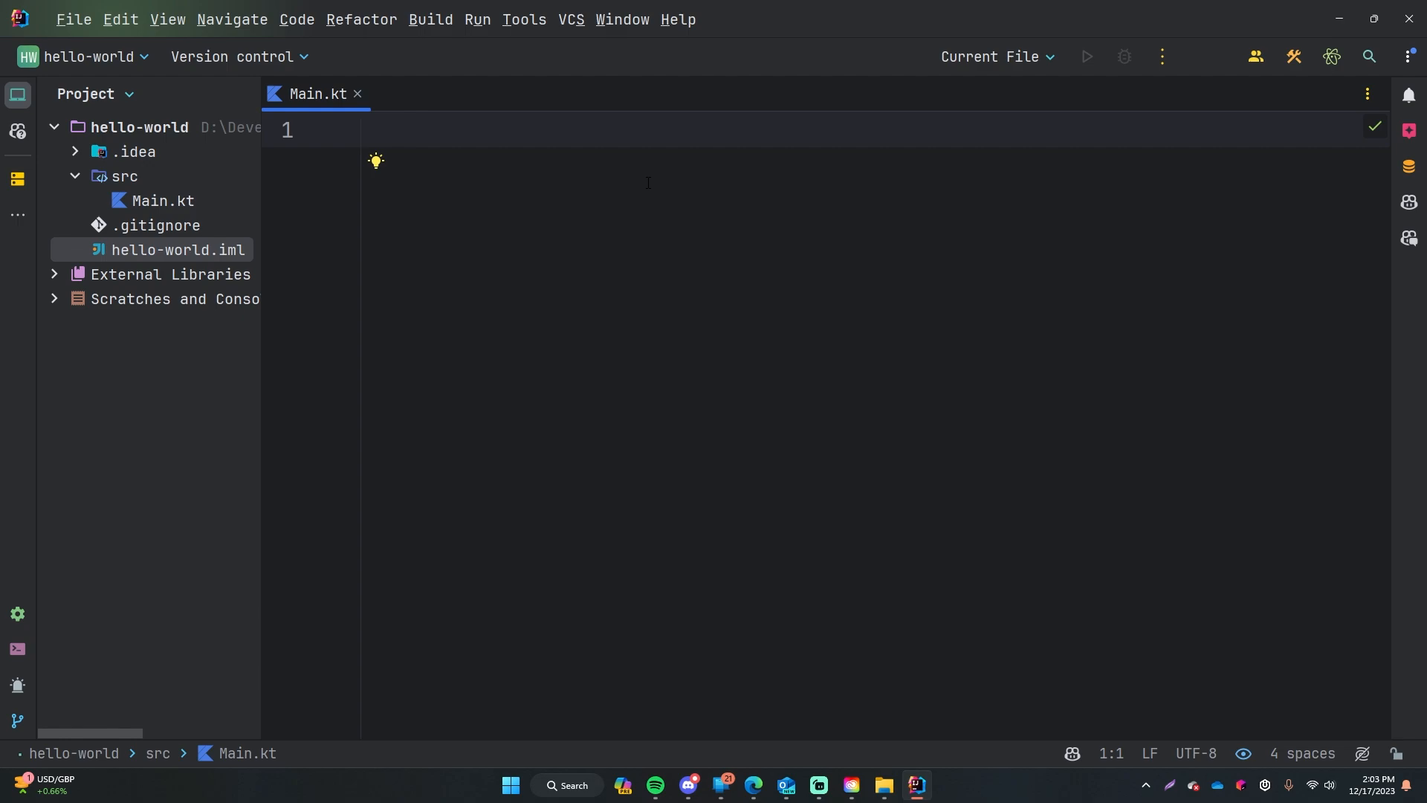
Write an empty fun main() {} declaration by hand.
{"action": "type", "text": "fun main"}
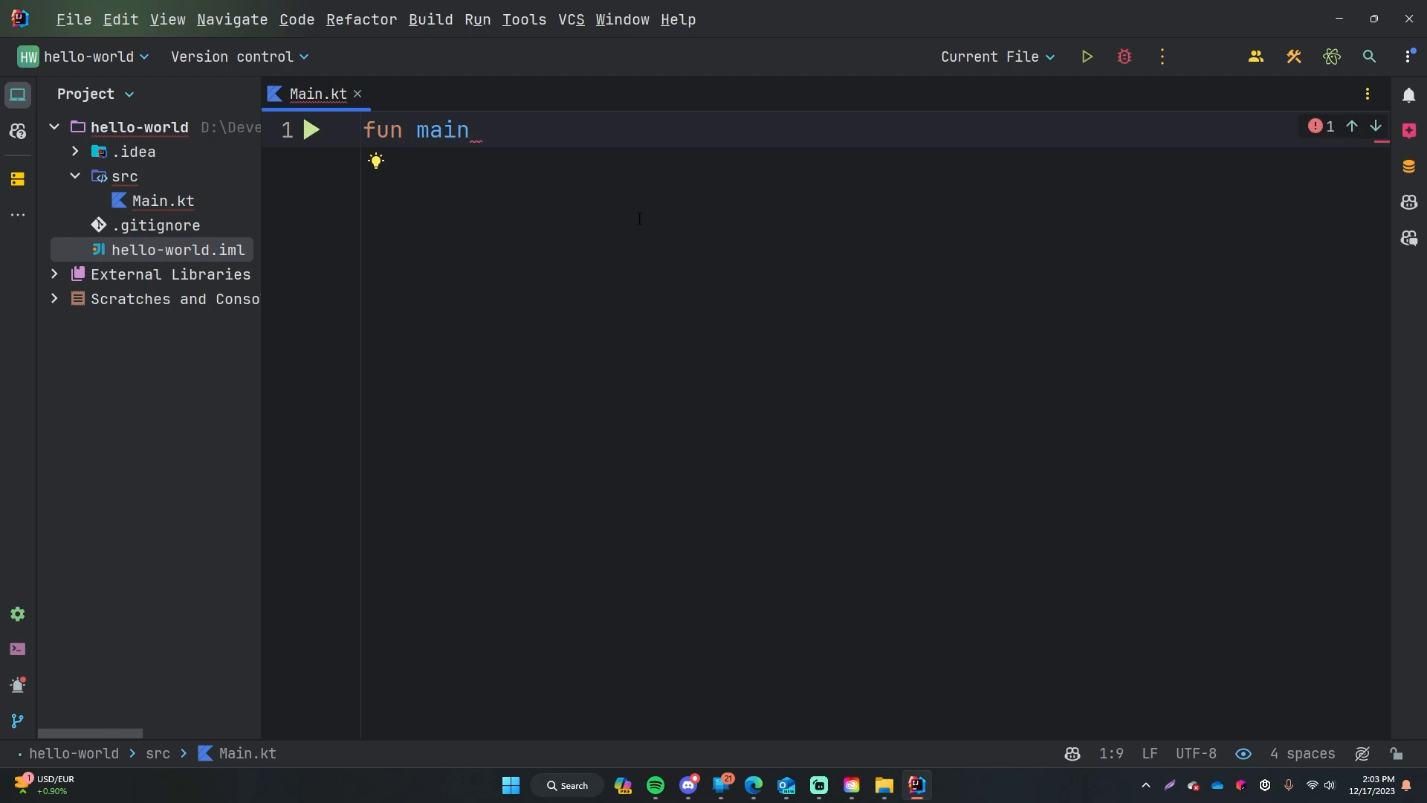
{"action": "type", "text": "()"}
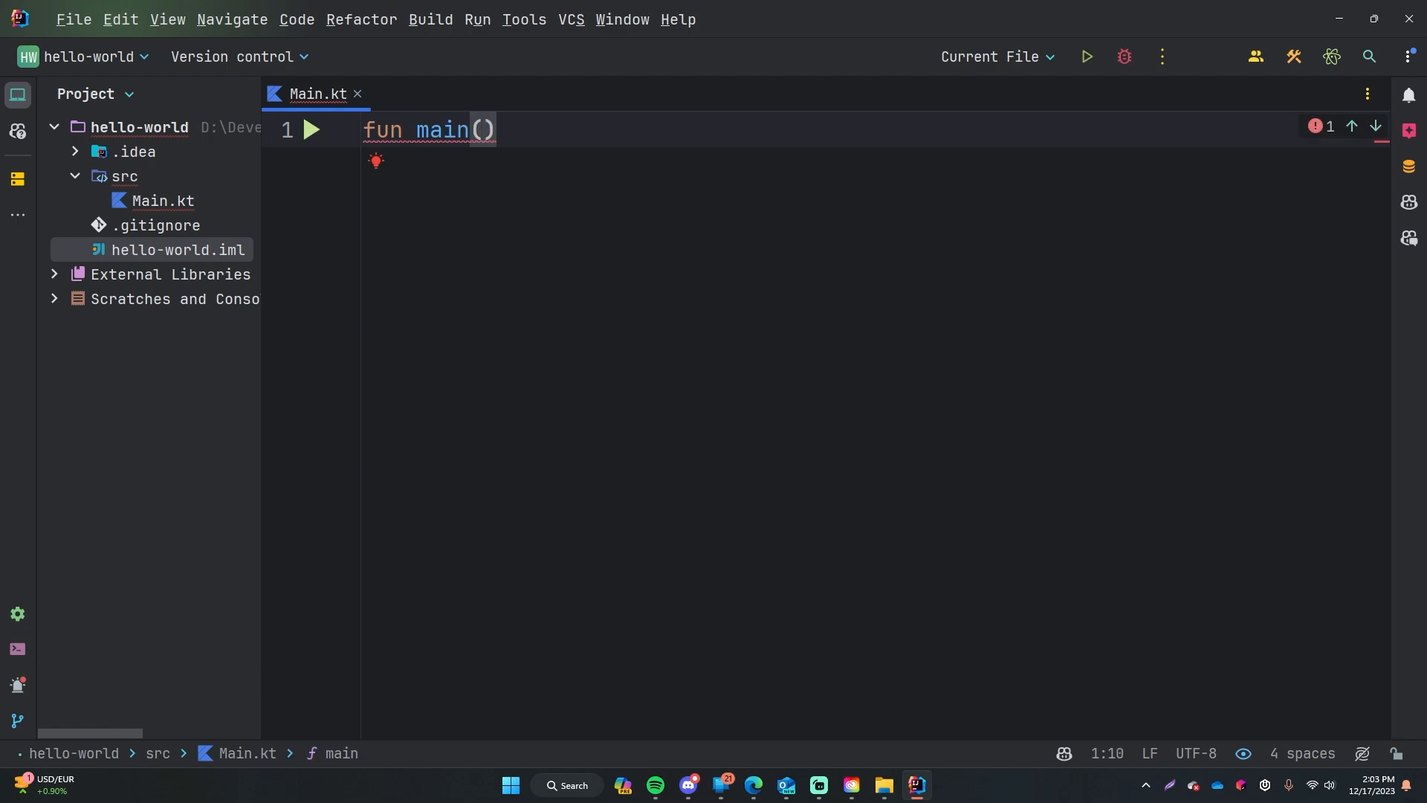
{"action": "left_click", "coordinate": [497, 130]}
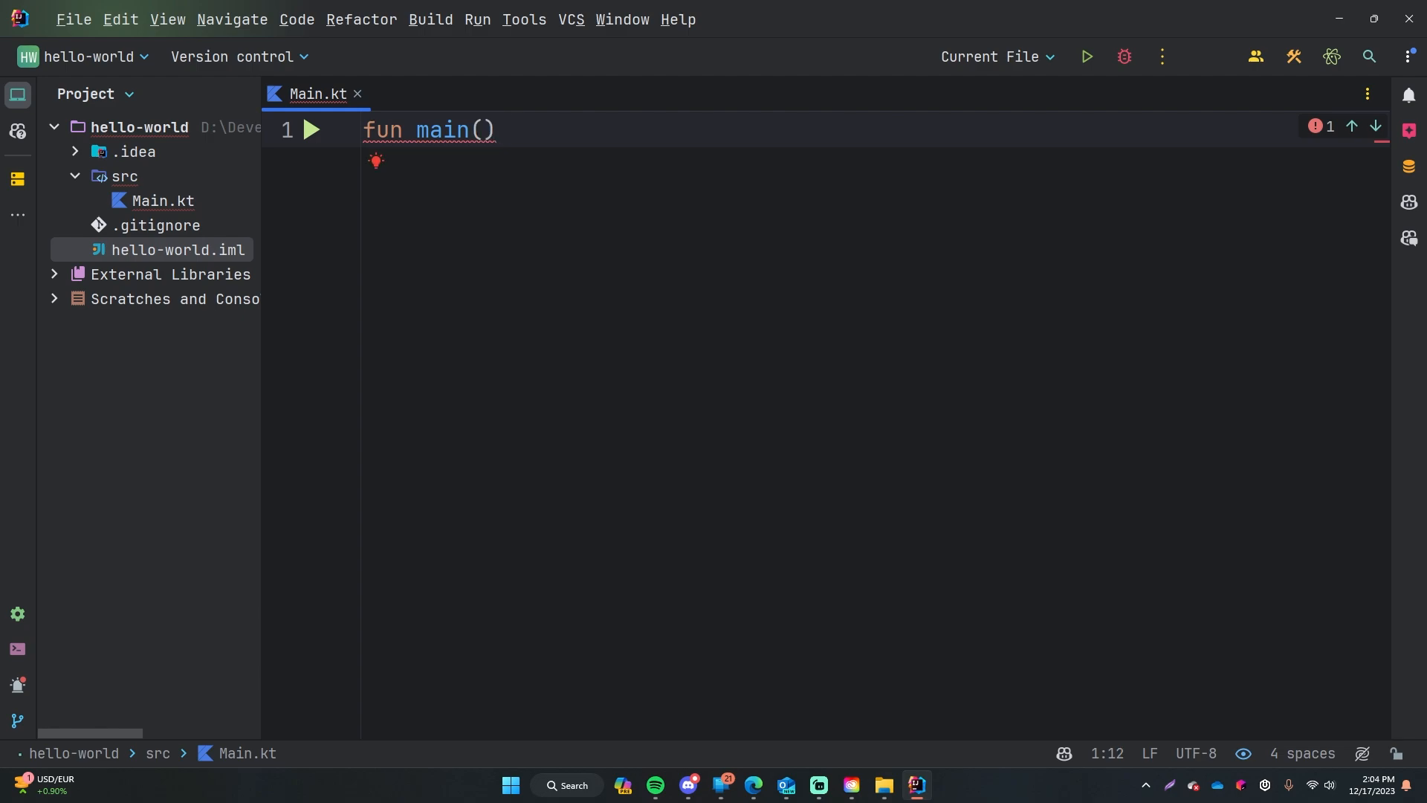
{"action": "type", "text": "{}"}
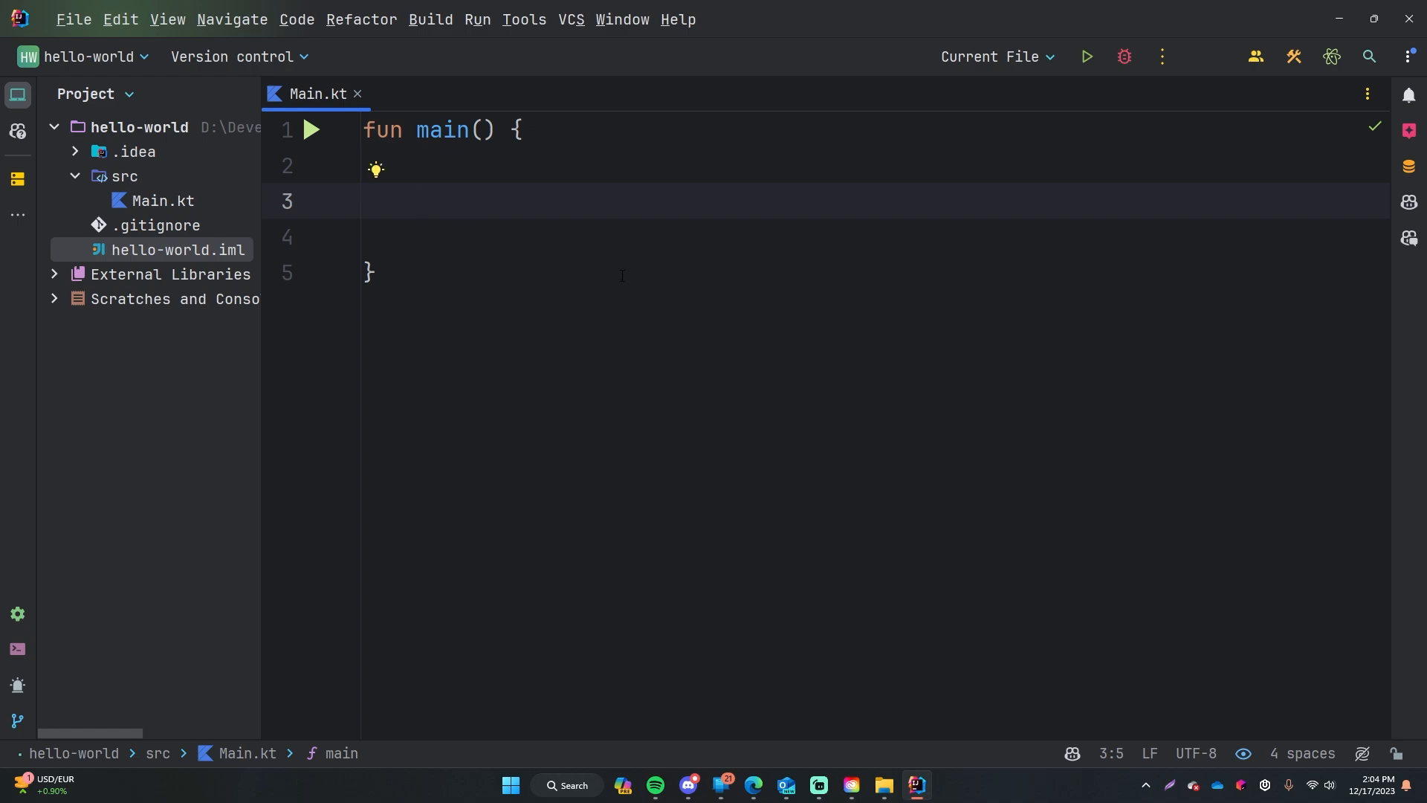
Add println("Hello World!") inside main on line 3.
{"action": "type", "text": "pr"}
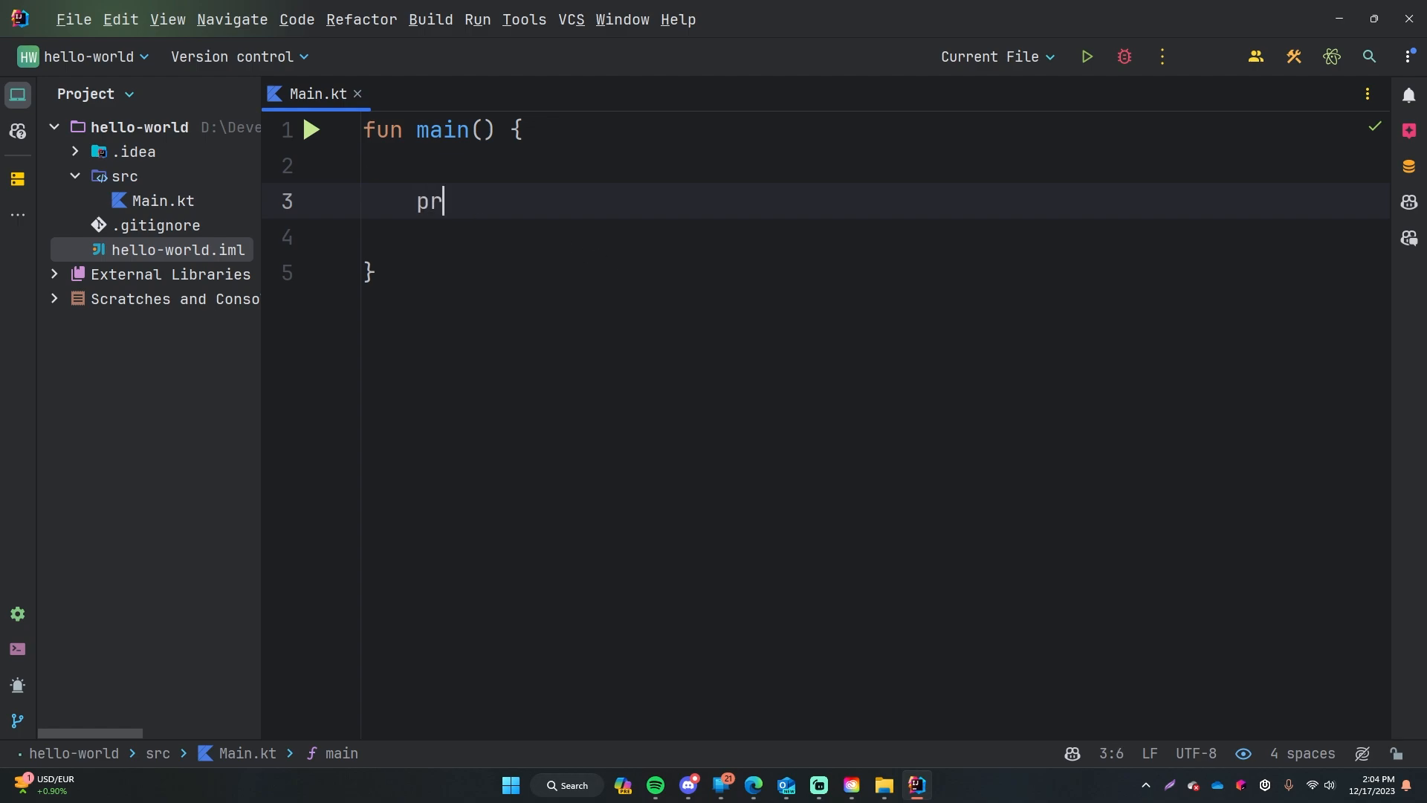
{"action": "type", "text": "intln("}
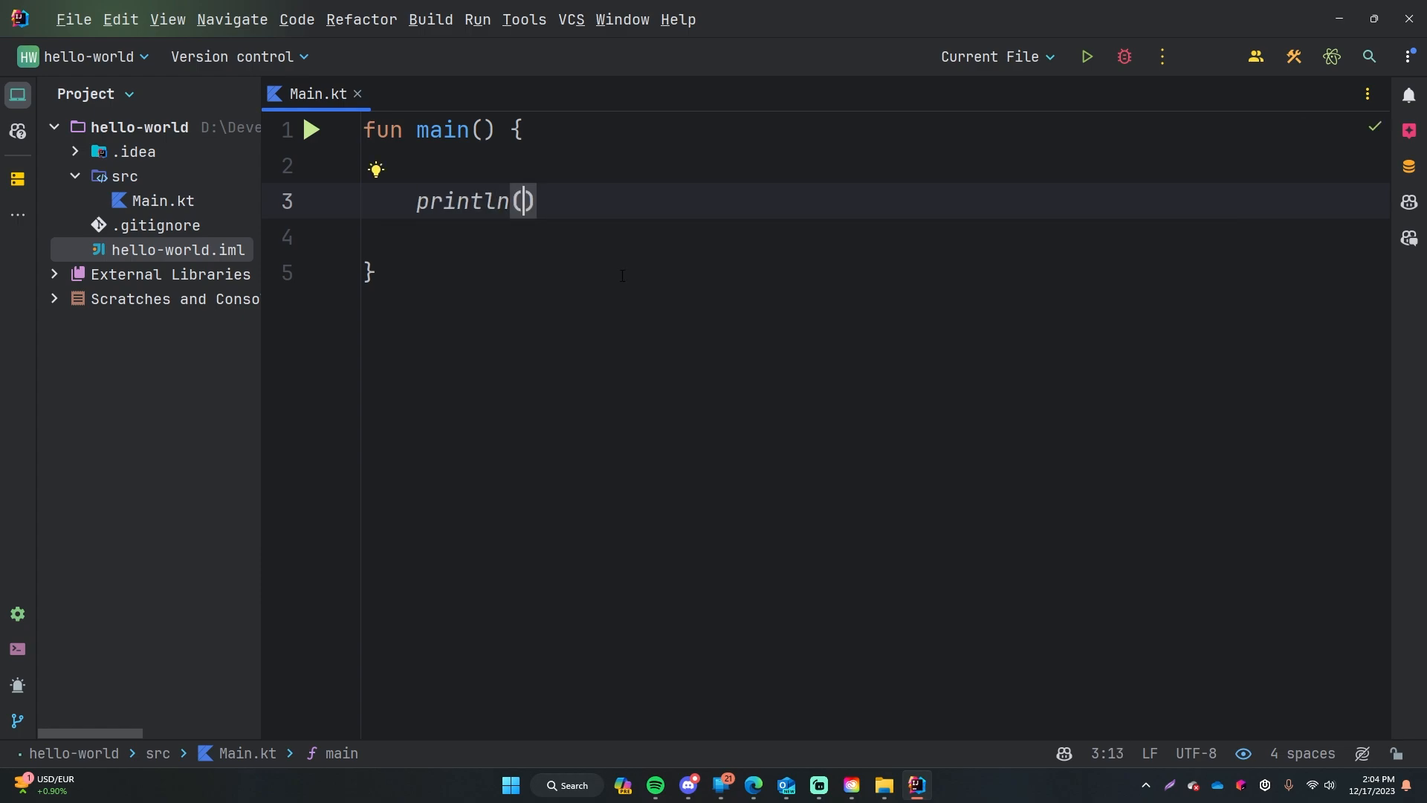
{"action": "type", "text": "\""}
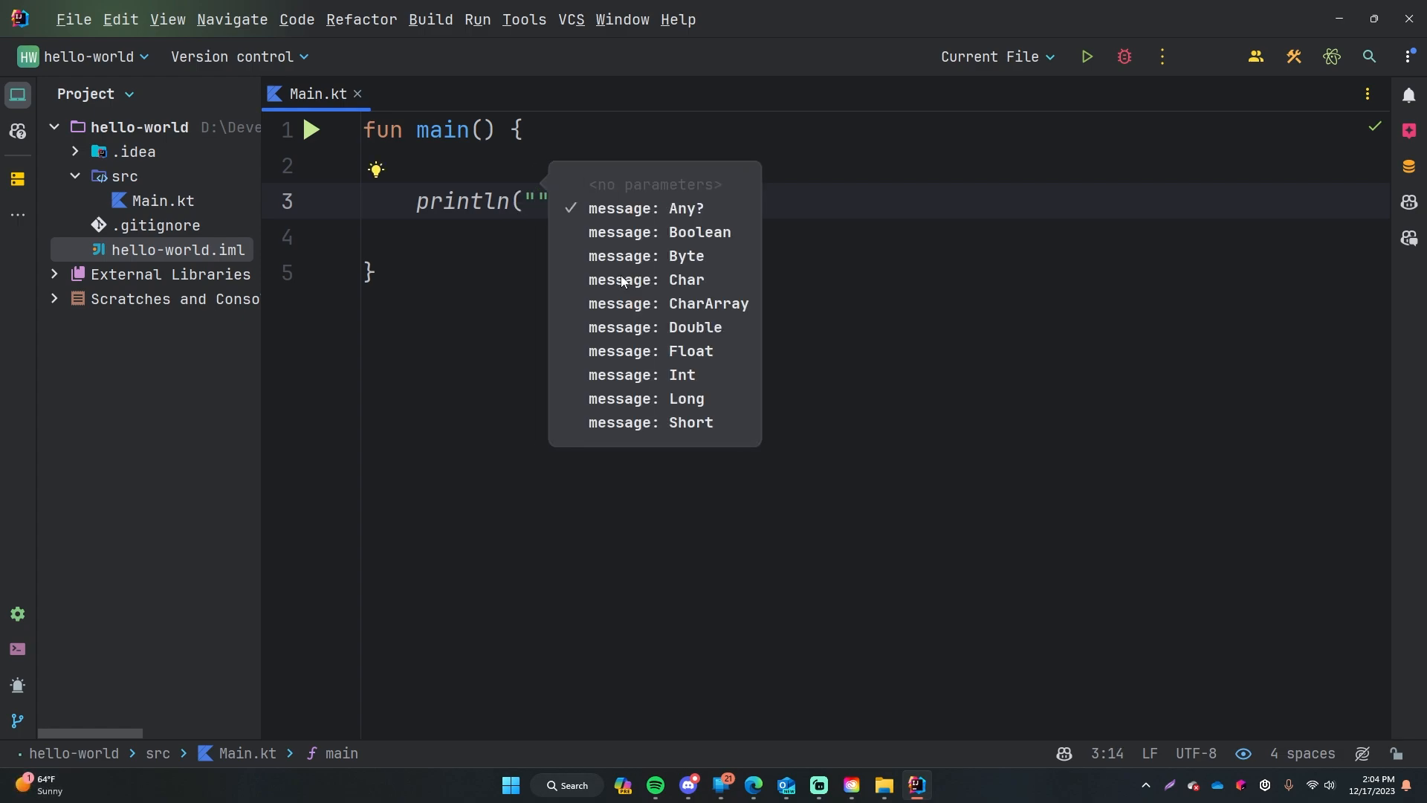
{"action": "type", "text": "H"}
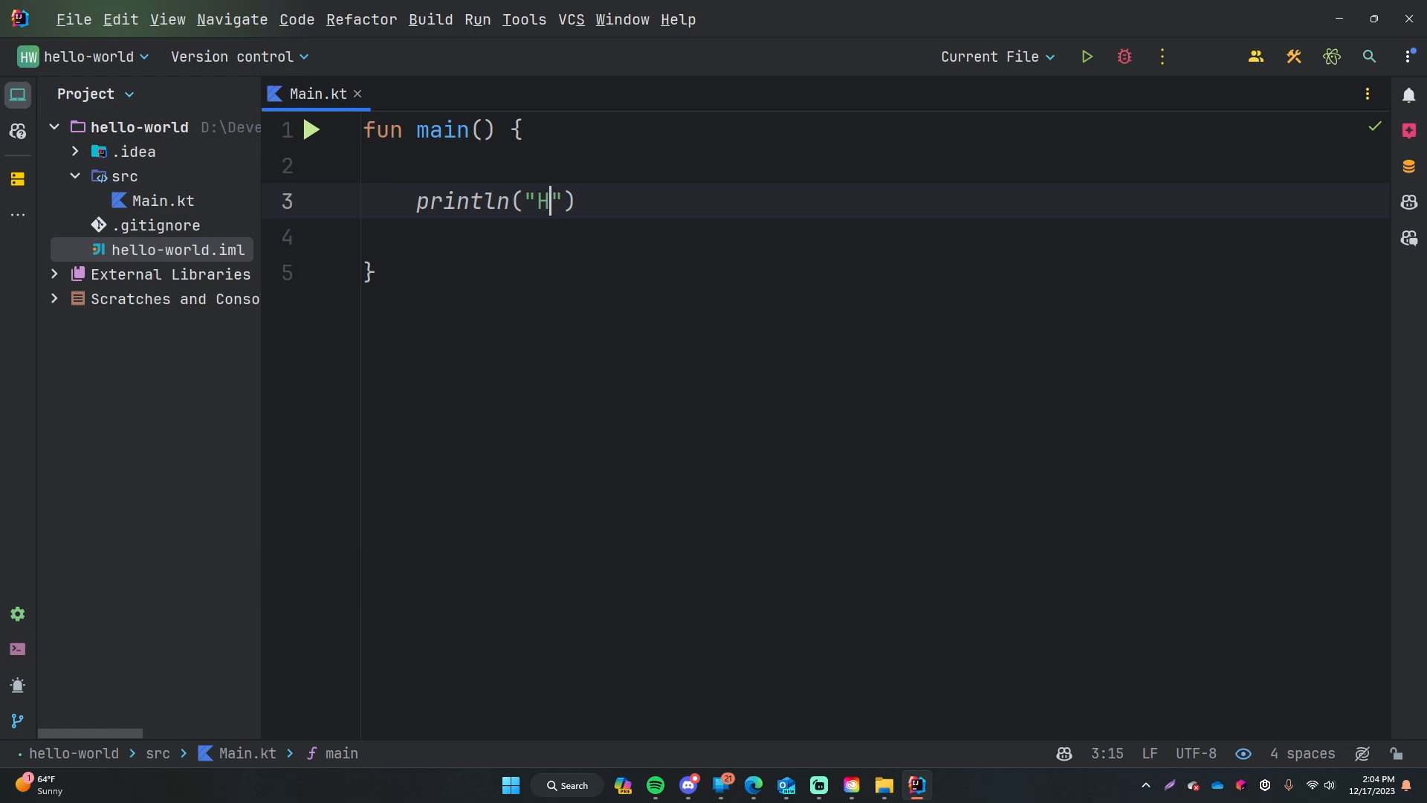
{"action": "type", "text": "ello World!"}
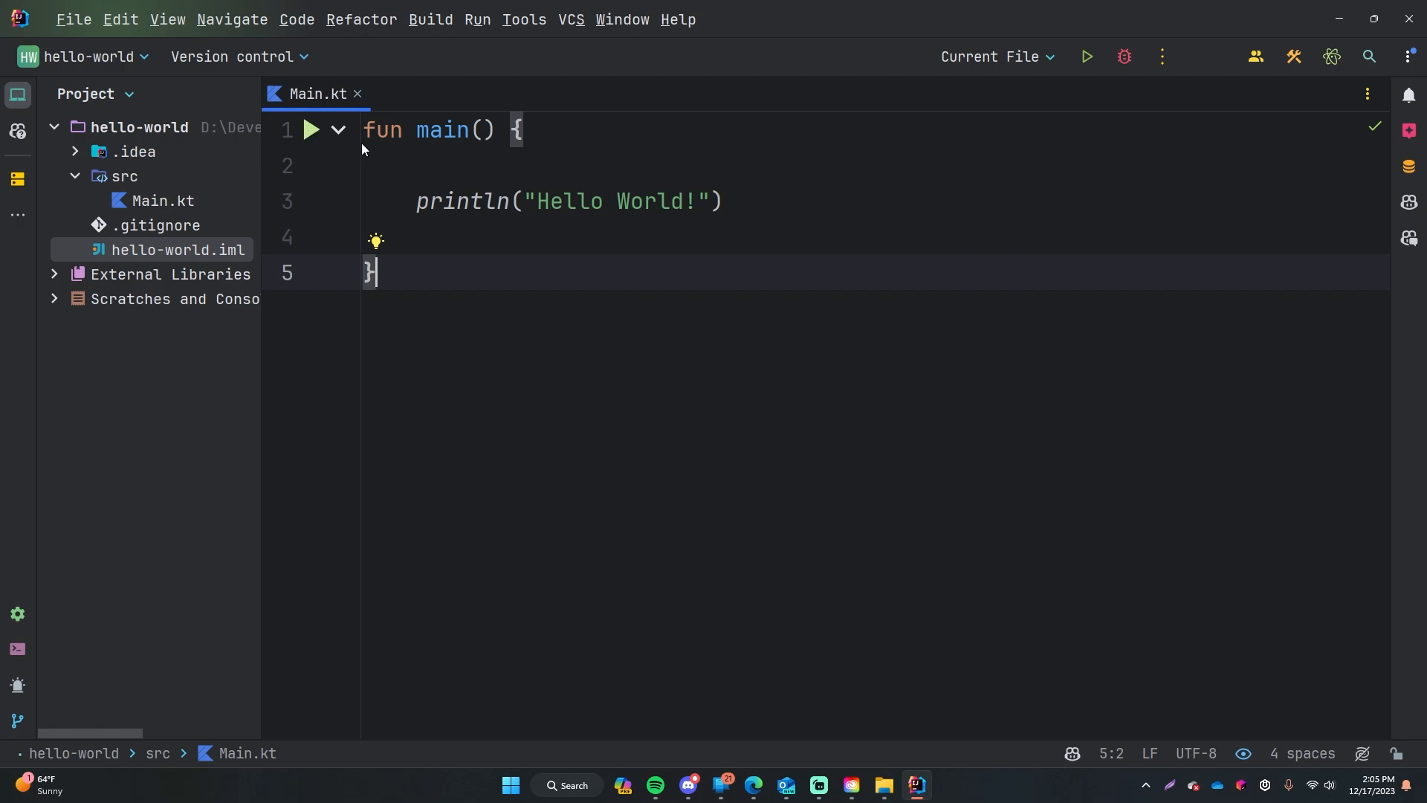
{"action": "mouse_move", "coordinate": [656, 177]}
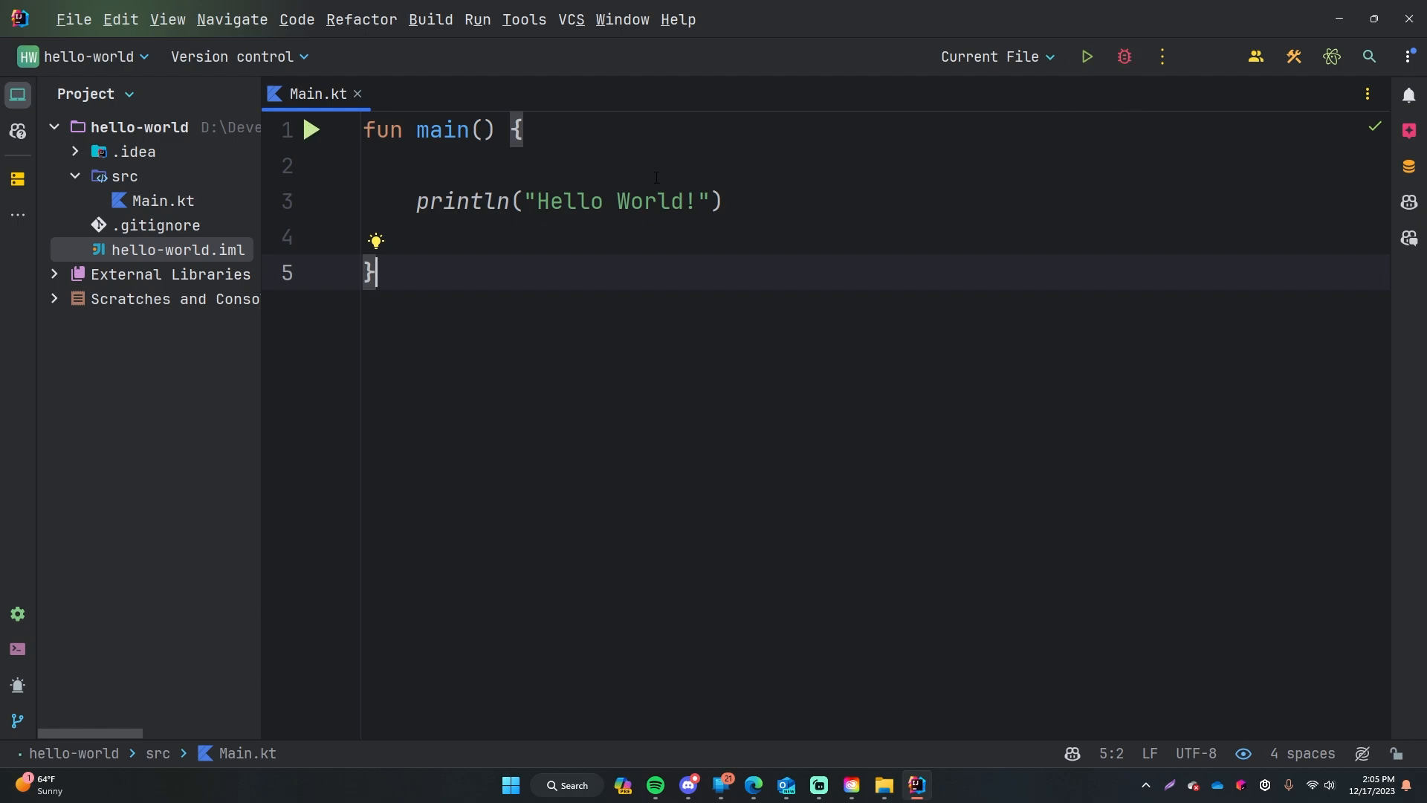
Run 'MainKt' from the gutter so the console prints Hello World! with exit code 0.
{"action": "left_click", "coordinate": [311, 130]}
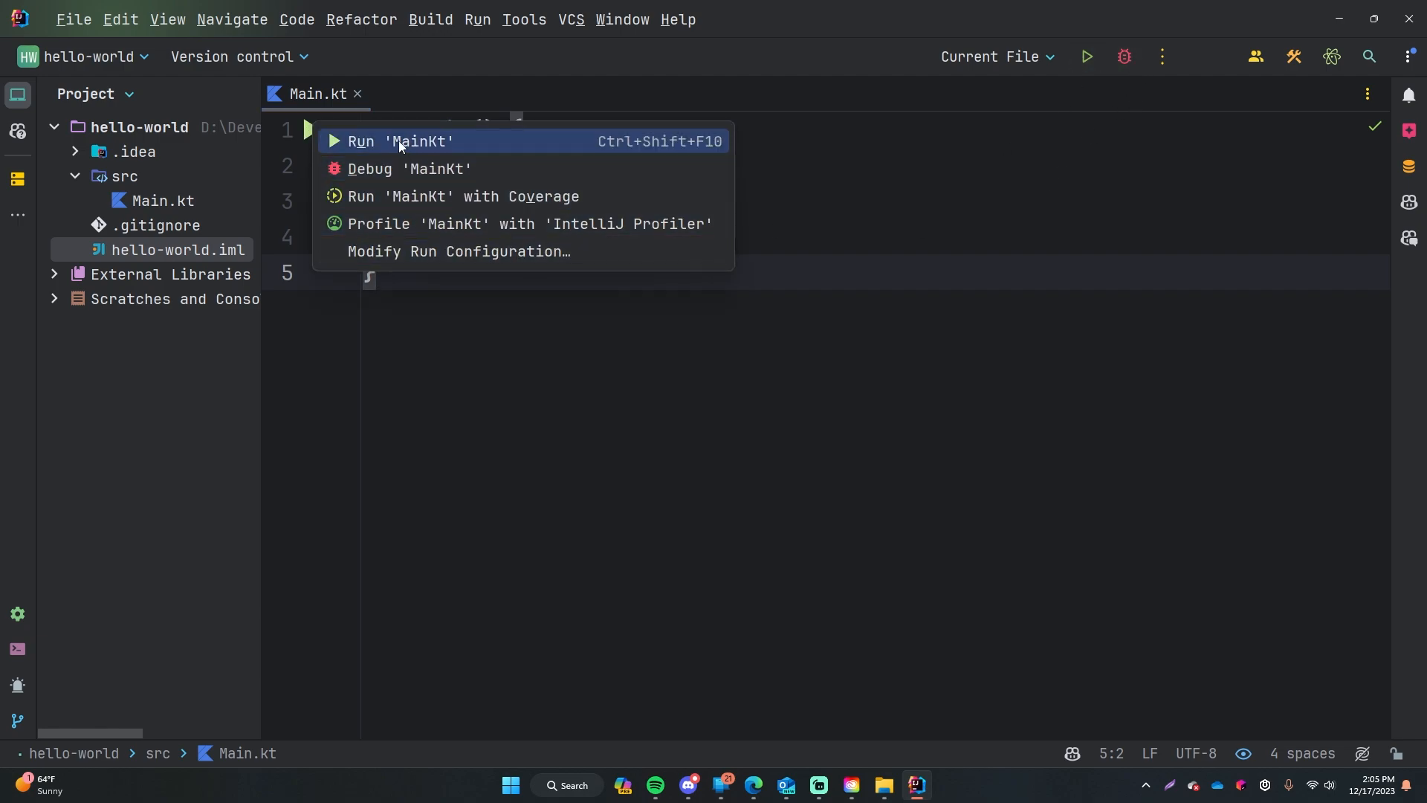
{"action": "left_click", "coordinate": [399, 142]}
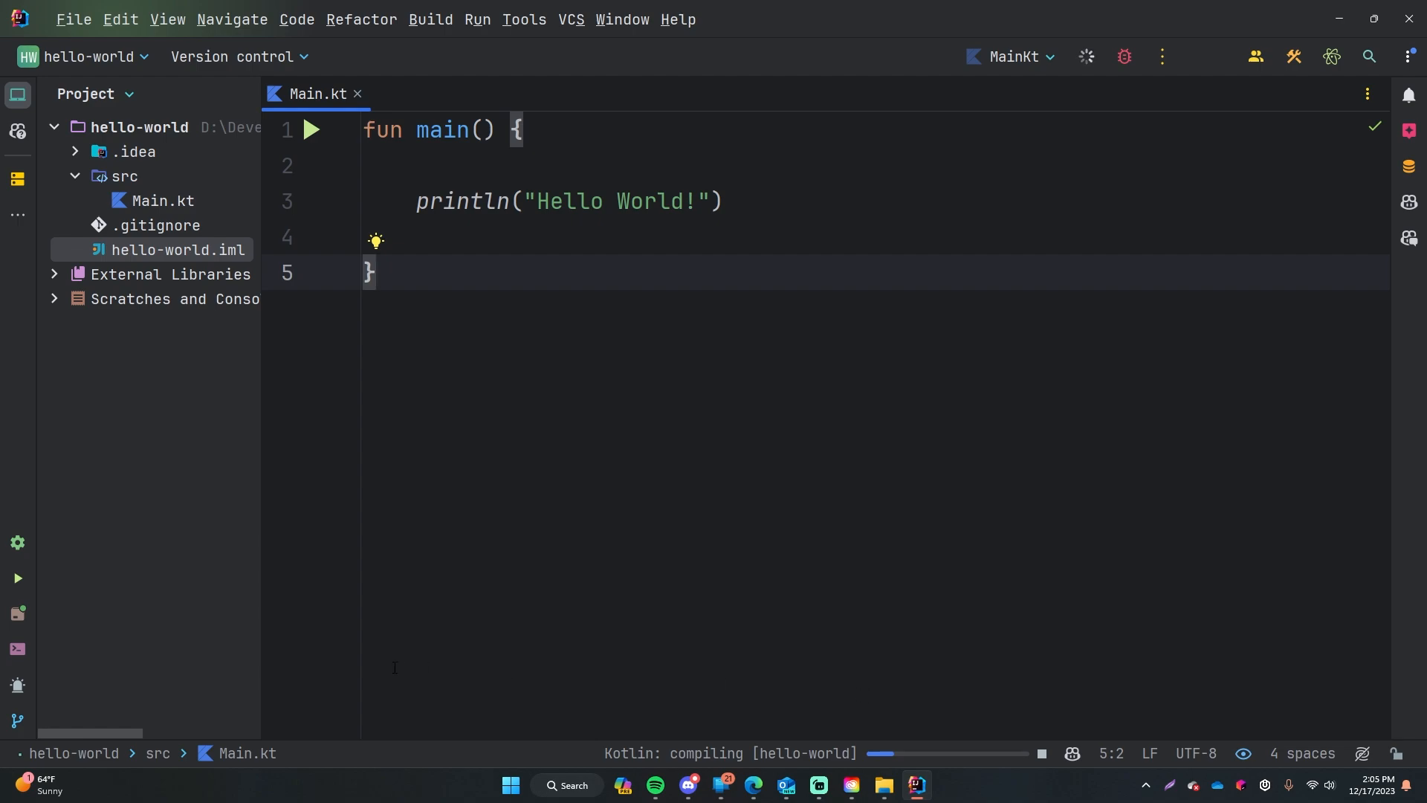
{"action": "left_click", "coordinate": [310, 130]}
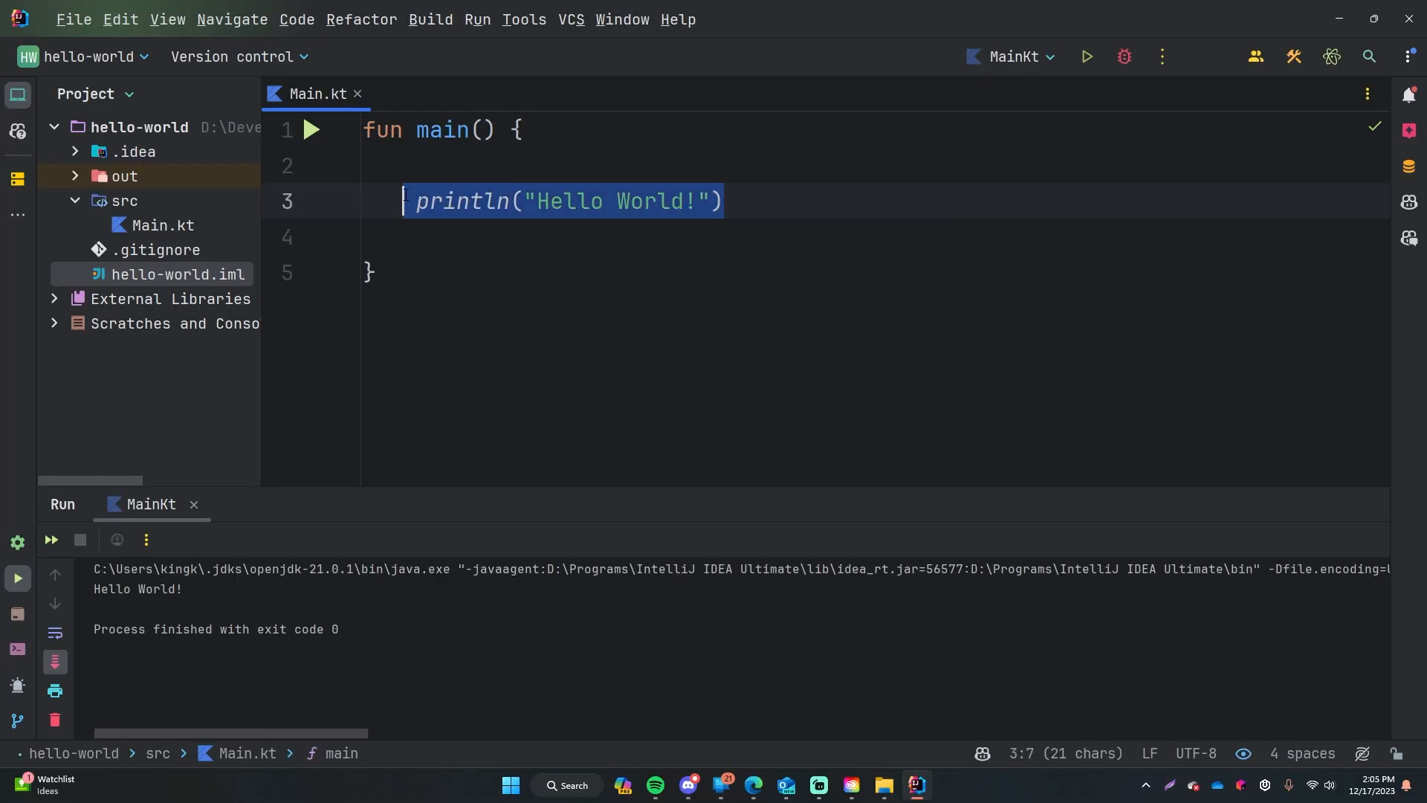
Insert blank lines below the Hello World! println inside main for a second statement.
{"action": "key", "text": "ctrl+a"}
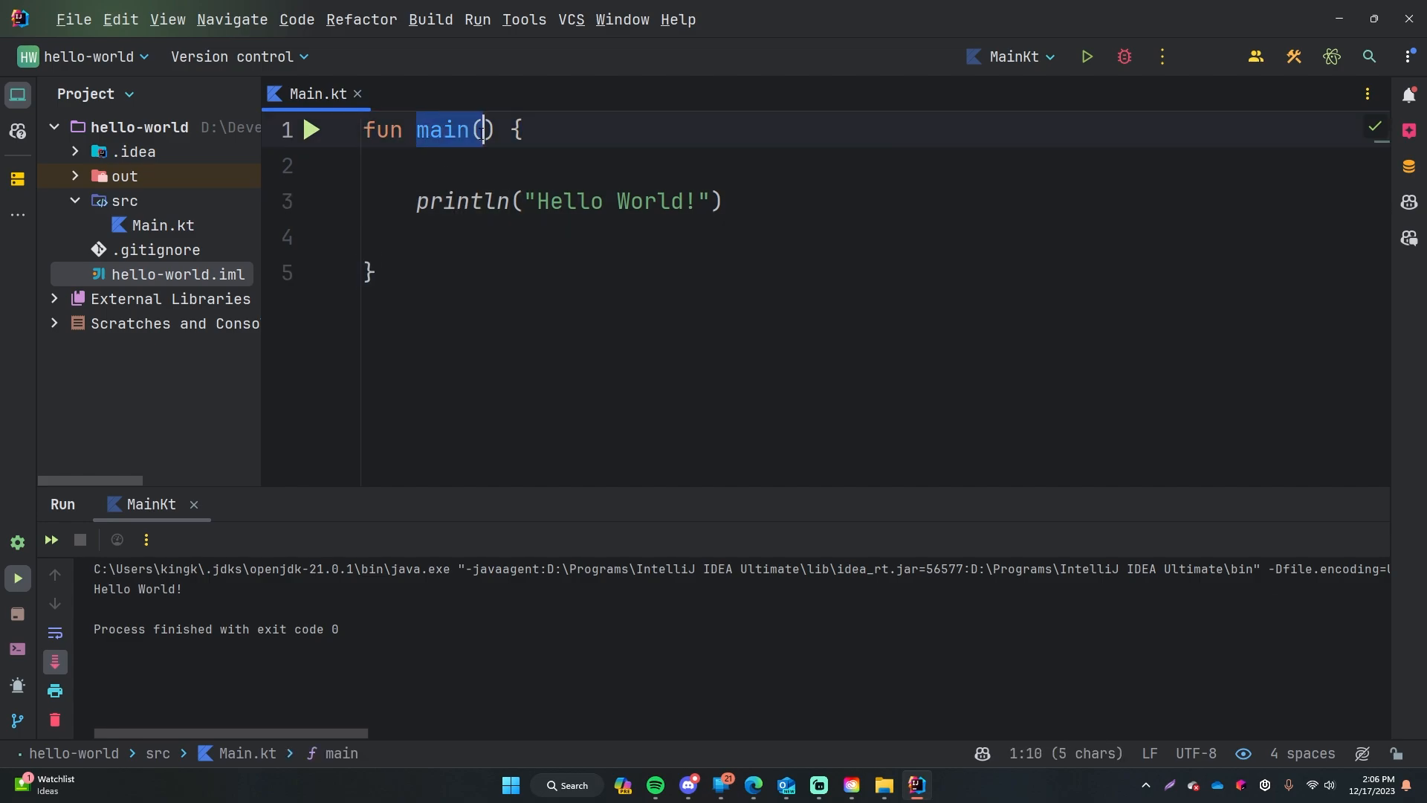
{"action": "left_click", "coordinate": [370, 270]}
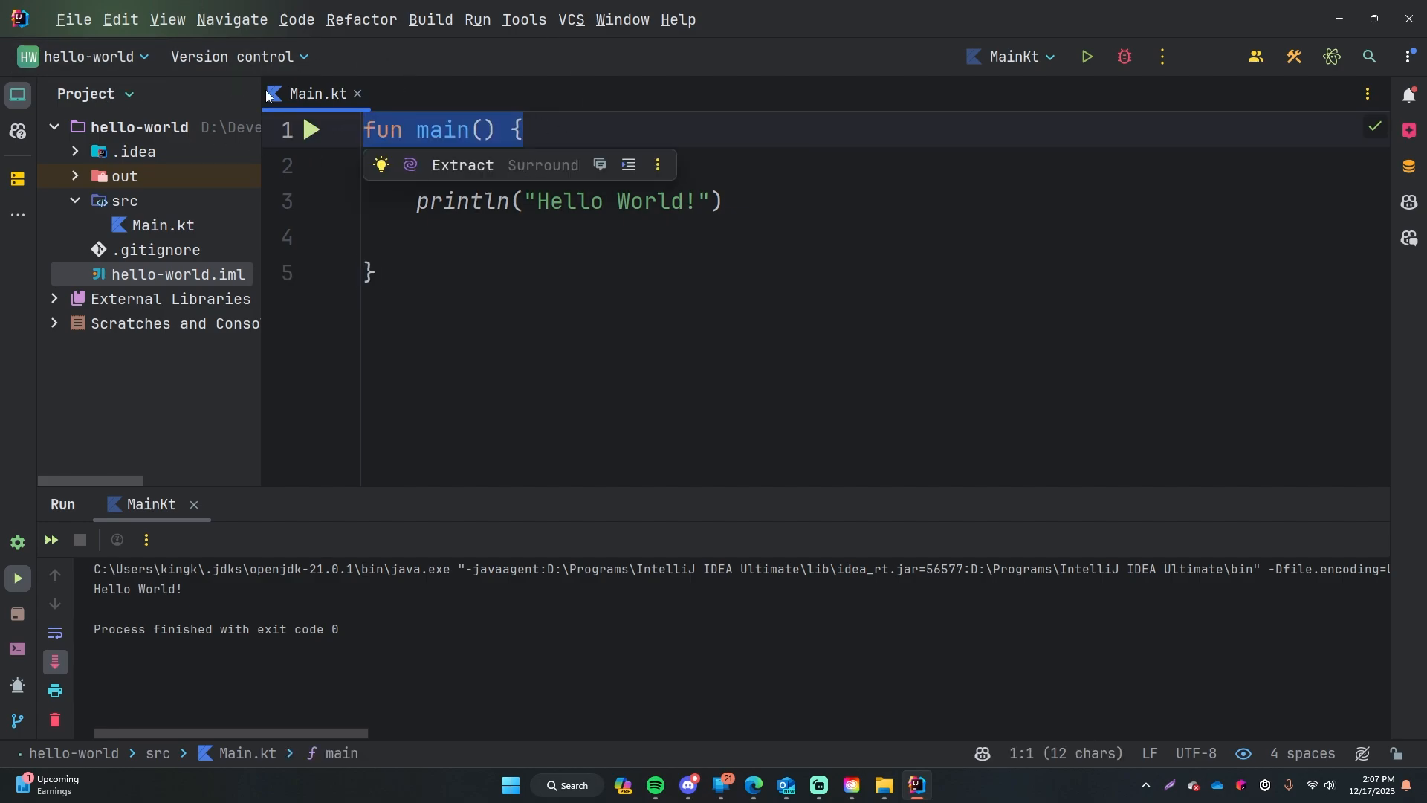
{"action": "key", "text": "ctrl+a"}
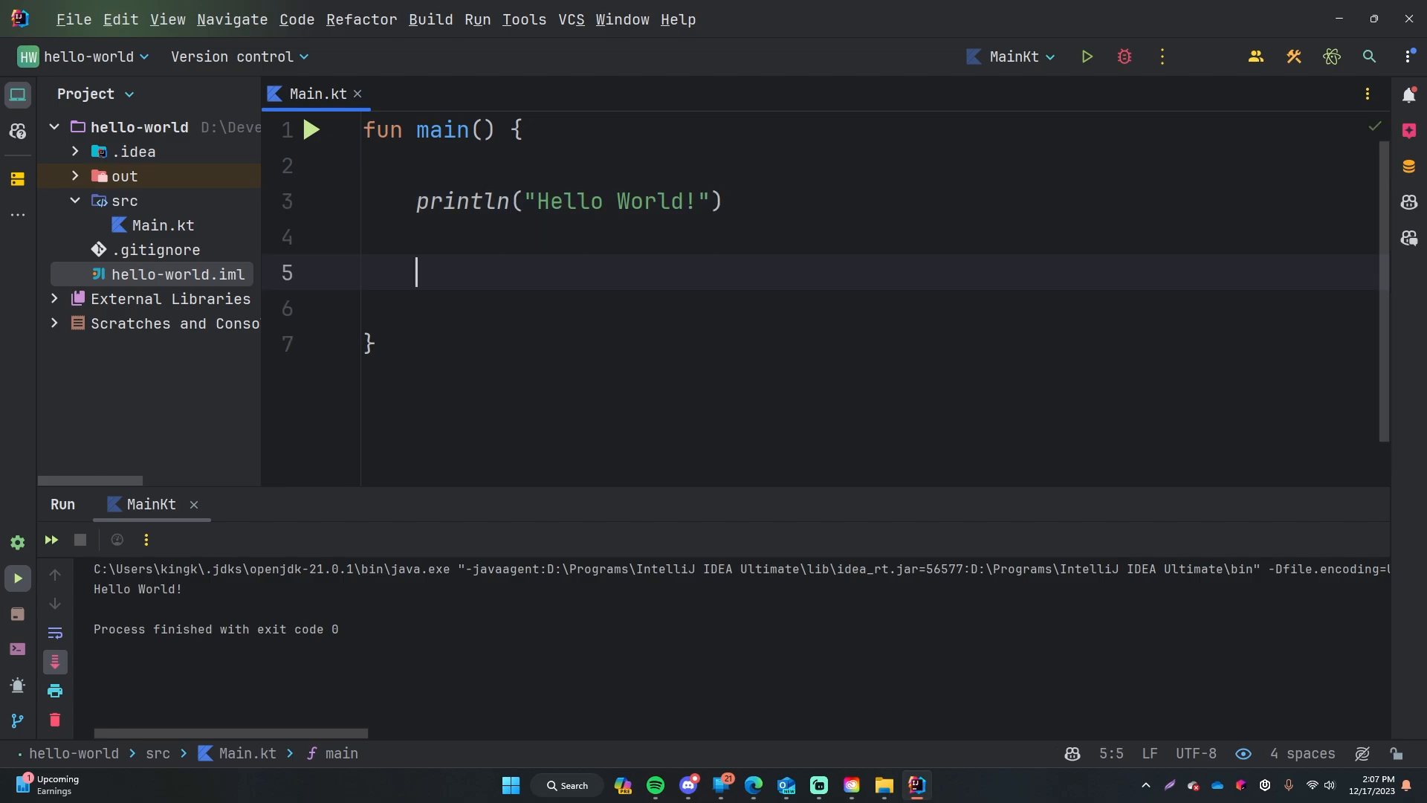
Add a second println saying 'I love cheese.' and rerun so both messages print.
{"action": "type", "text": "println"}
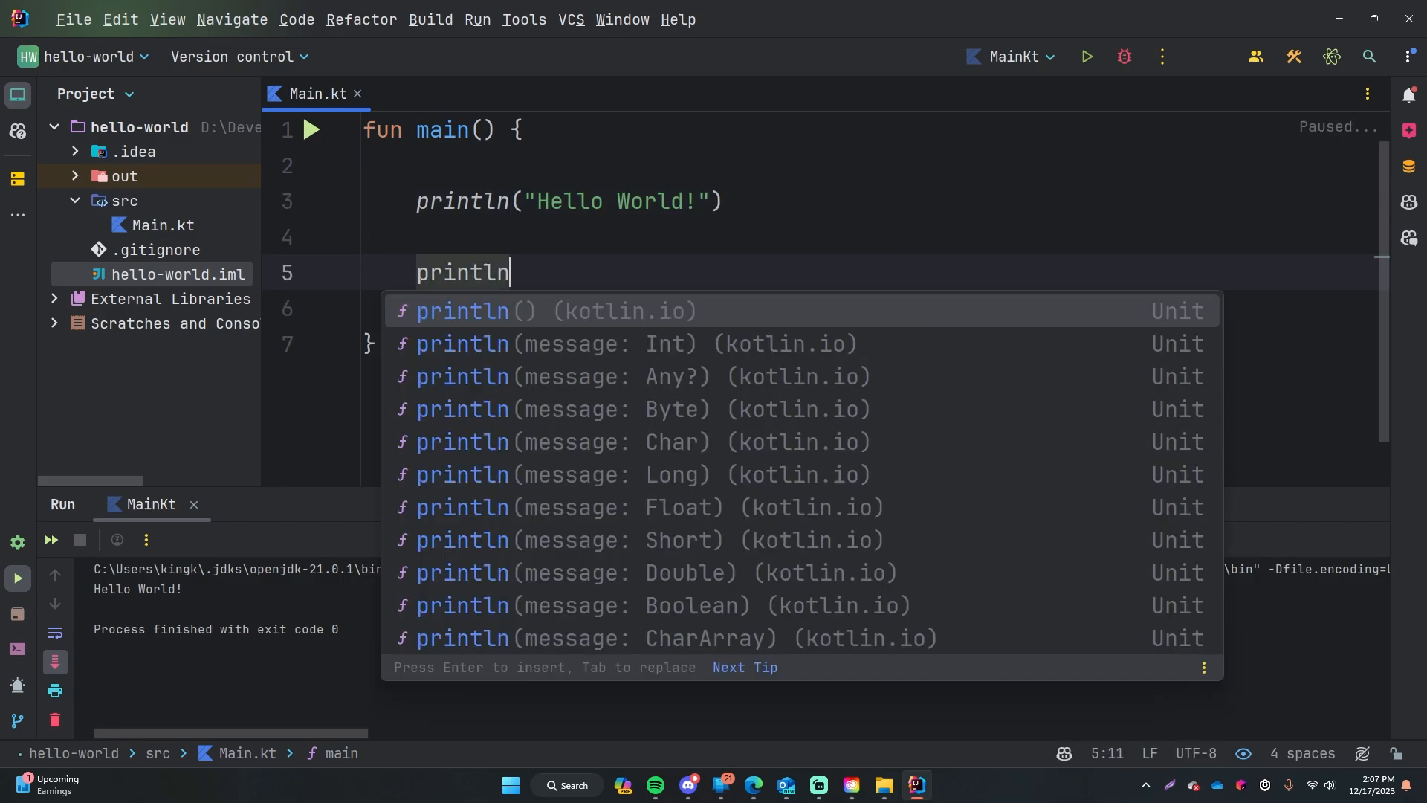
{"action": "key", "text": "Enter"}
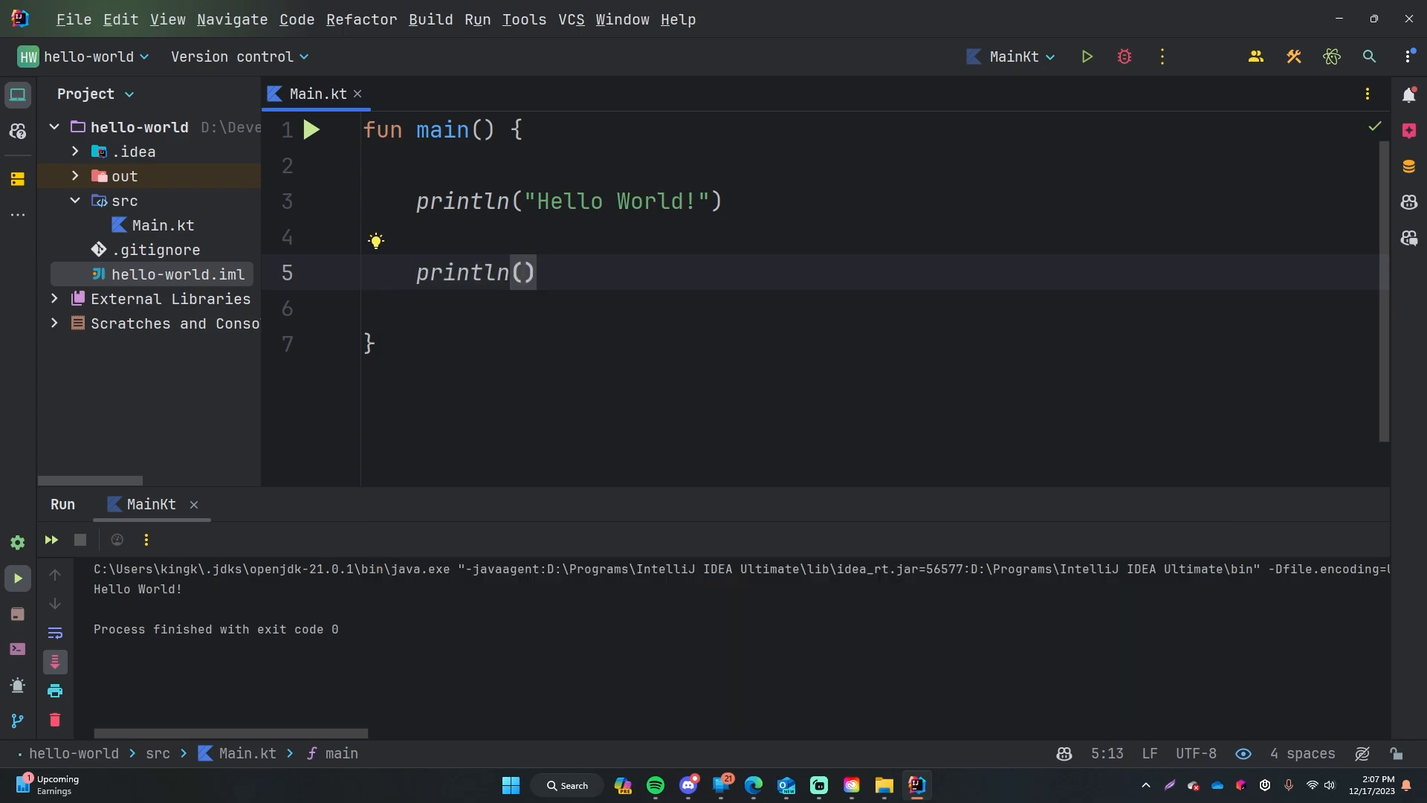
{"action": "type", "text": "\"My name is Kody!"}
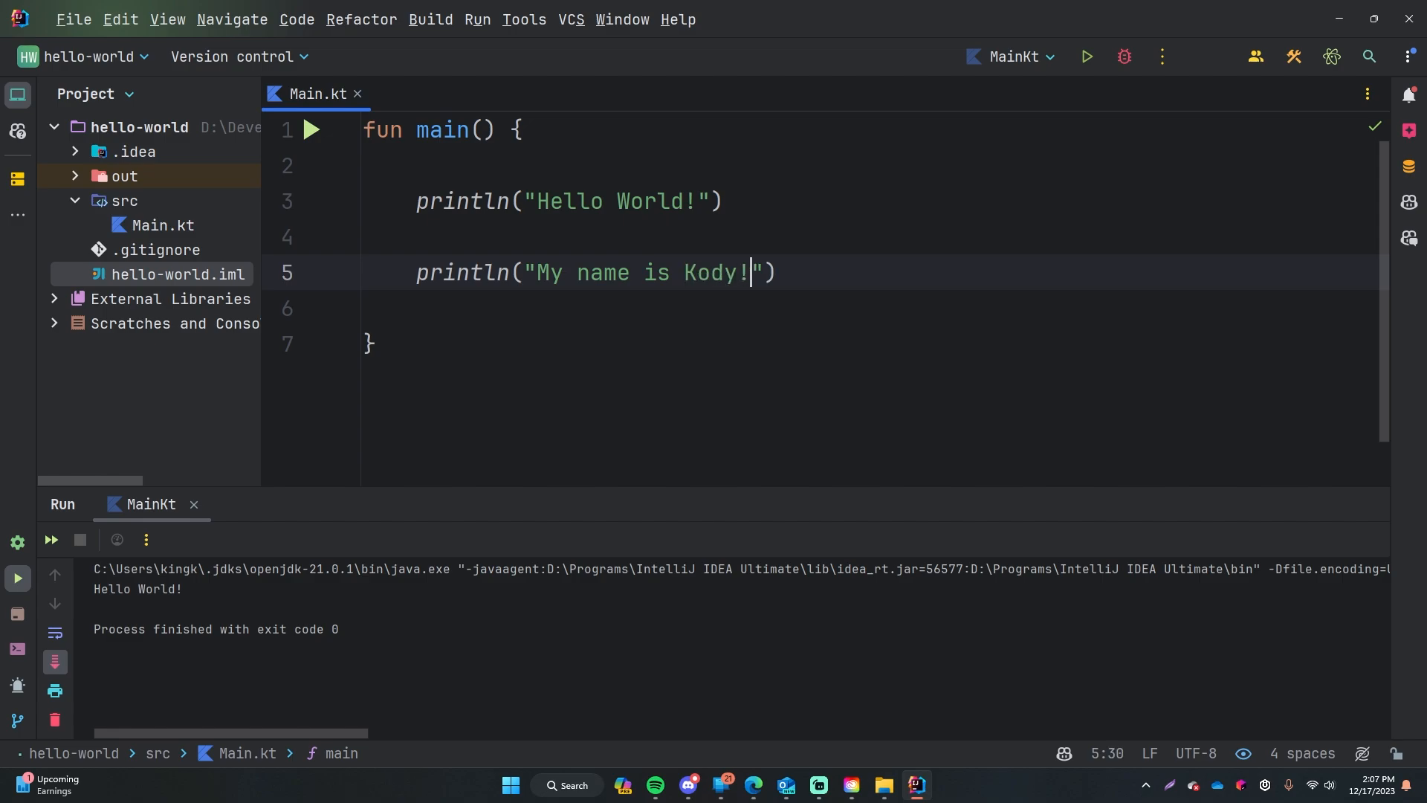
{"action": "type", "text": "I love chee"}
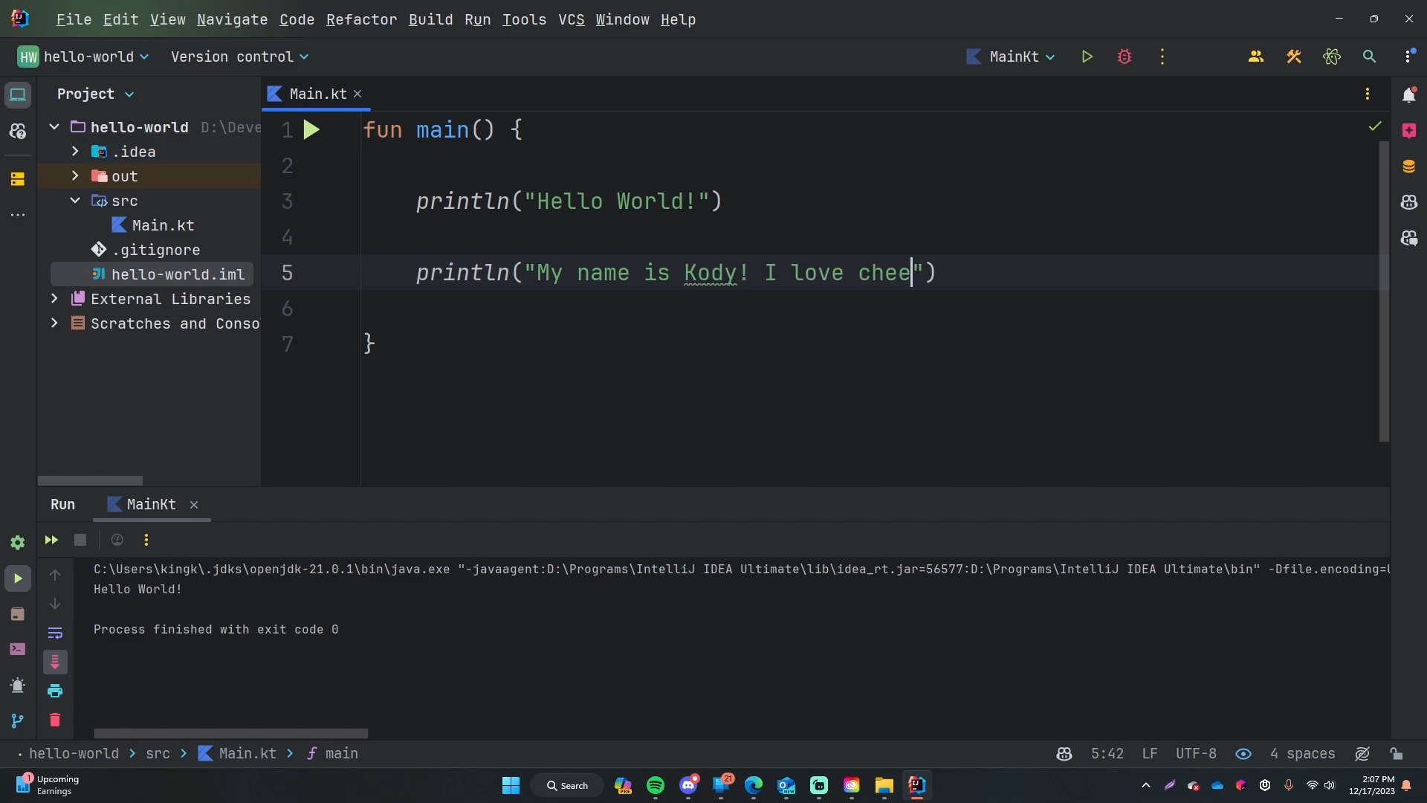
{"action": "type", "text": "se."}
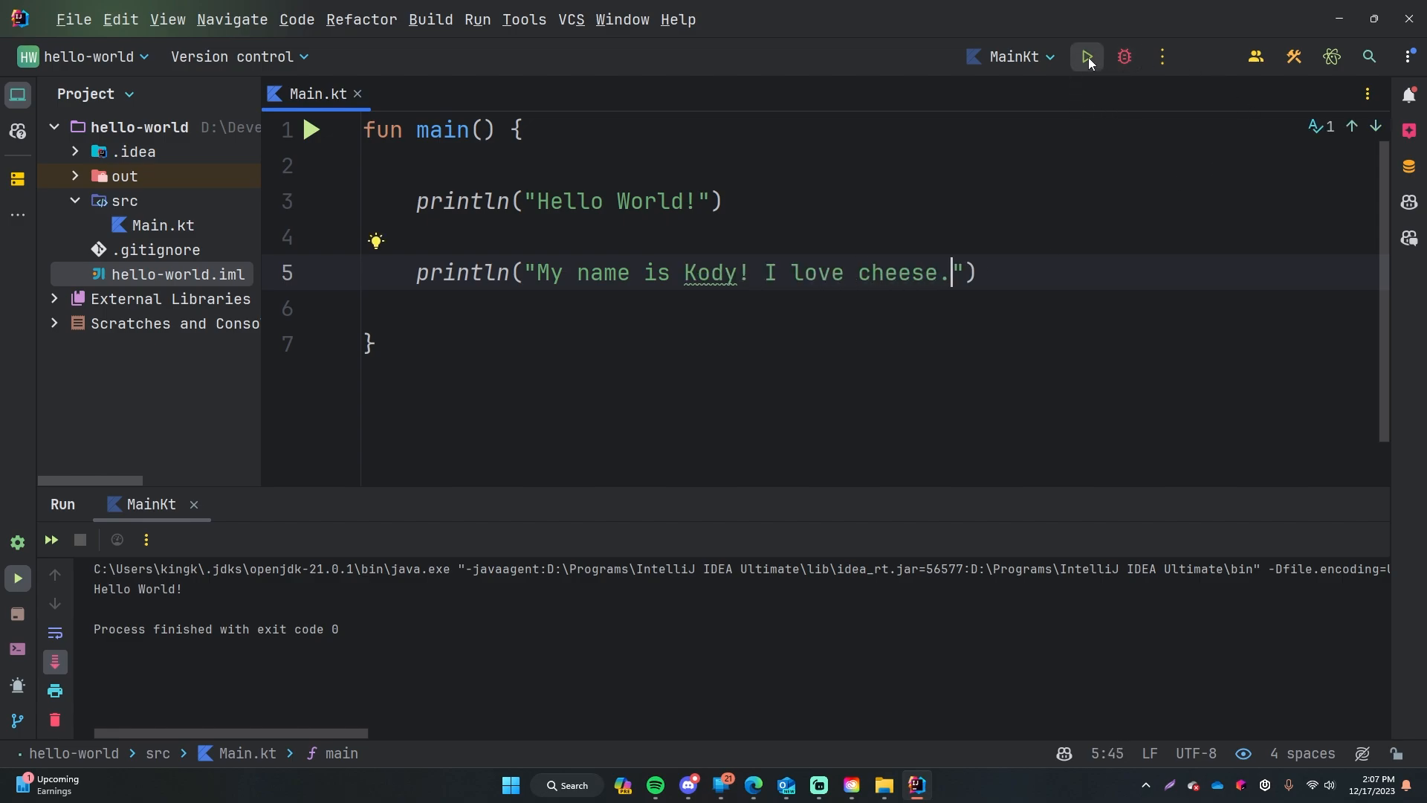
{"action": "left_click", "coordinate": [1086, 57]}
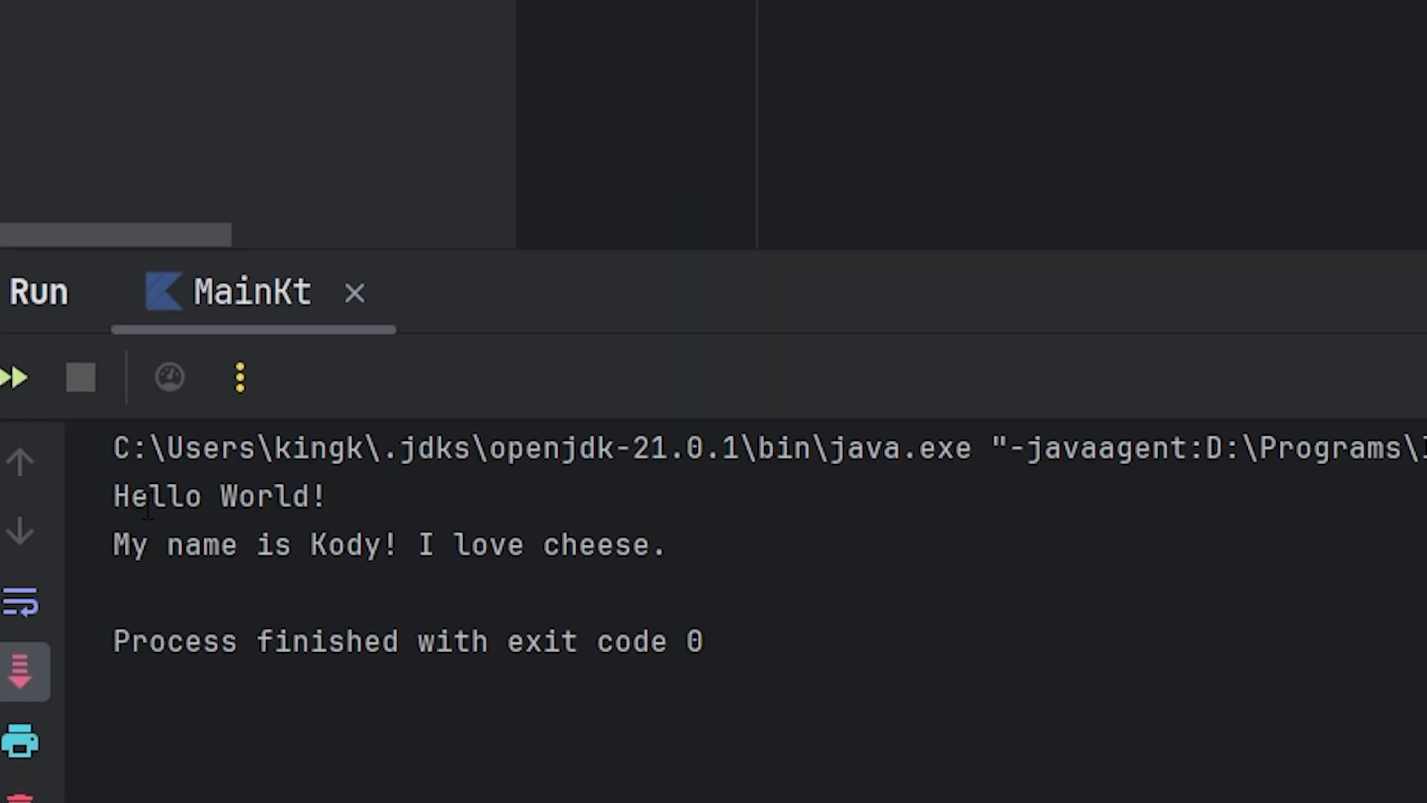
{"action": "mouse_move", "coordinate": [421, 544]}
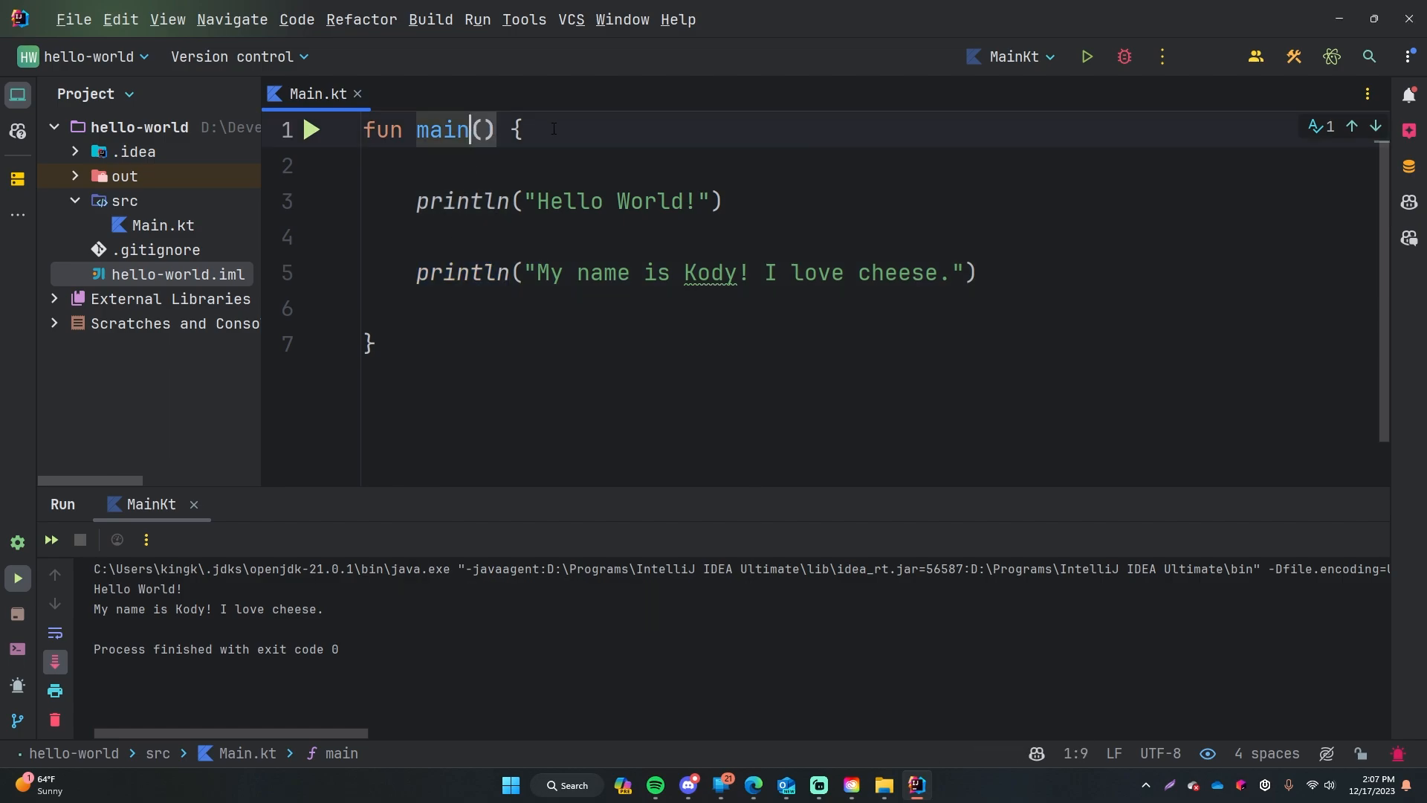
{"action": "triple_click", "coordinate": [438, 129]}
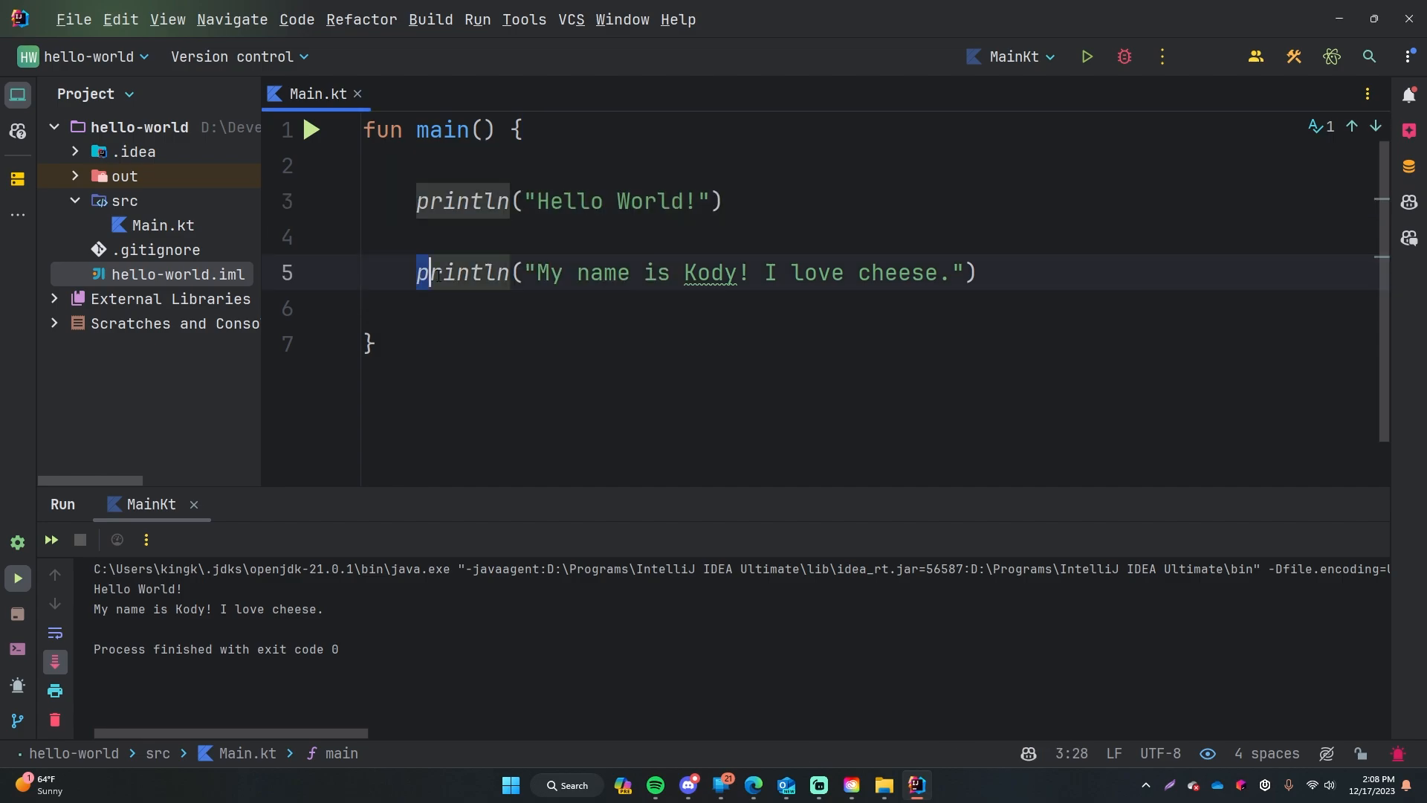
{"action": "double_click", "coordinate": [462, 272]}
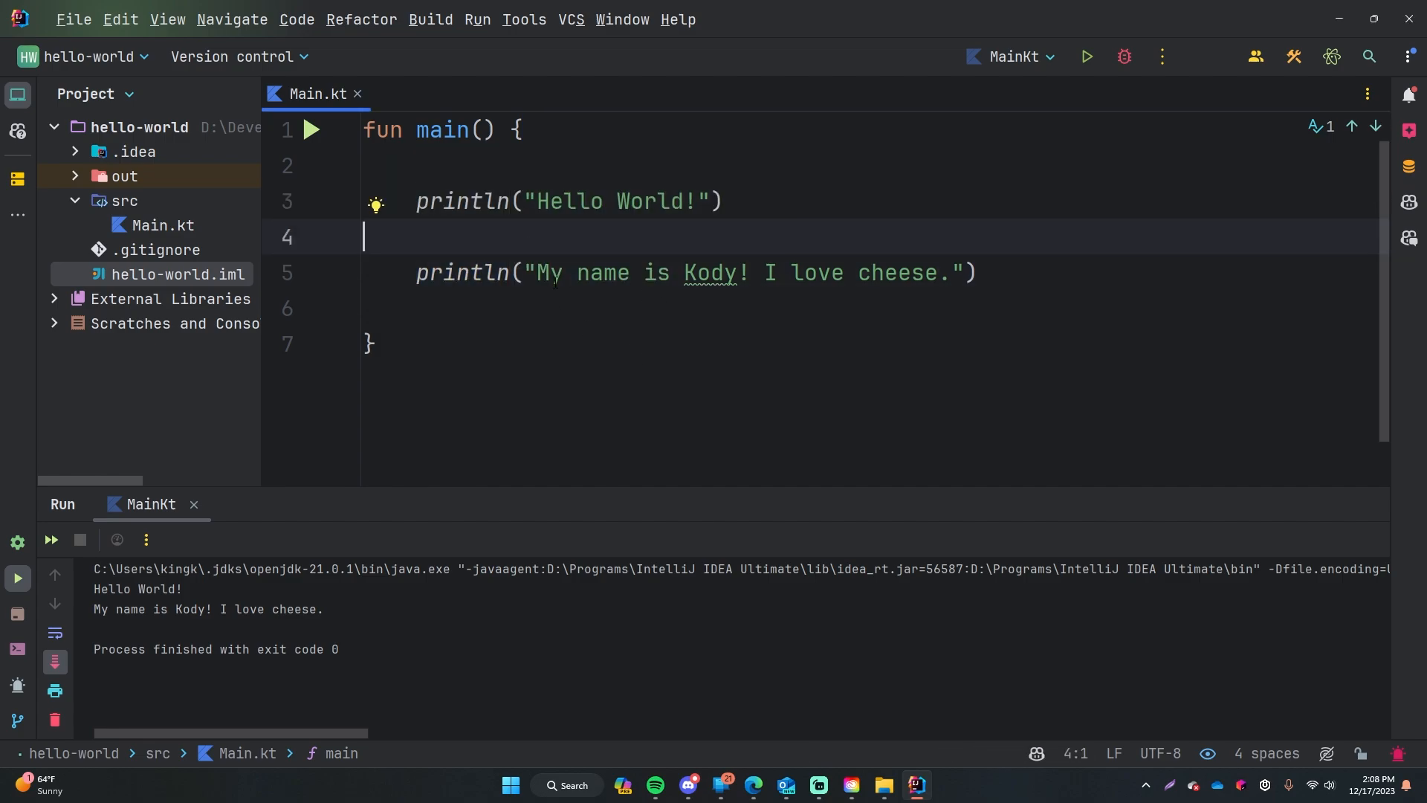
{"action": "mouse_move", "coordinate": [678, 315]}
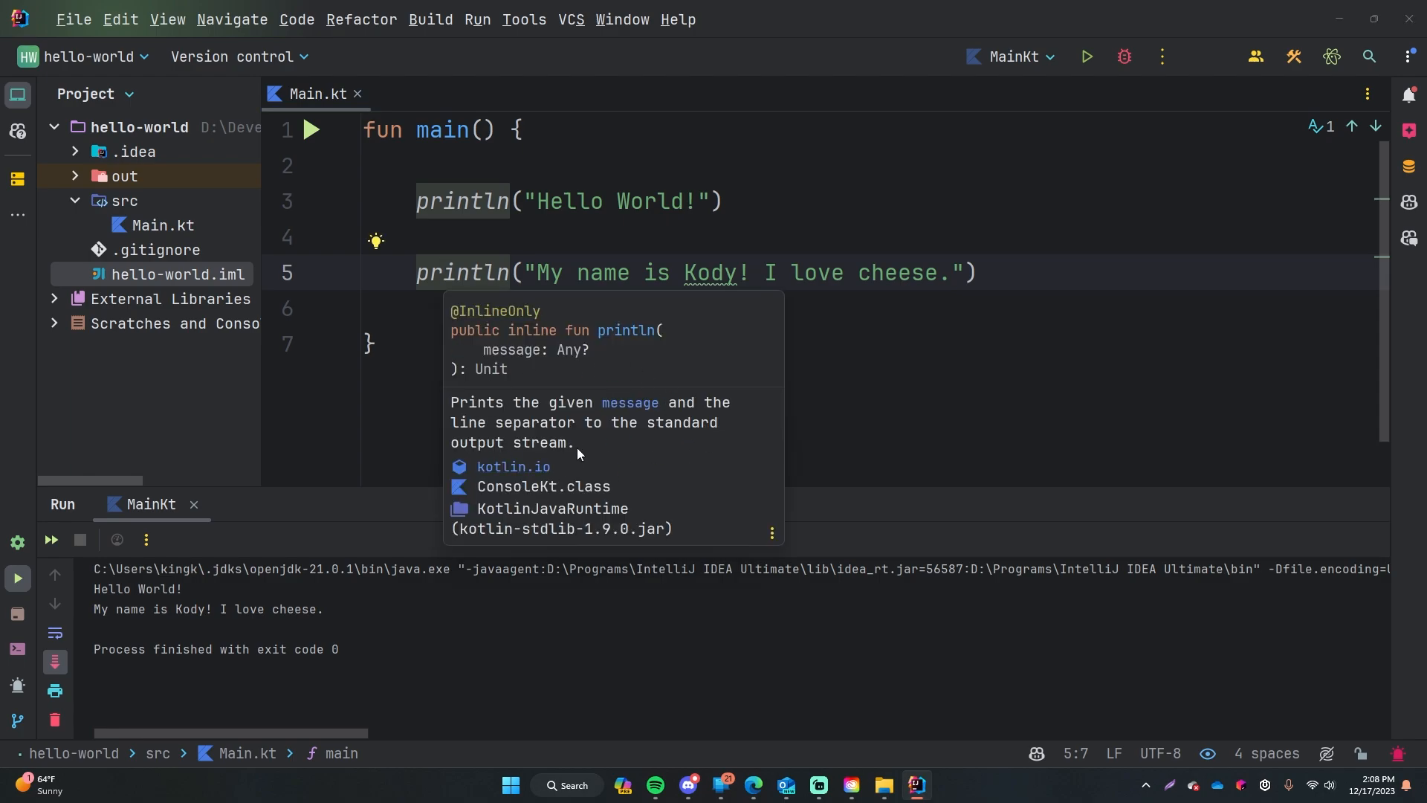
{"action": "mouse_move", "coordinate": [622, 460]}
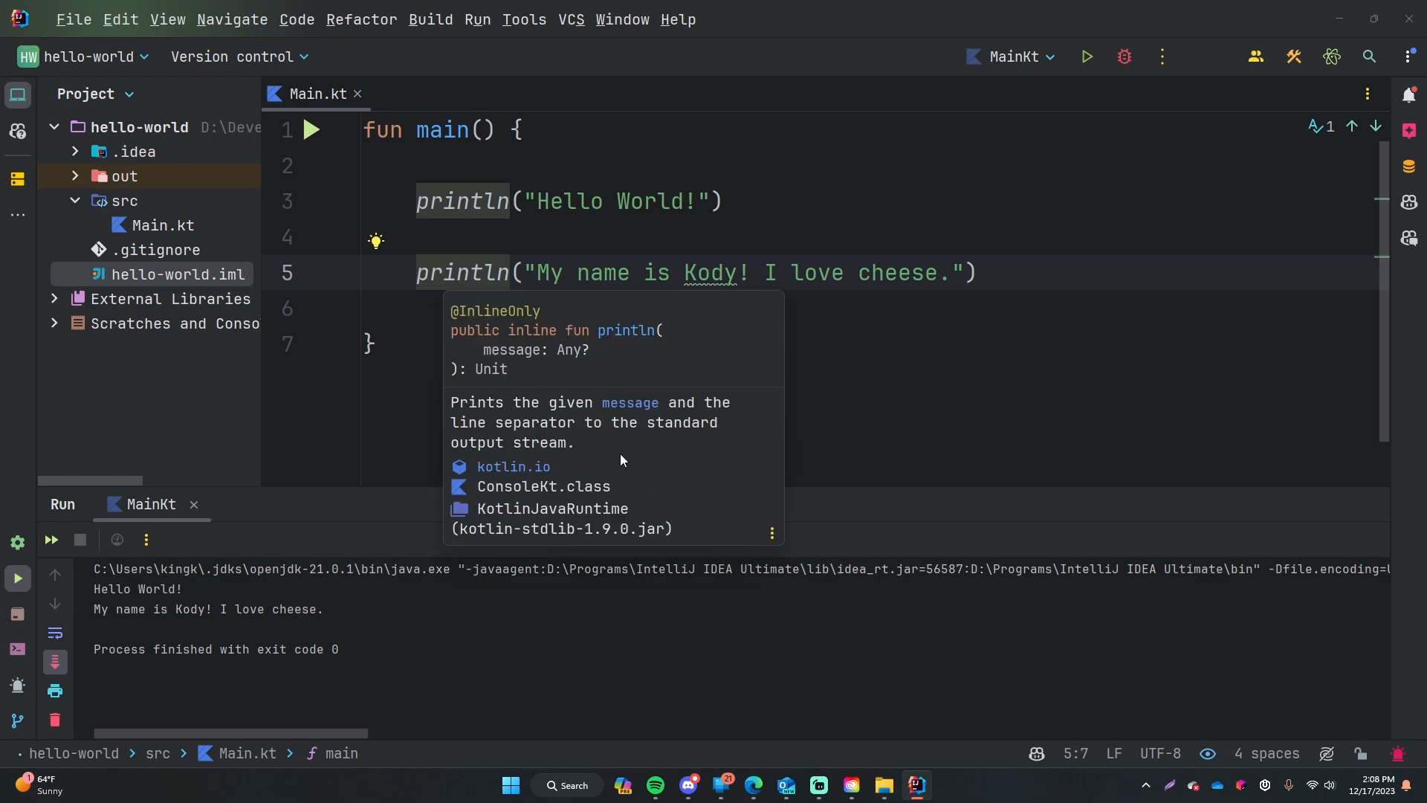
{"action": "mouse_move", "coordinate": [553, 411]}
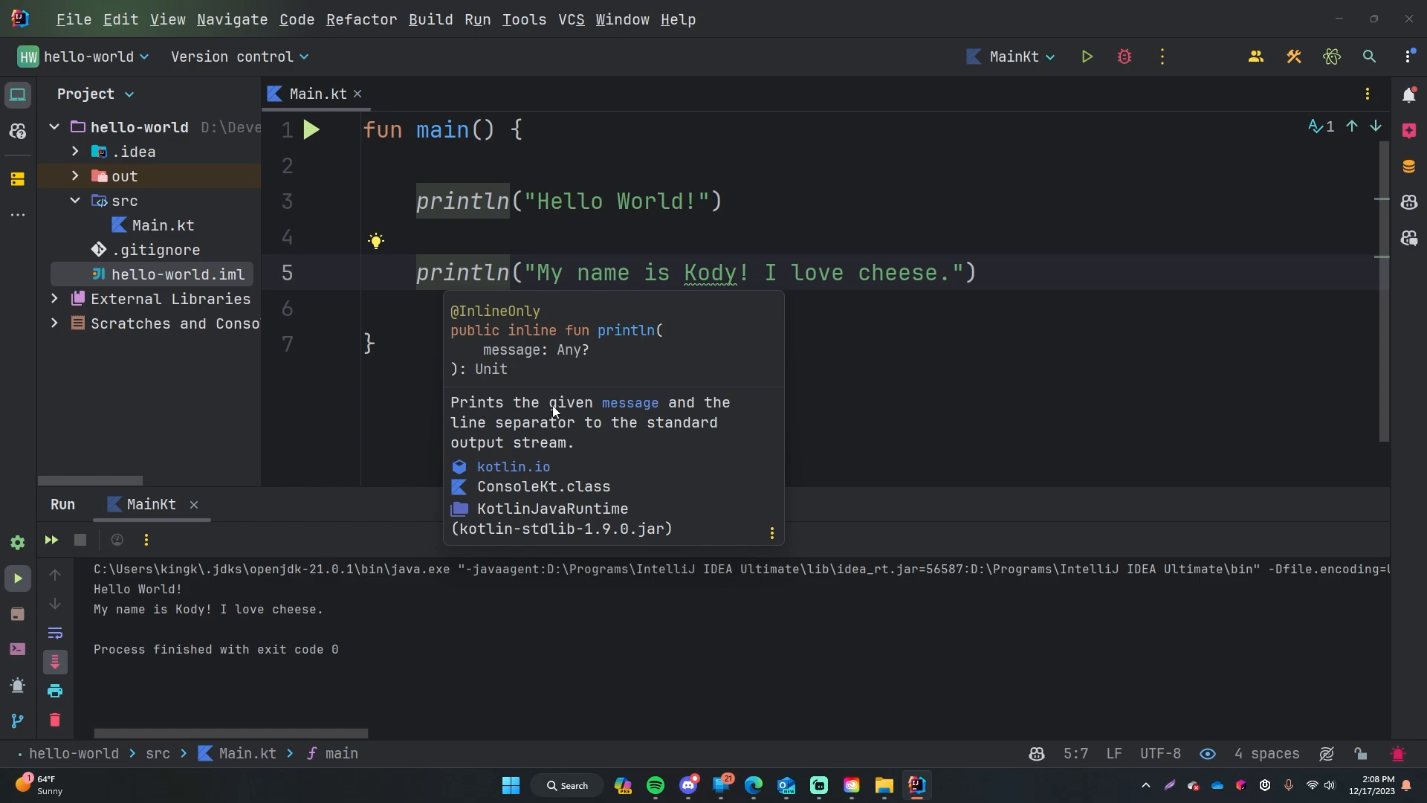
{"action": "mouse_move", "coordinate": [562, 435]}
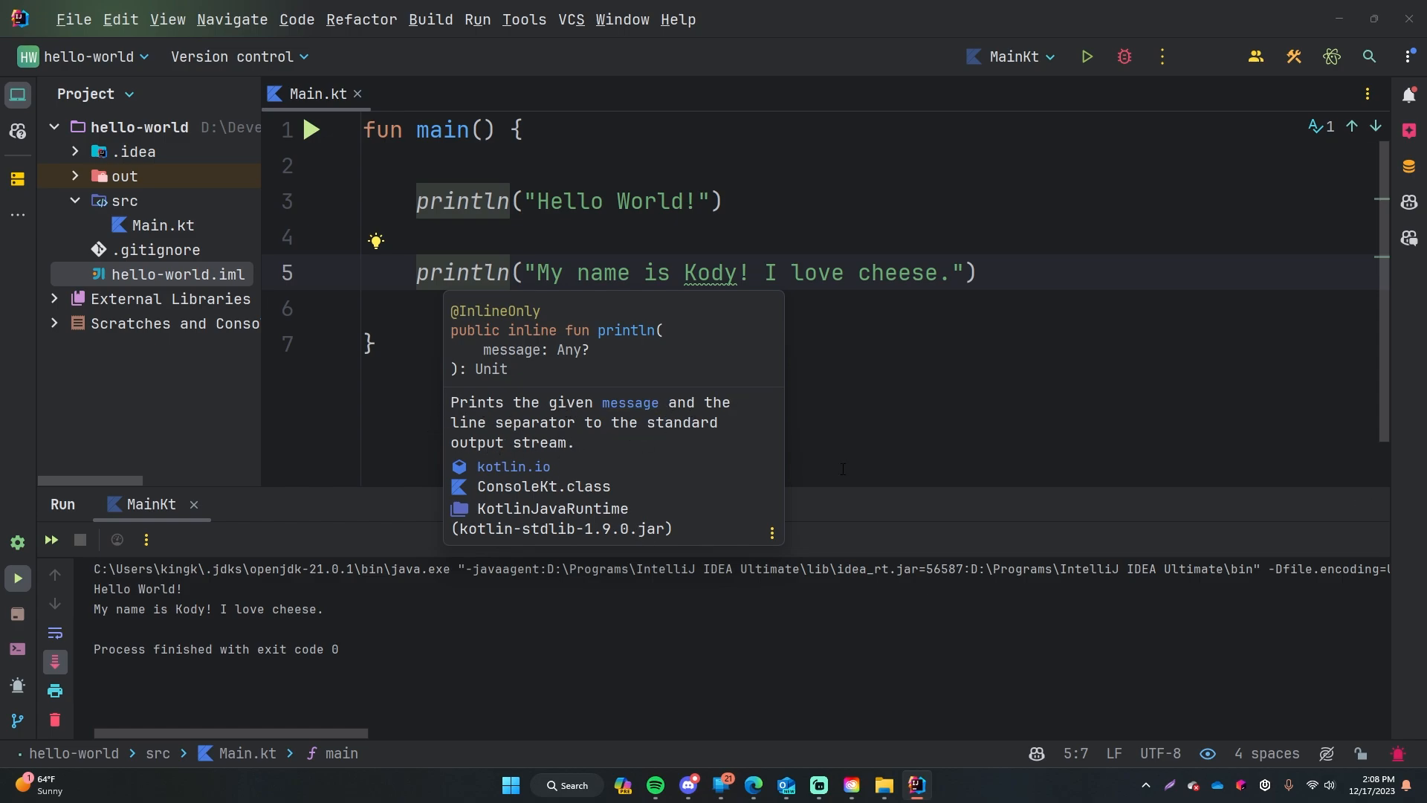
{"action": "mouse_move", "coordinate": [570, 435]}
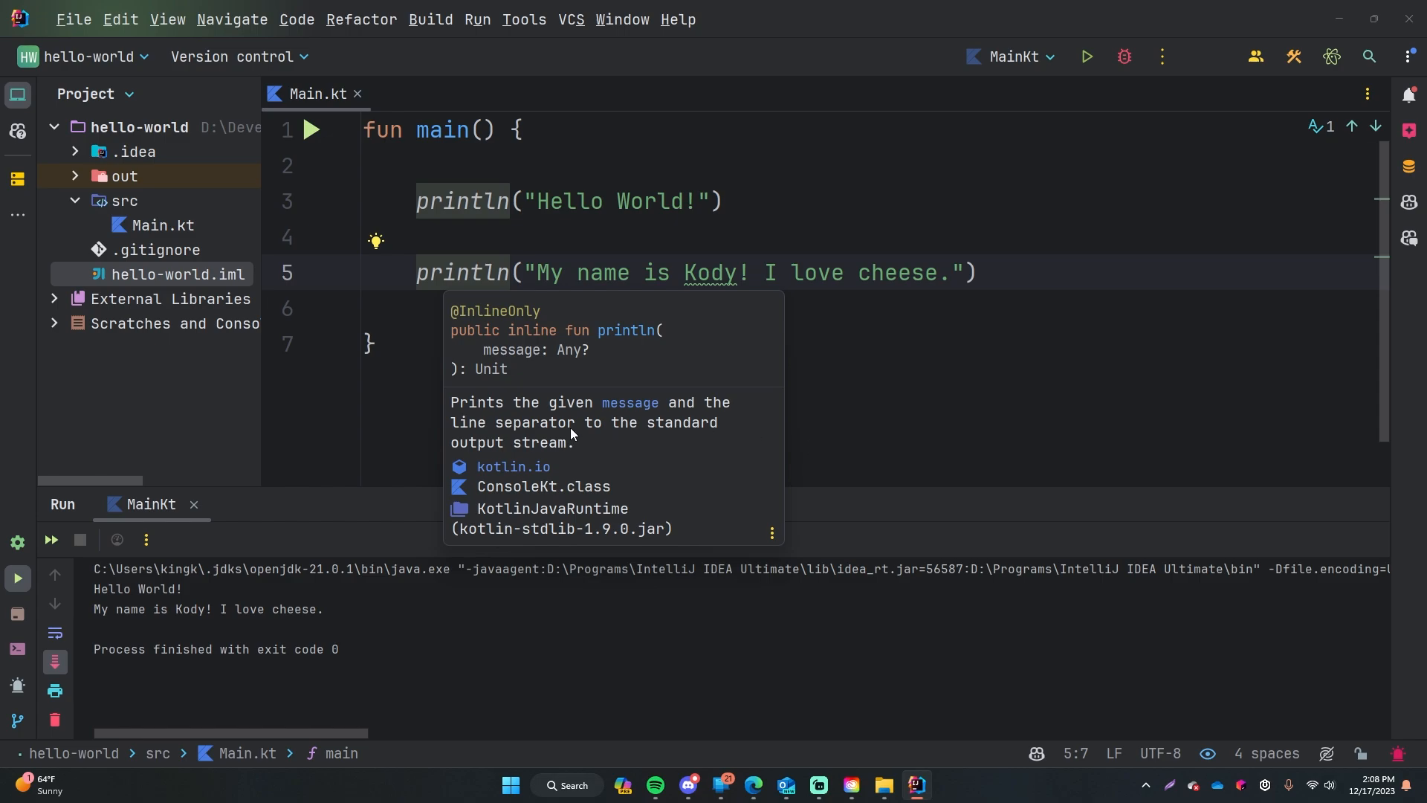
{"action": "mouse_move", "coordinate": [507, 444]}
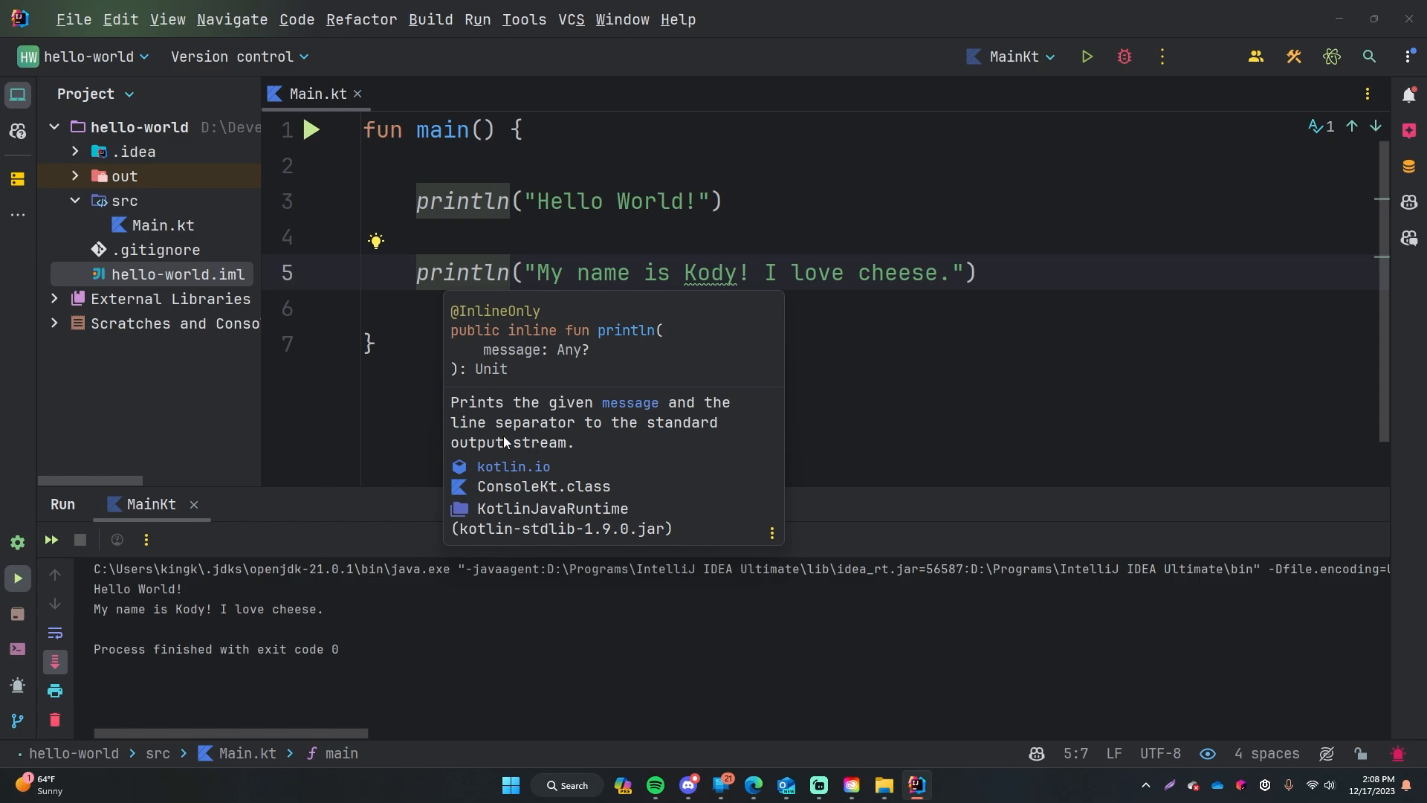
{"action": "mouse_move", "coordinate": [536, 448]}
{"action": "type", "text": "sdfsdf"}
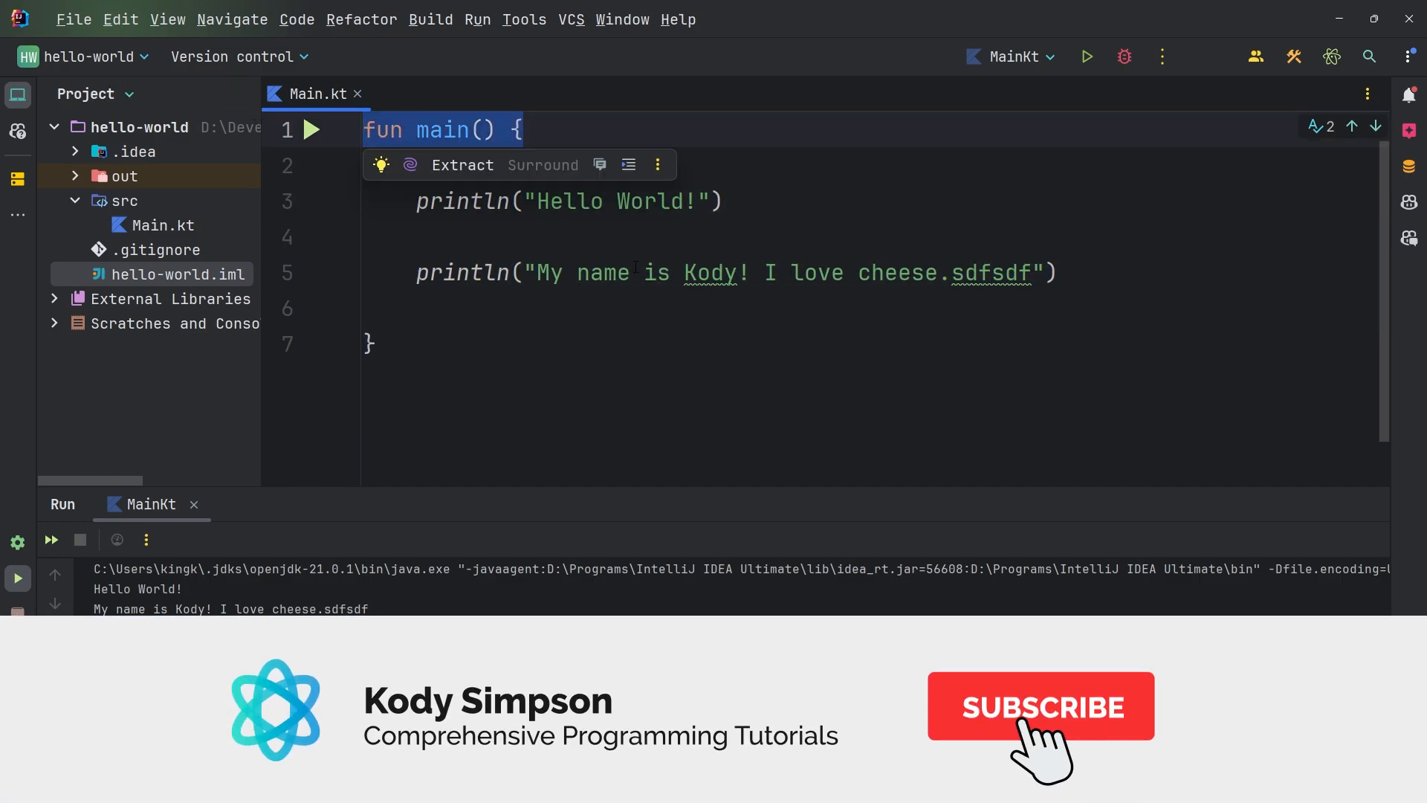
{"action": "left_click", "coordinate": [1041, 706]}
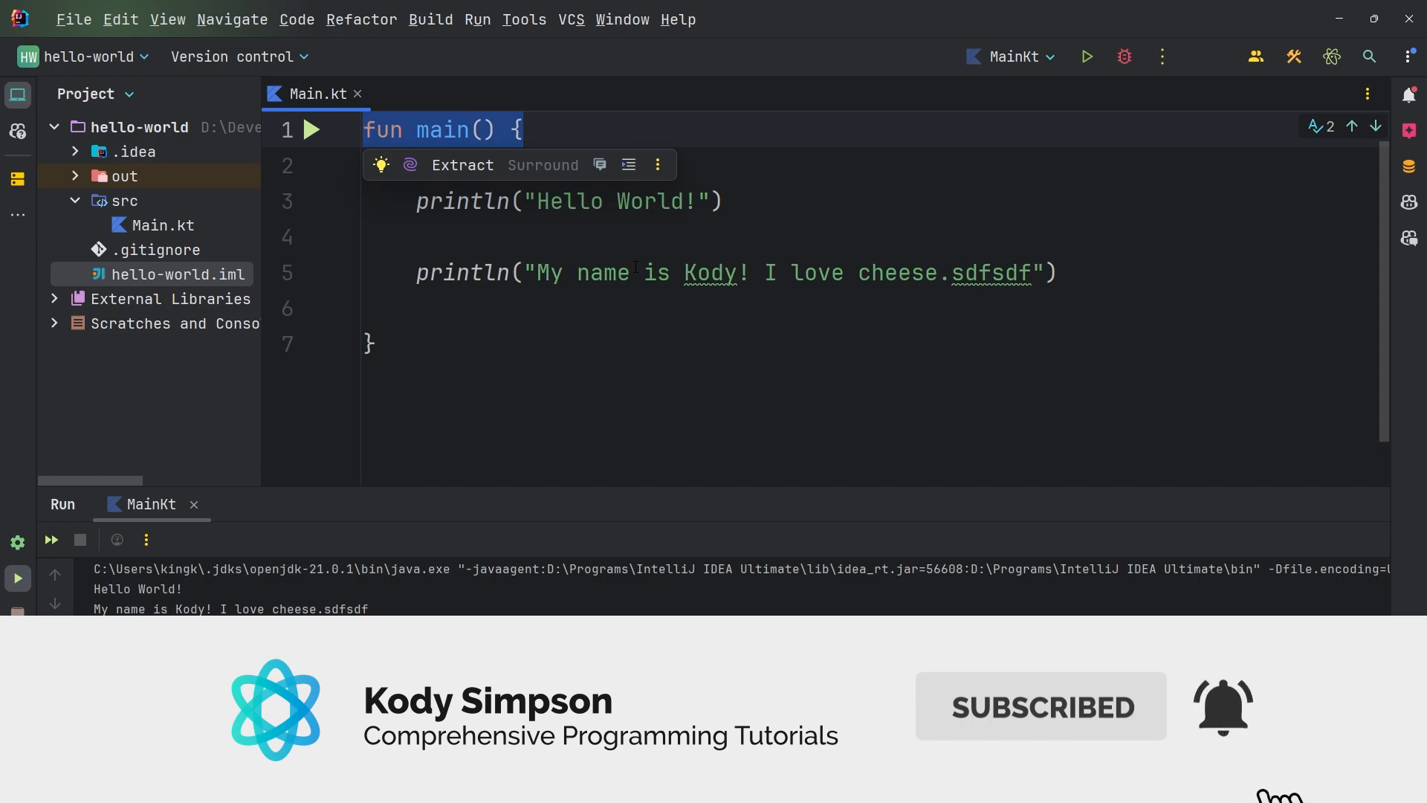